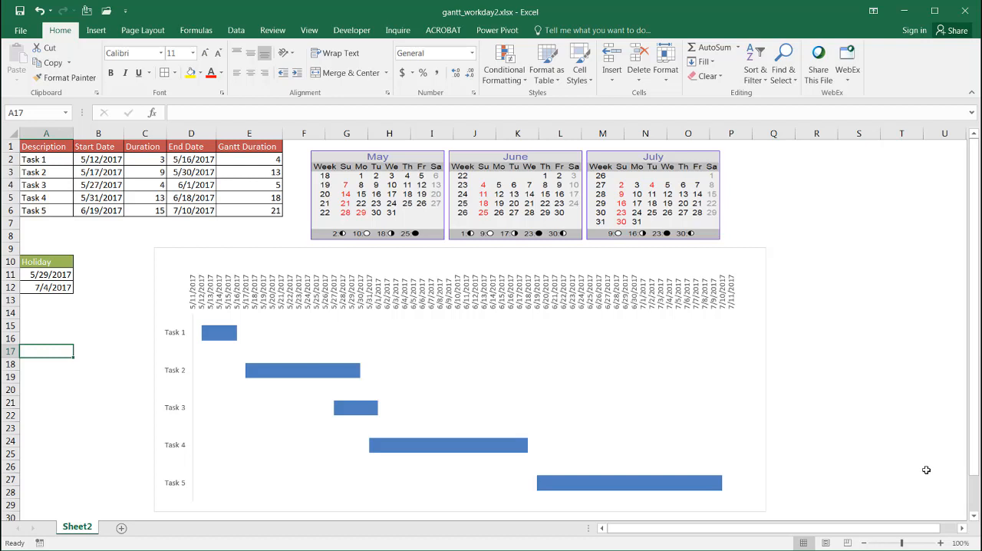
mouse_move(445, 428)
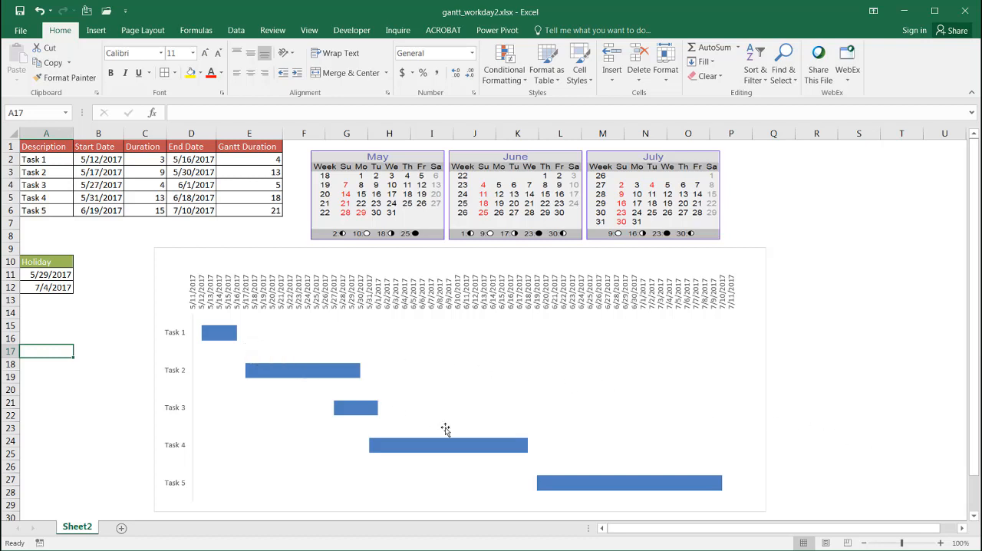
mouse_move(436, 444)
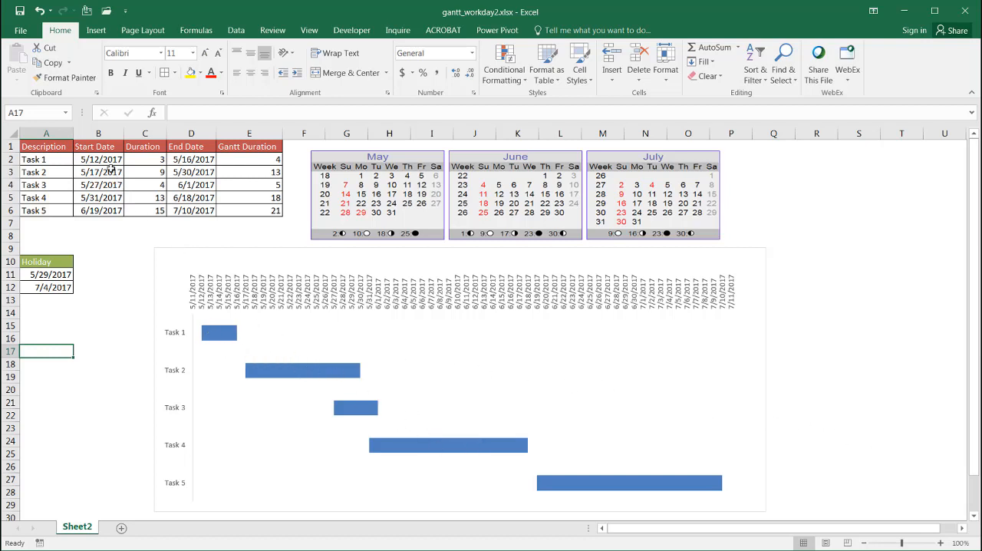
Inspect Task 1's start date, end-date formula and duration cells
left_click(98, 159)
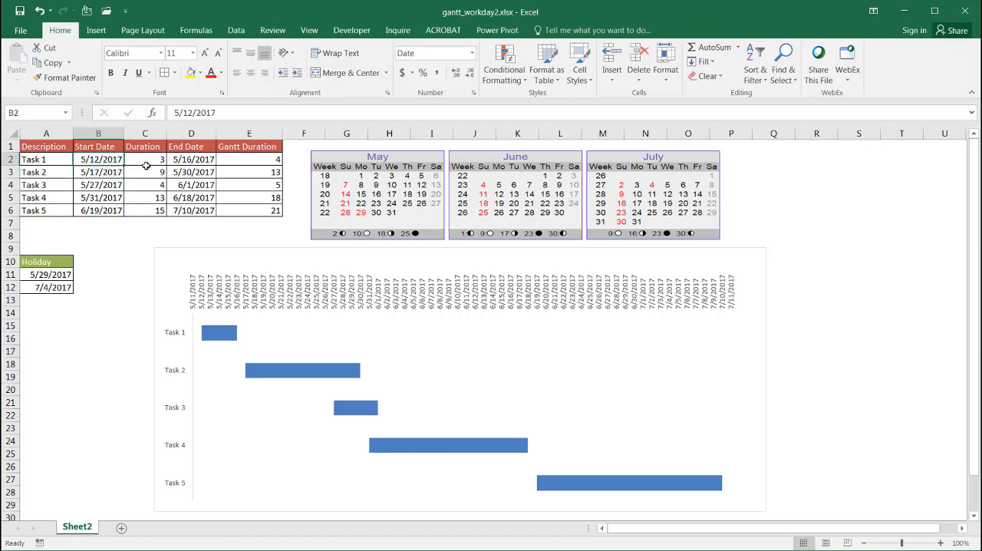
left_click(191, 158)
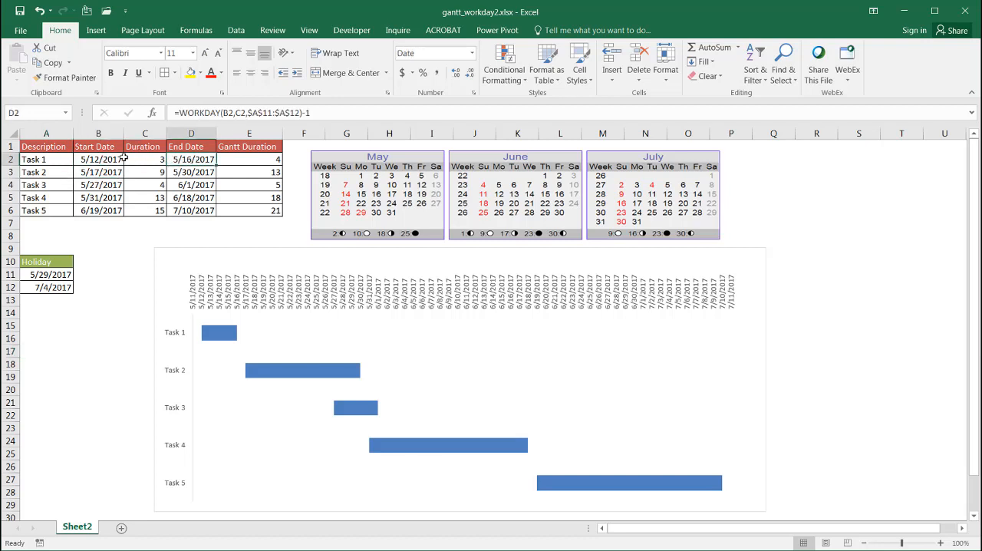
left_click(144, 158)
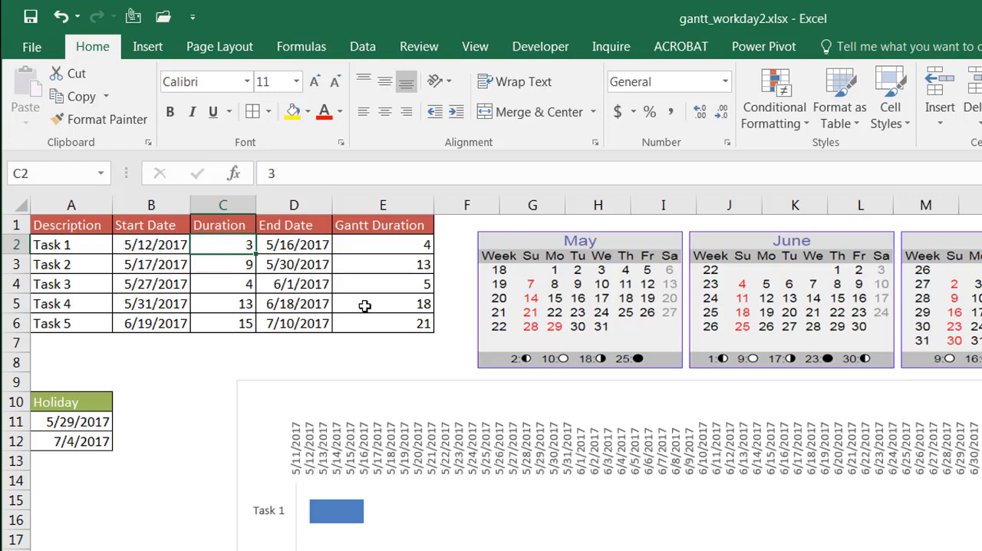
mouse_move(651, 298)
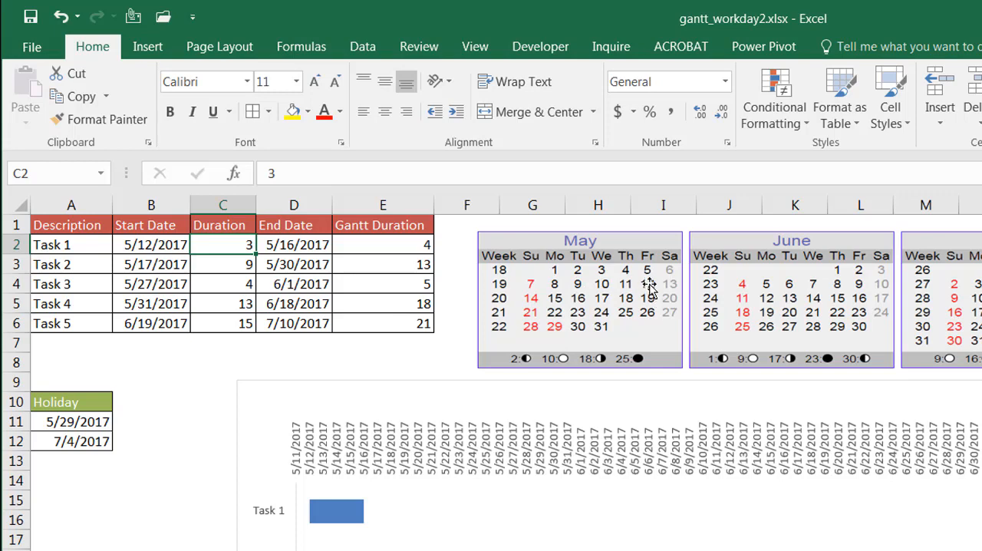
mouse_move(569, 299)
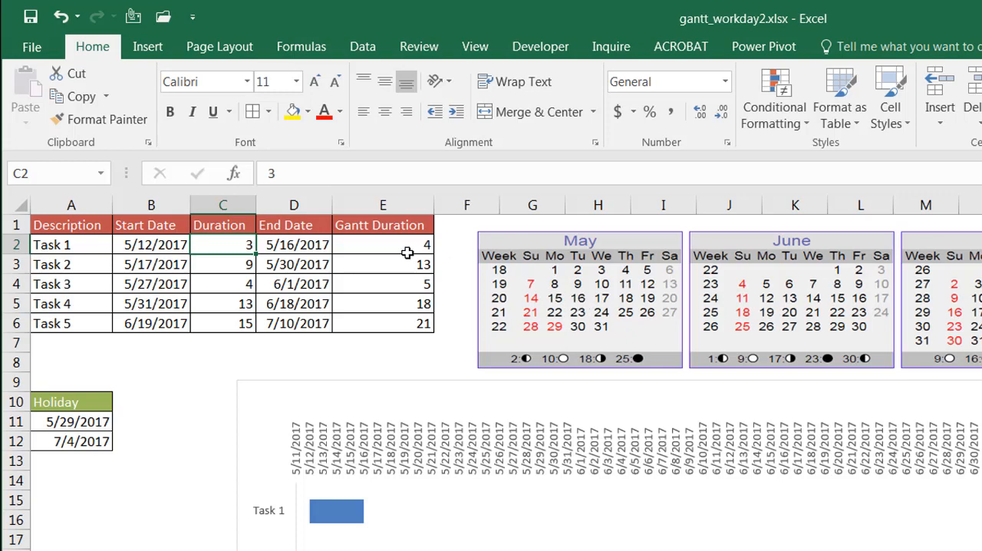
mouse_move(305, 247)
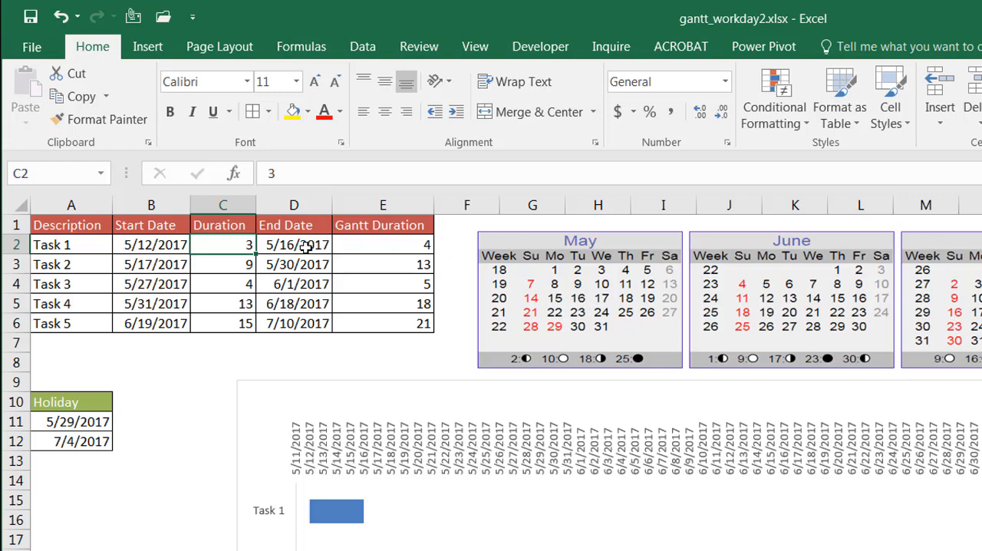
mouse_move(418, 300)
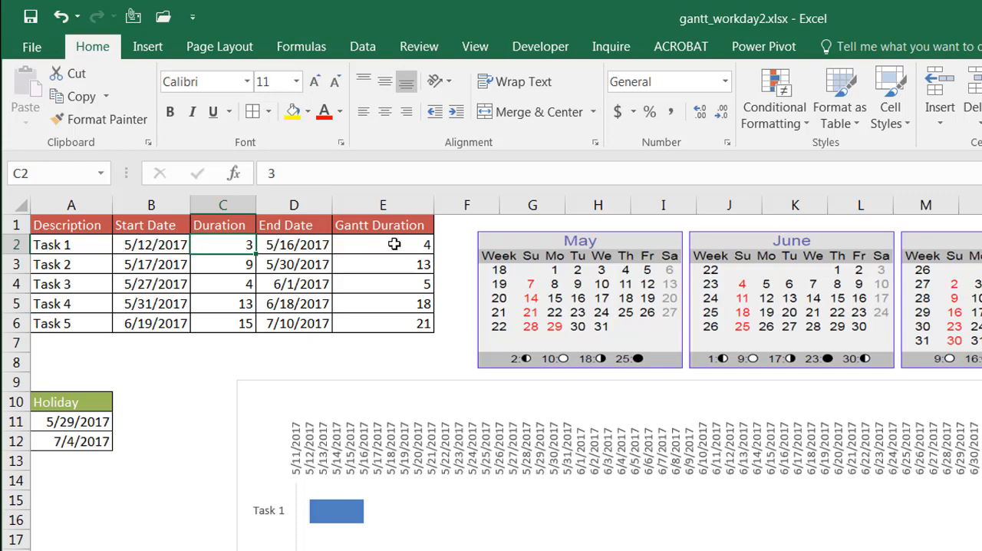
mouse_move(332, 511)
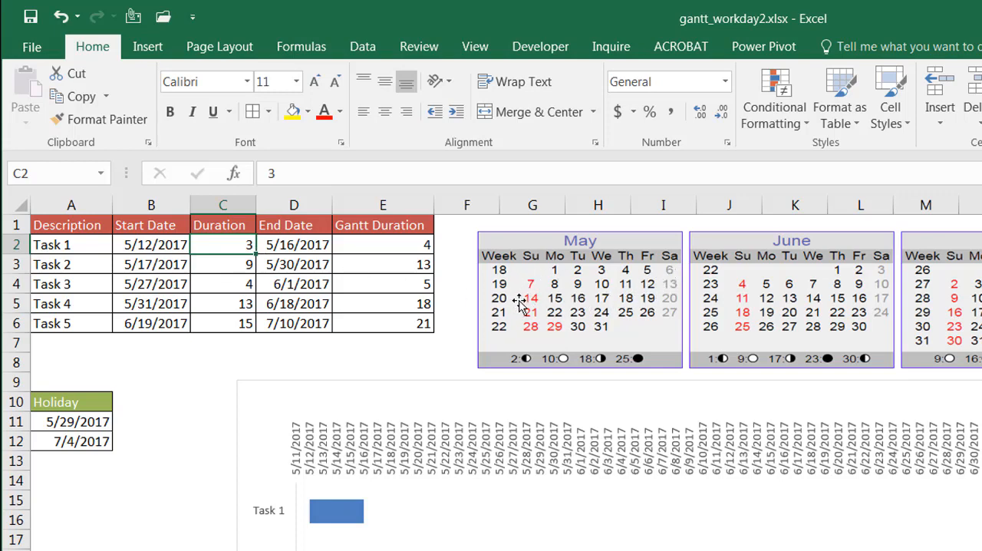
mouse_move(387, 242)
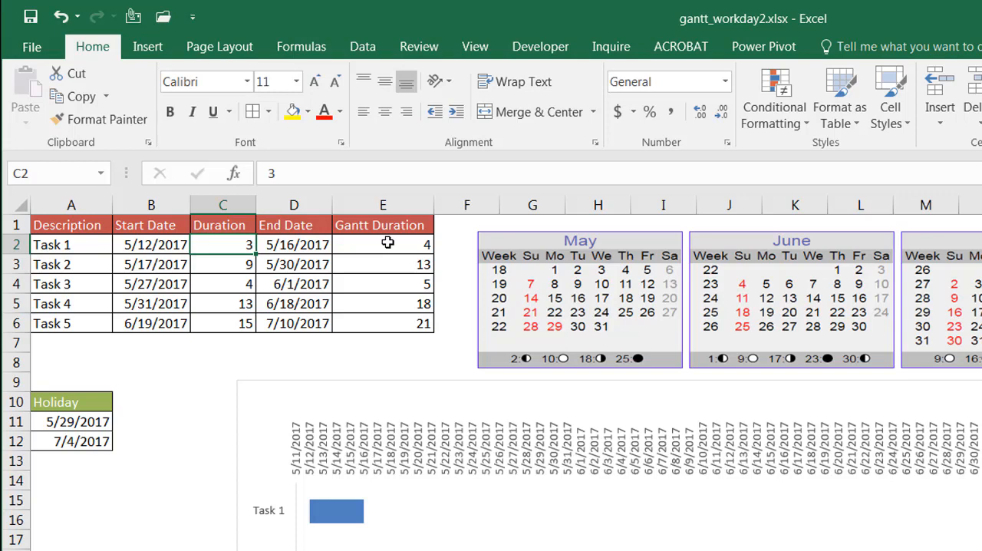
mouse_move(372, 452)
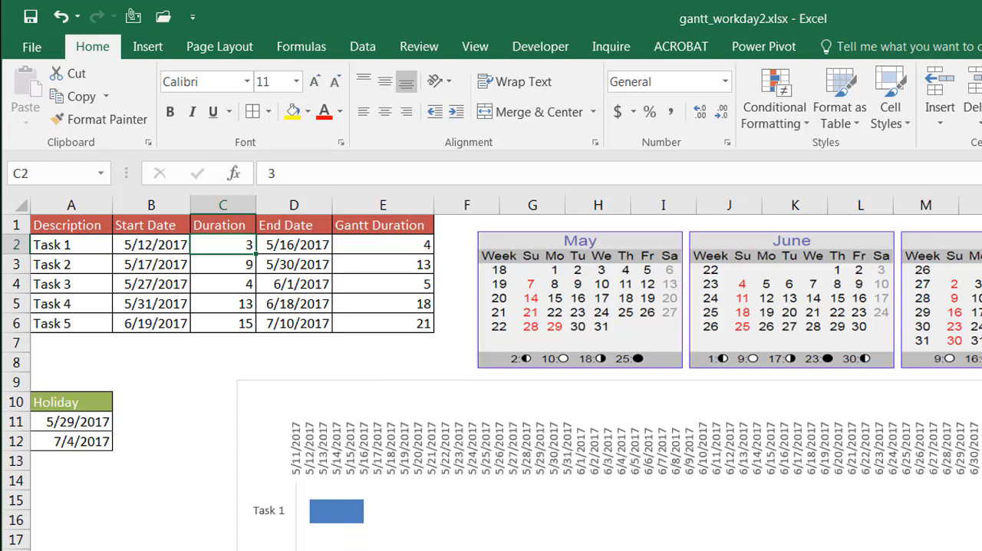
mouse_move(336, 510)
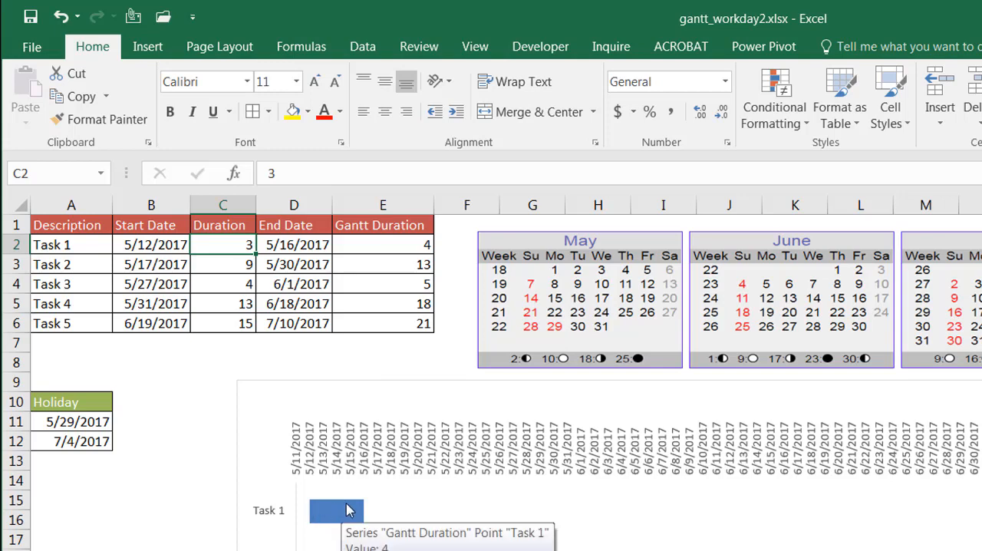
mouse_move(152, 263)
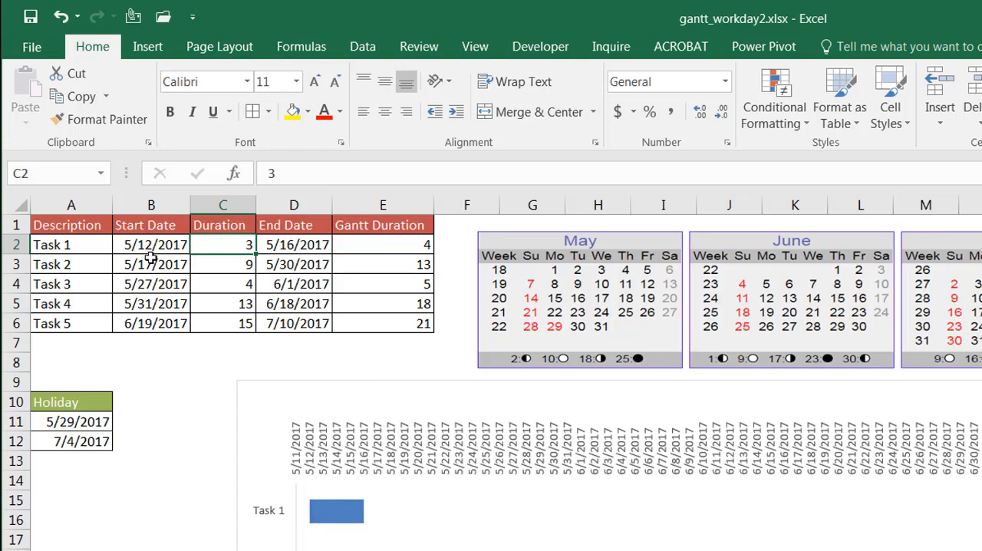
mouse_move(622, 316)
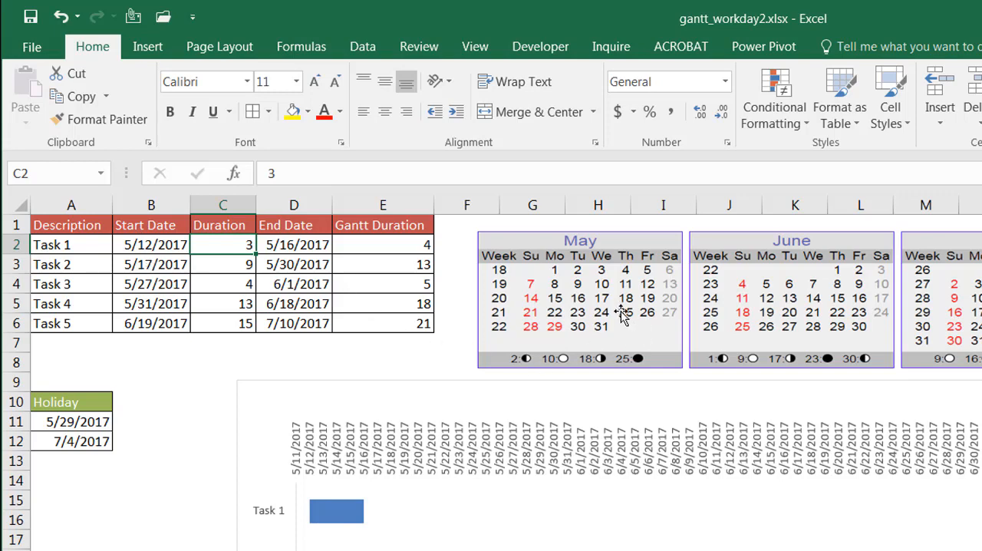
mouse_move(556, 332)
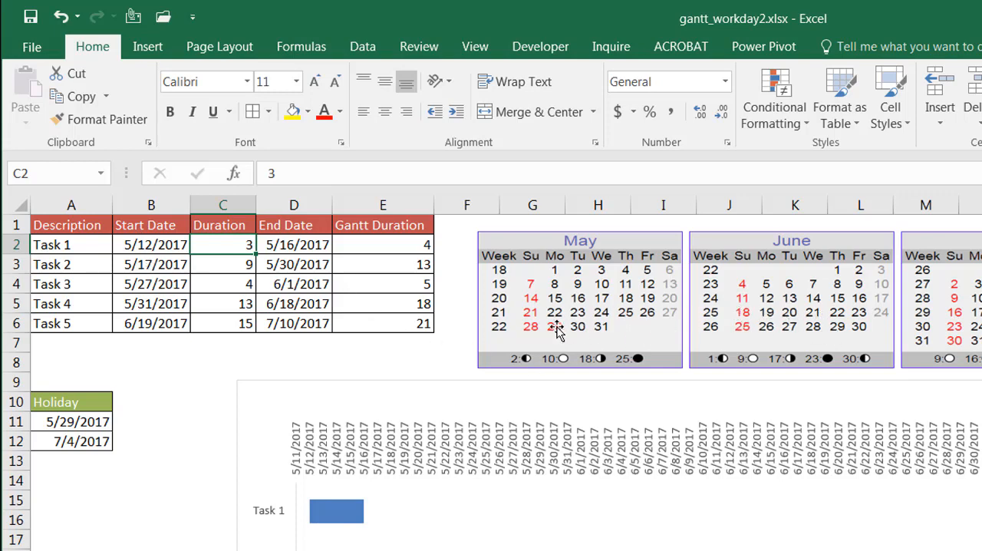
mouse_move(468, 300)
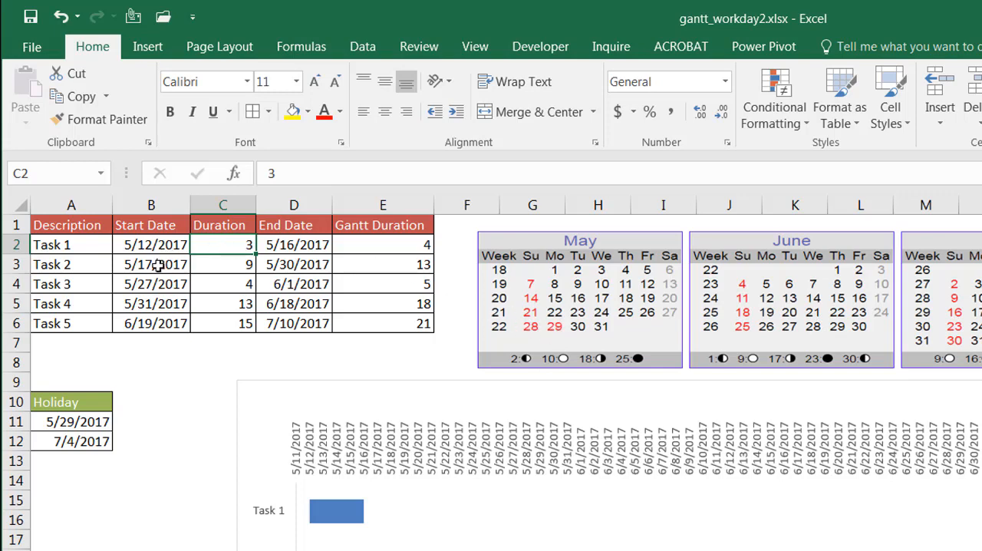
mouse_move(491, 300)
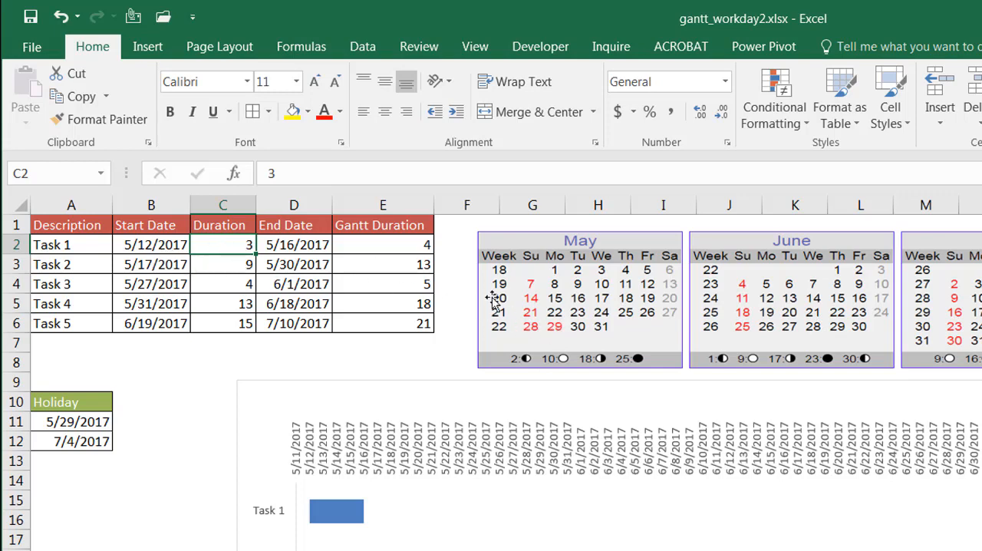
mouse_move(625, 299)
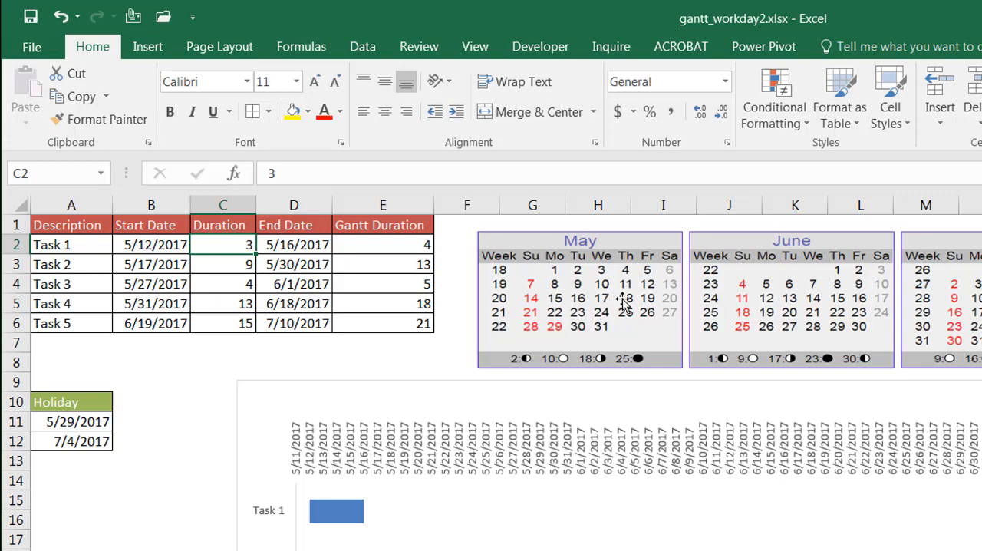
mouse_move(594, 318)
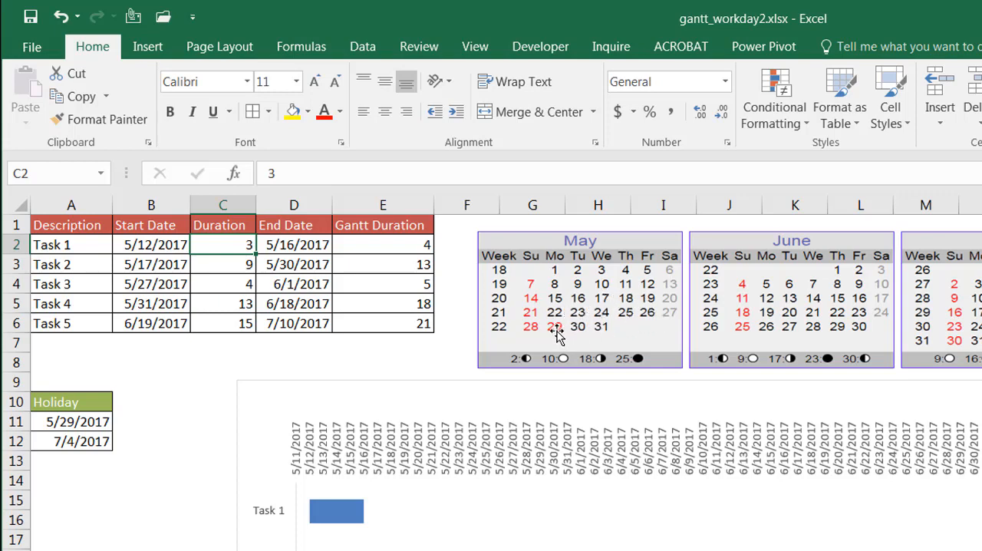
mouse_move(578, 333)
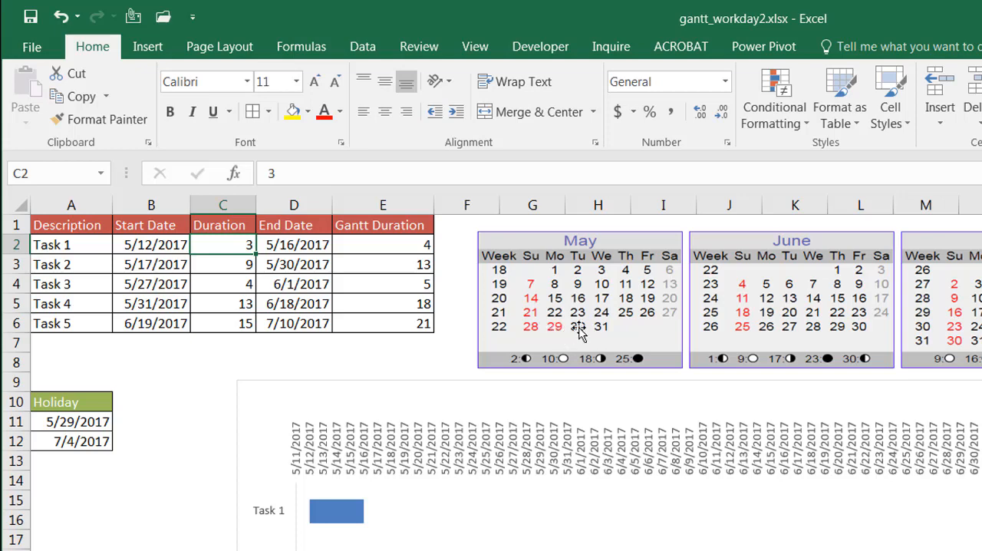
mouse_move(299, 264)
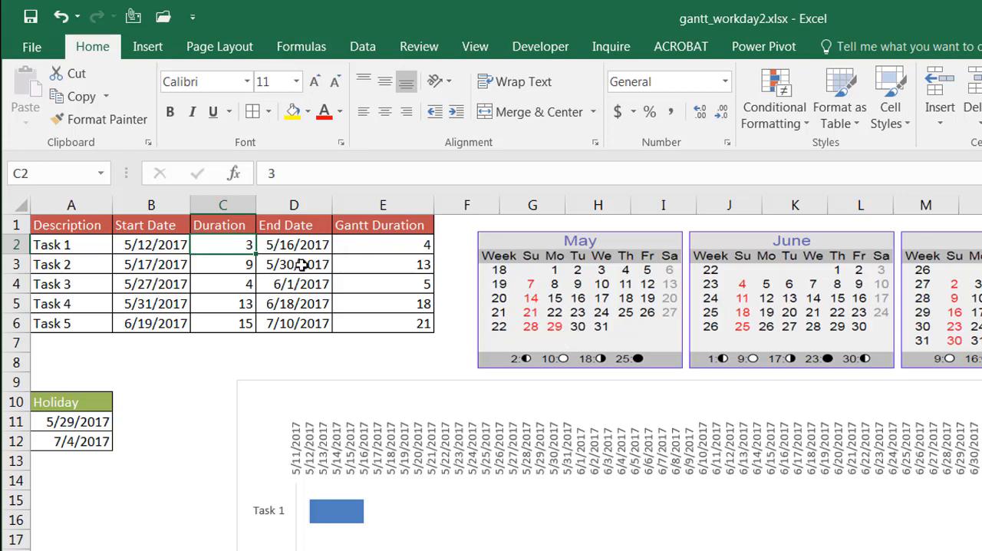
mouse_move(290, 264)
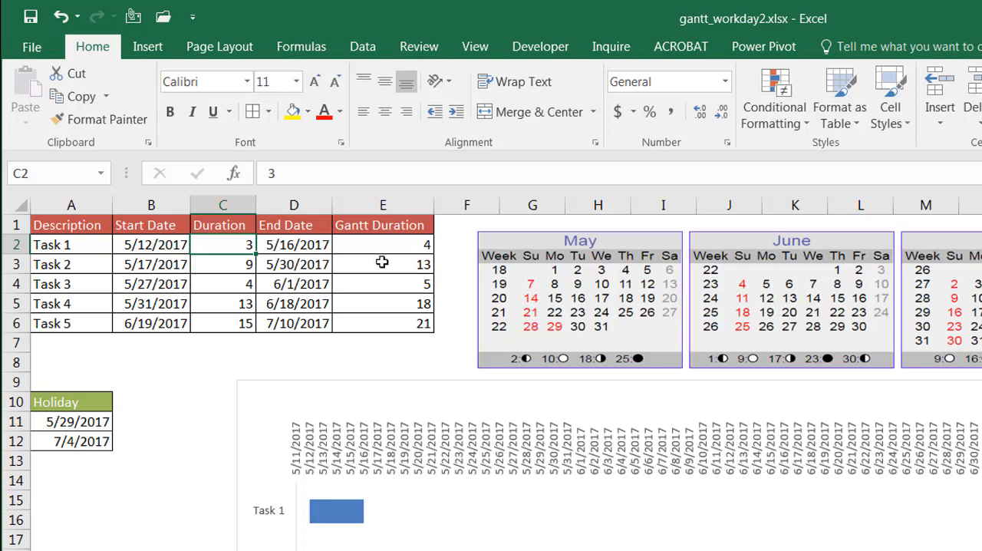
mouse_move(410, 265)
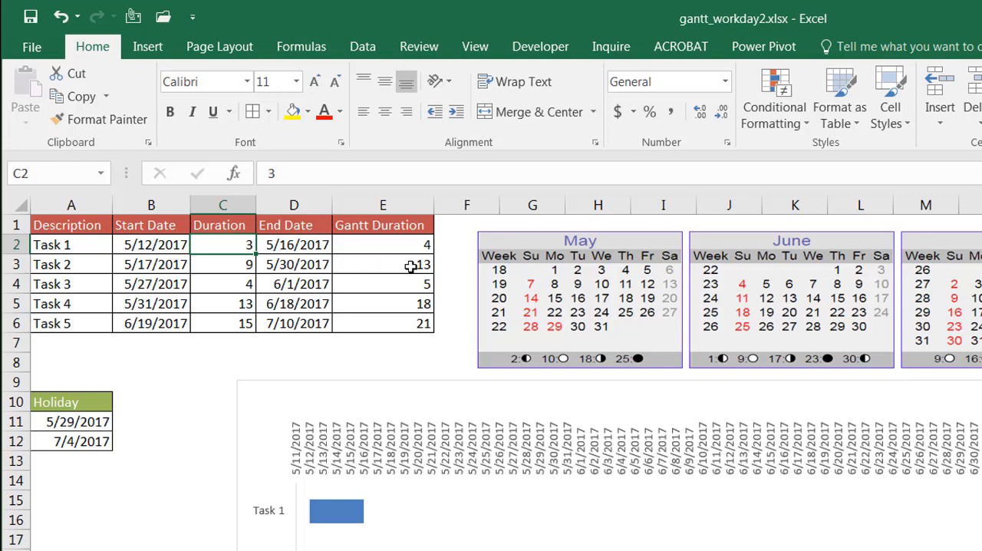
mouse_move(644, 298)
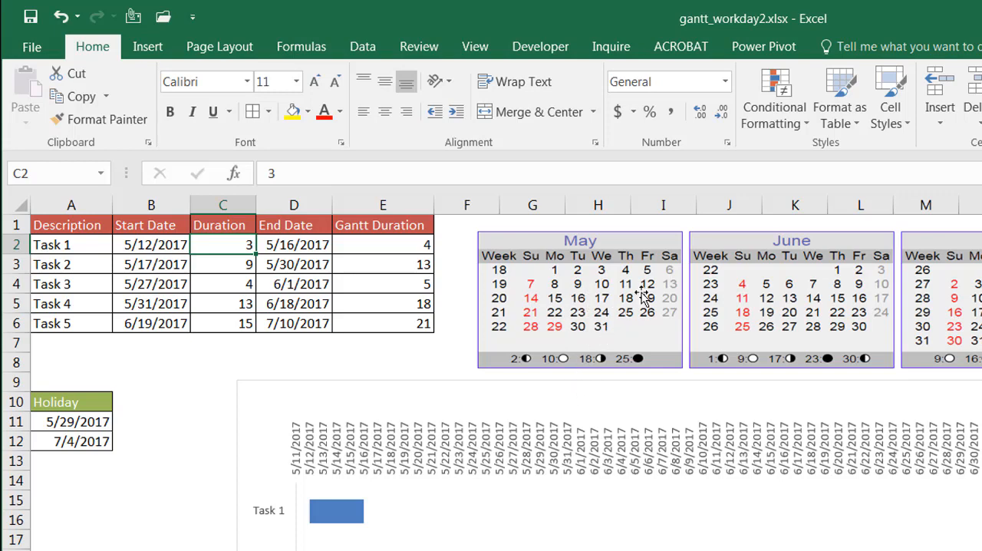
mouse_move(629, 299)
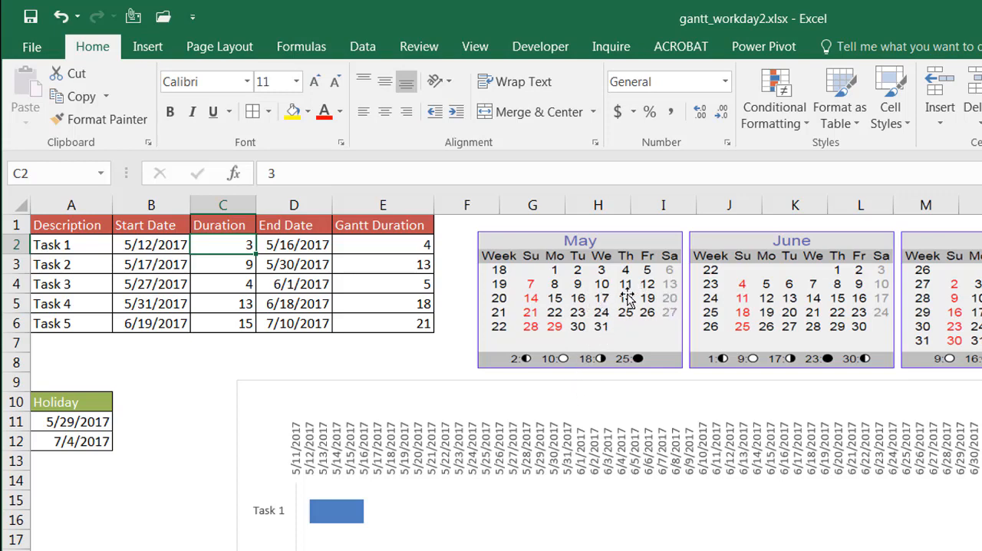
mouse_move(555, 314)
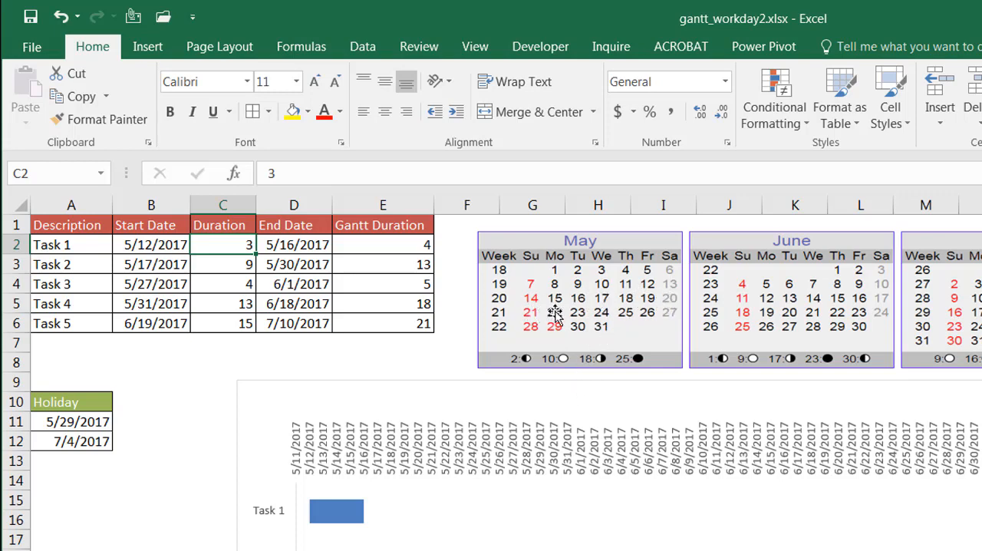
mouse_move(575, 330)
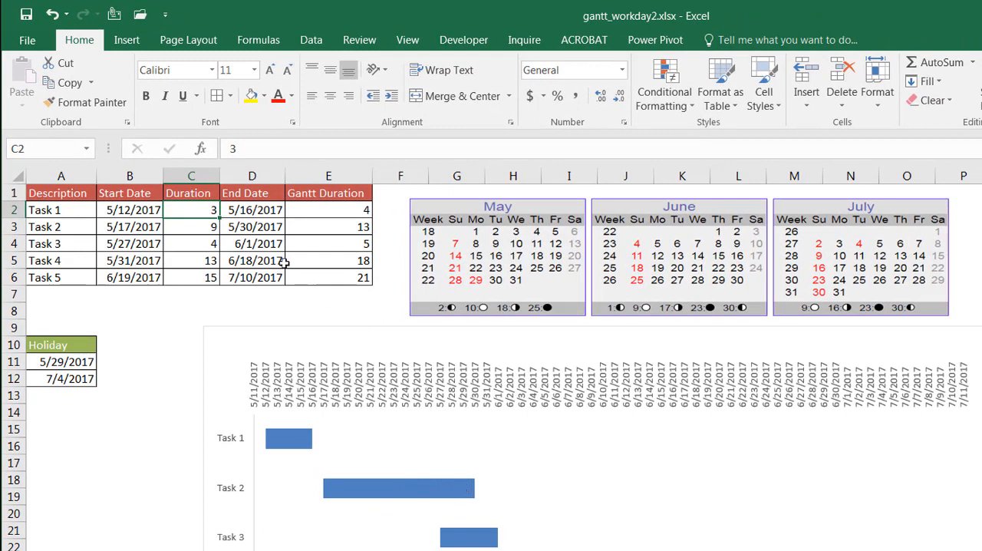
mouse_move(472, 487)
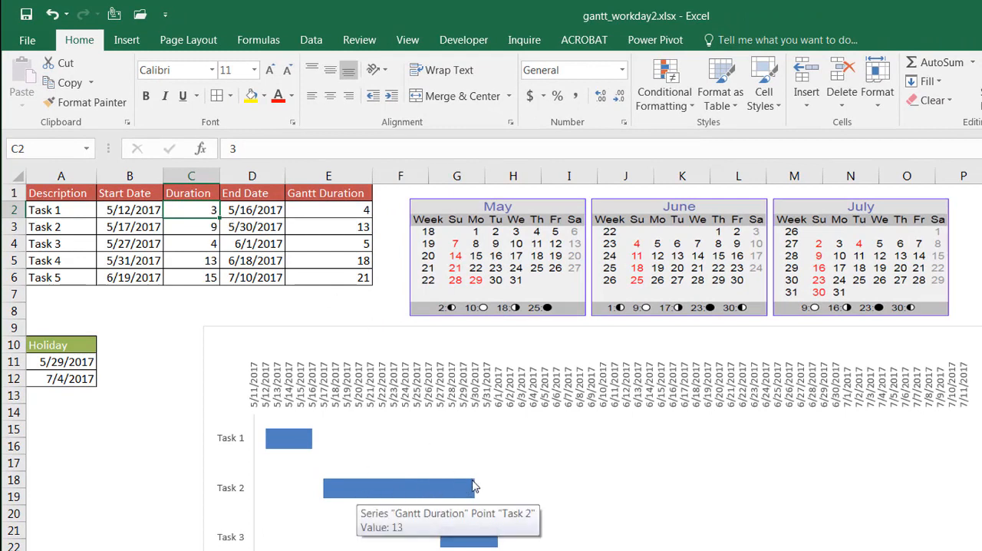
mouse_move(471, 476)
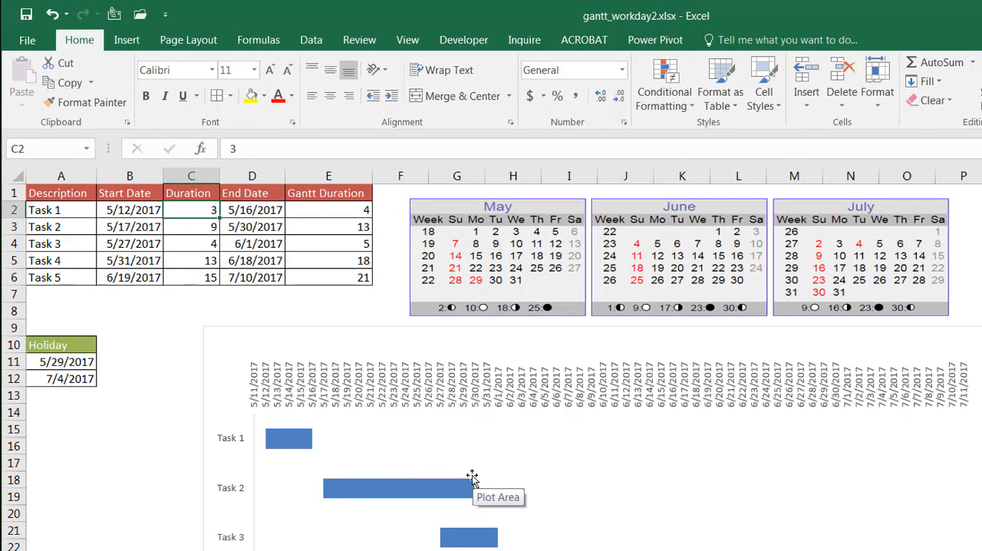
mouse_move(334, 474)
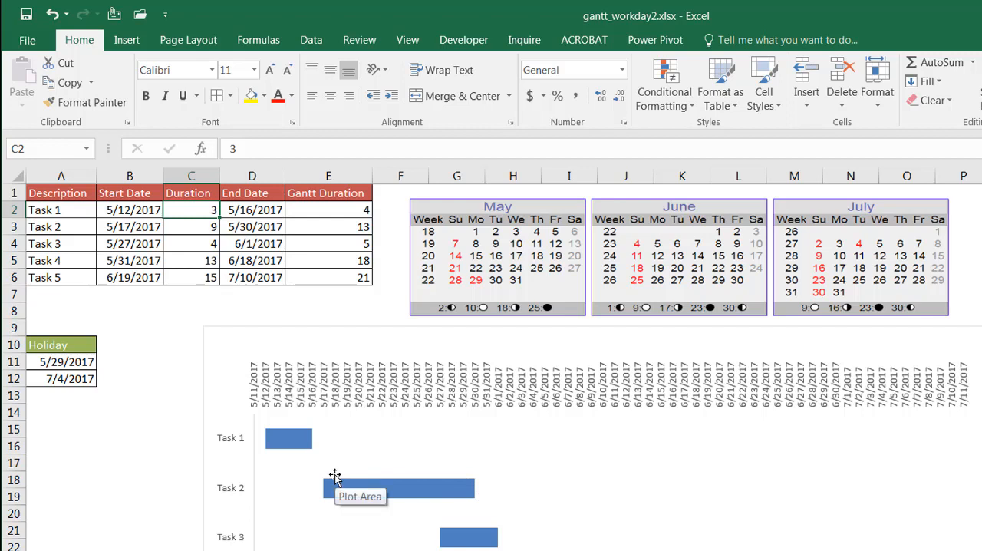
mouse_move(154, 361)
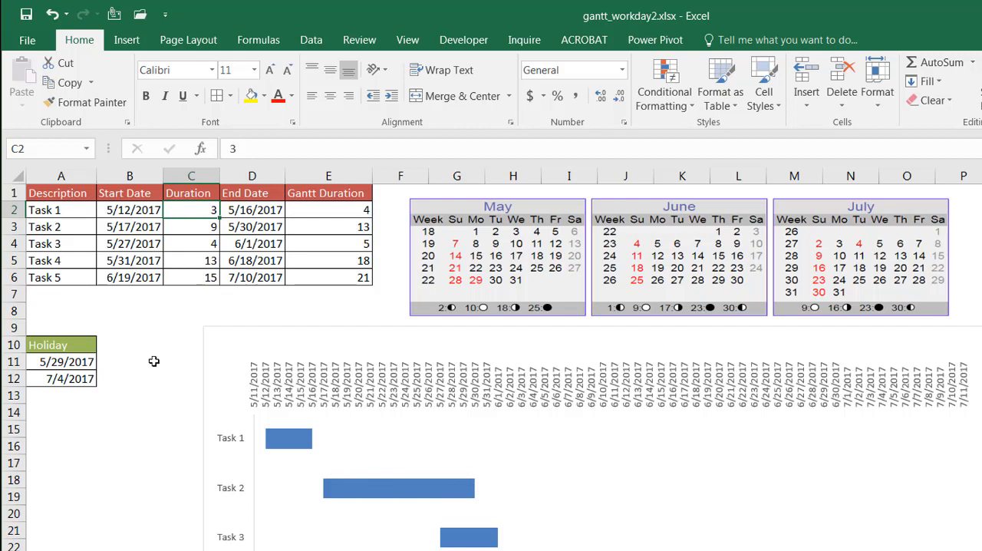
mouse_move(259, 329)
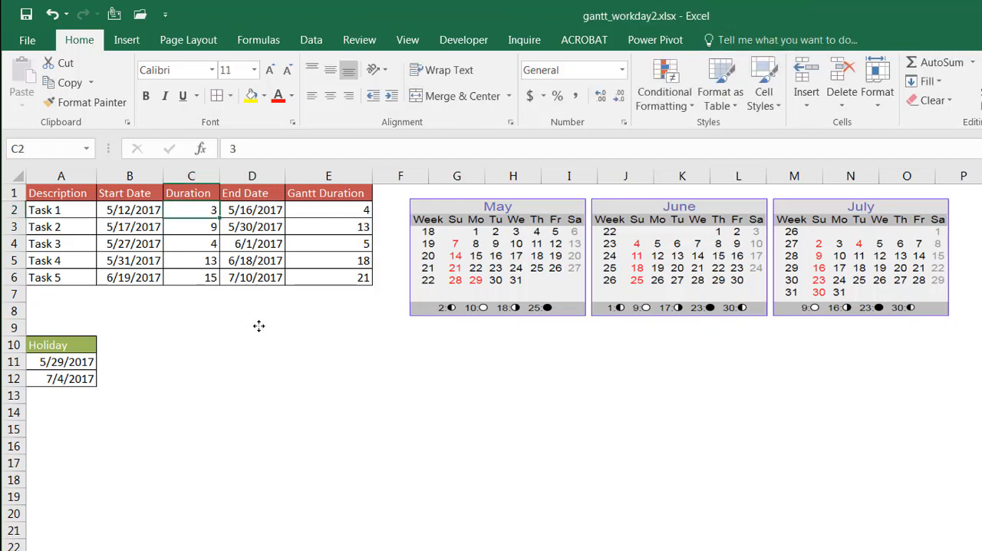
mouse_move(201, 308)
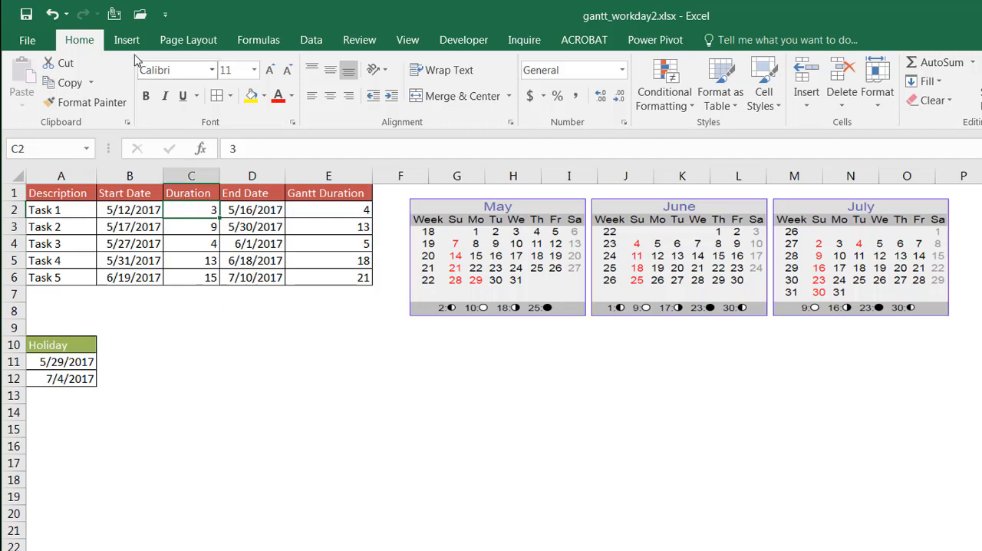
Insert a blank 2-D Stacked Bar chart from an empty cell below the table
left_click(126, 40)
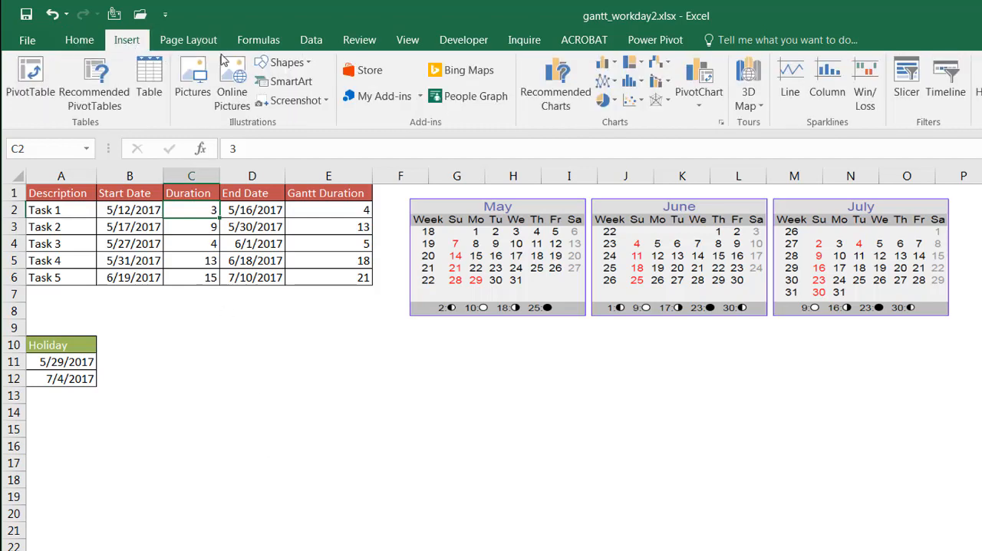
left_click(606, 62)
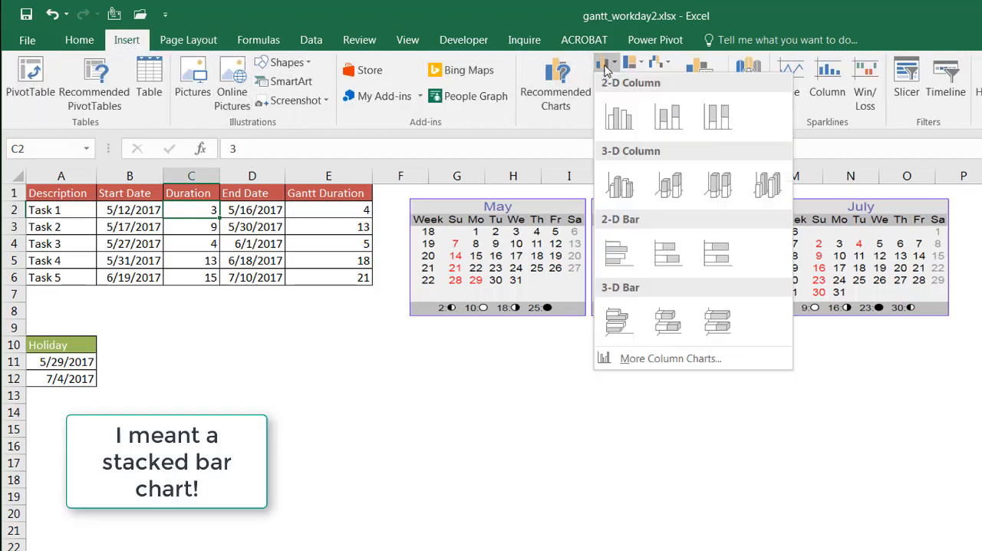
left_click(668, 253)
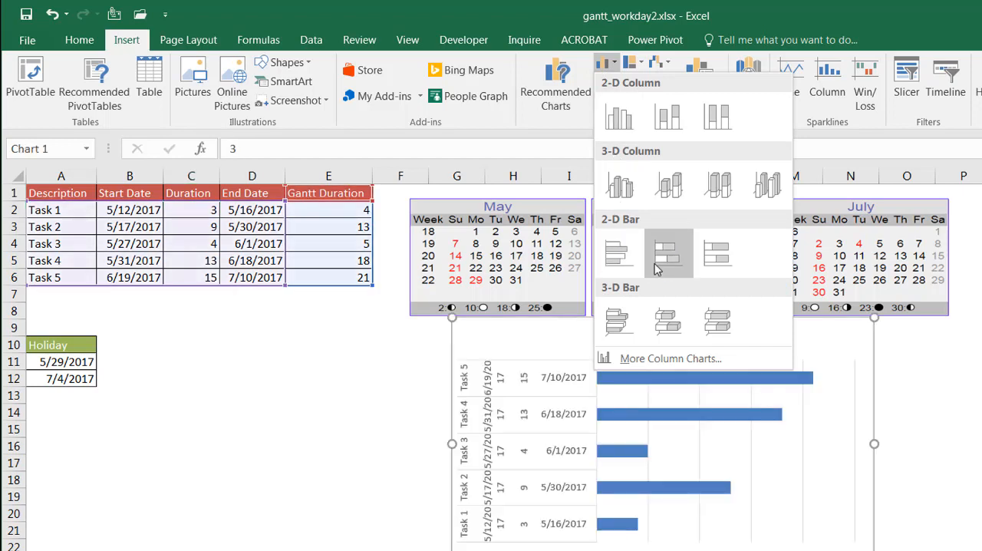
mouse_move(668, 254)
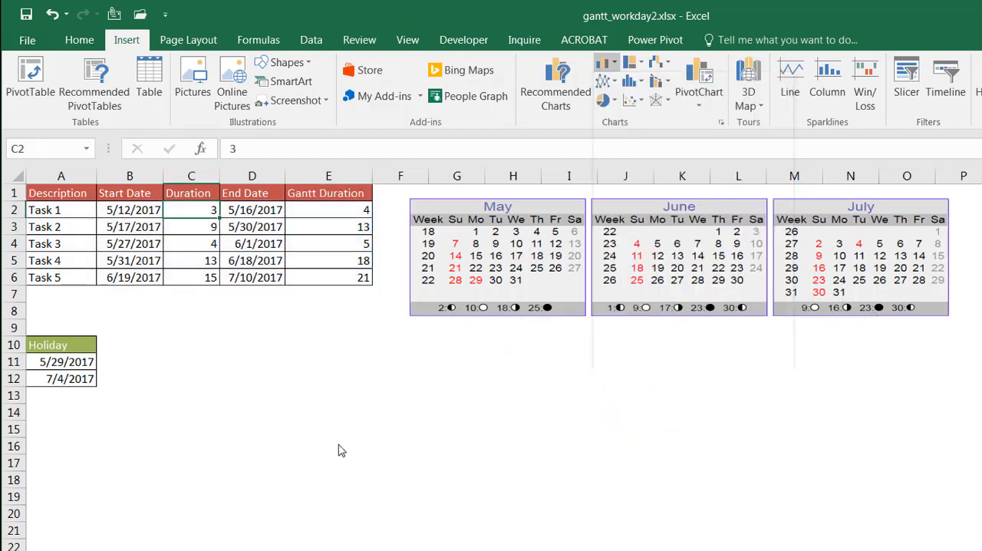
left_click(251, 513)
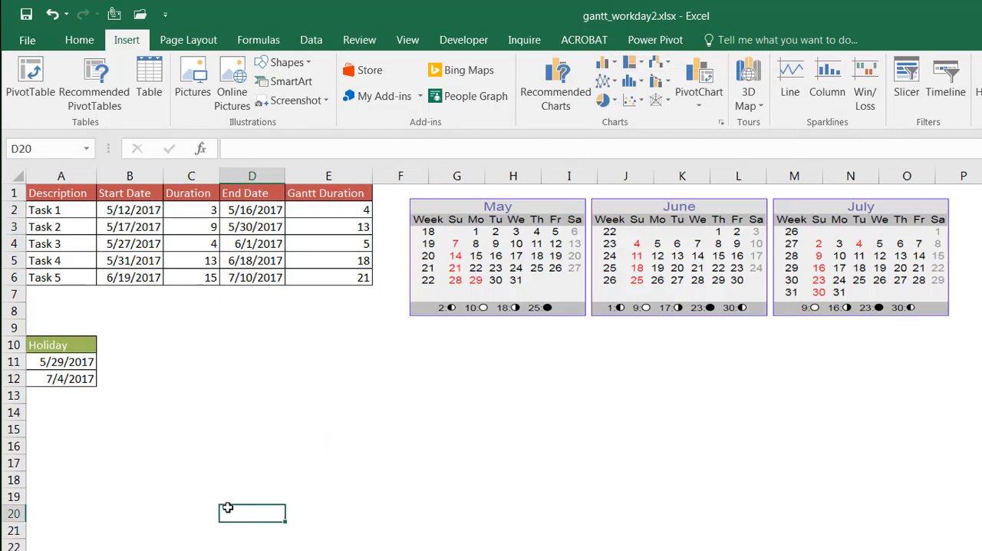
mouse_move(448, 205)
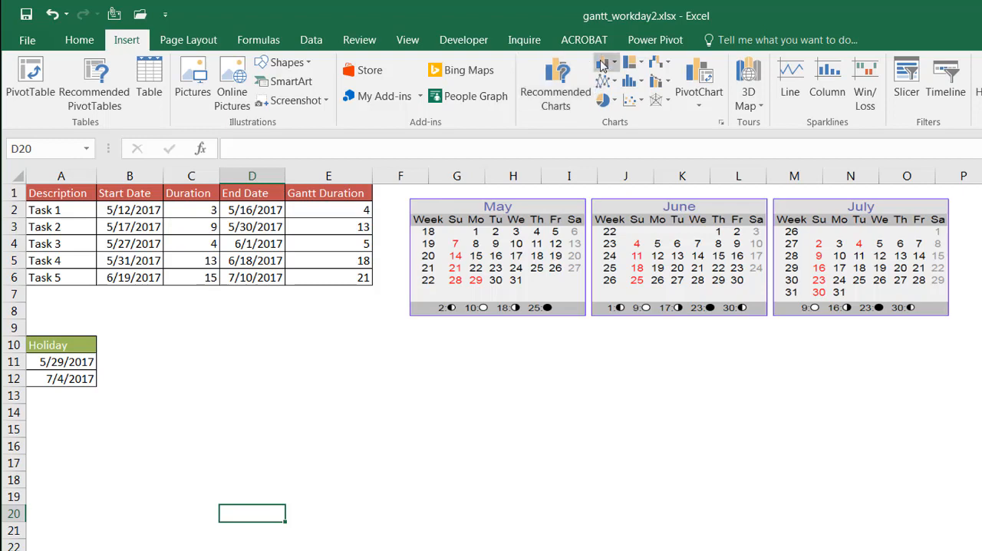
mouse_move(240, 316)
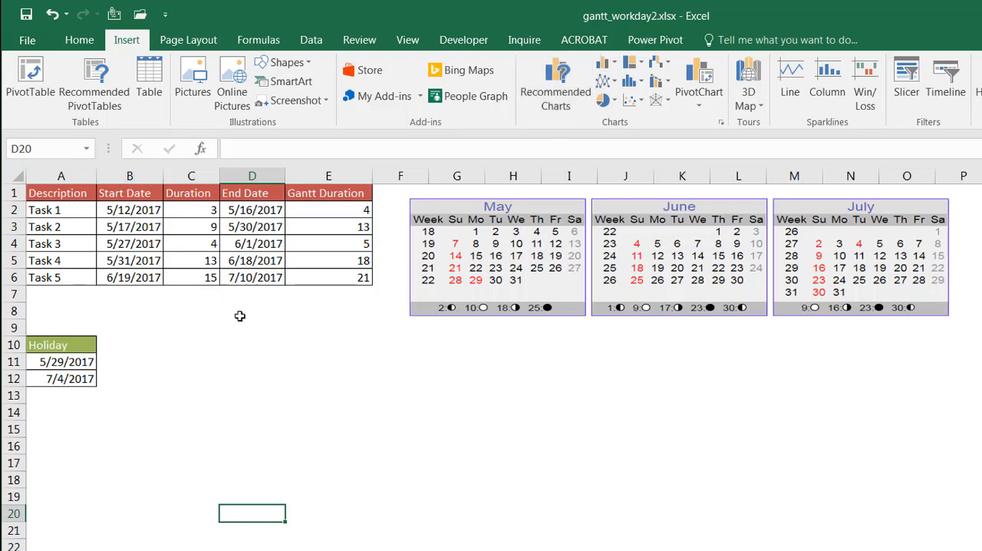
mouse_move(378, 232)
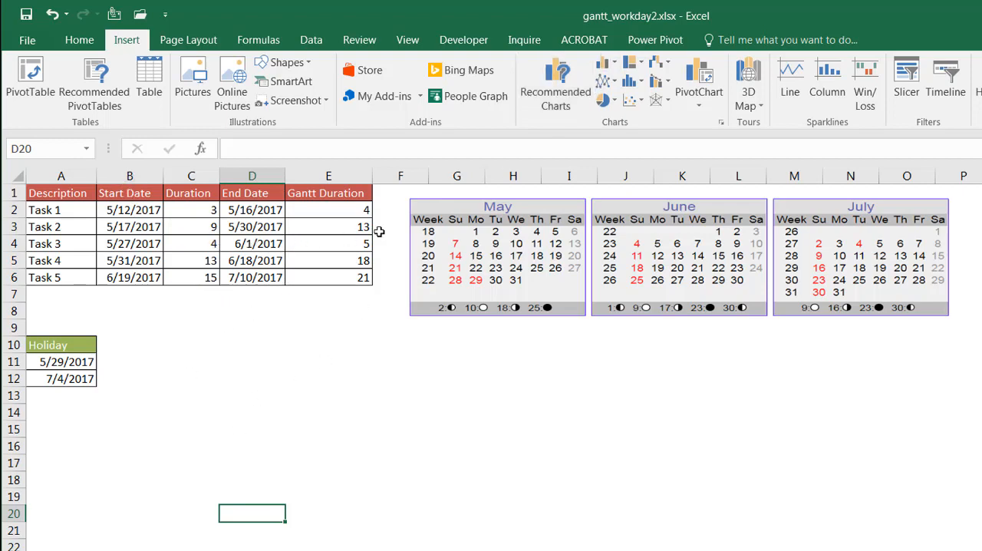
left_click(606, 63)
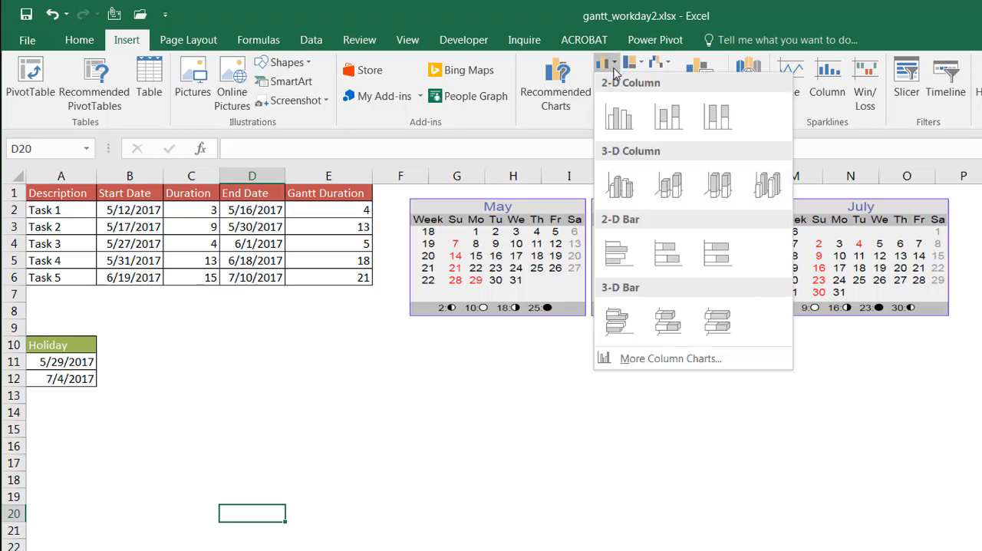
left_click(668, 185)
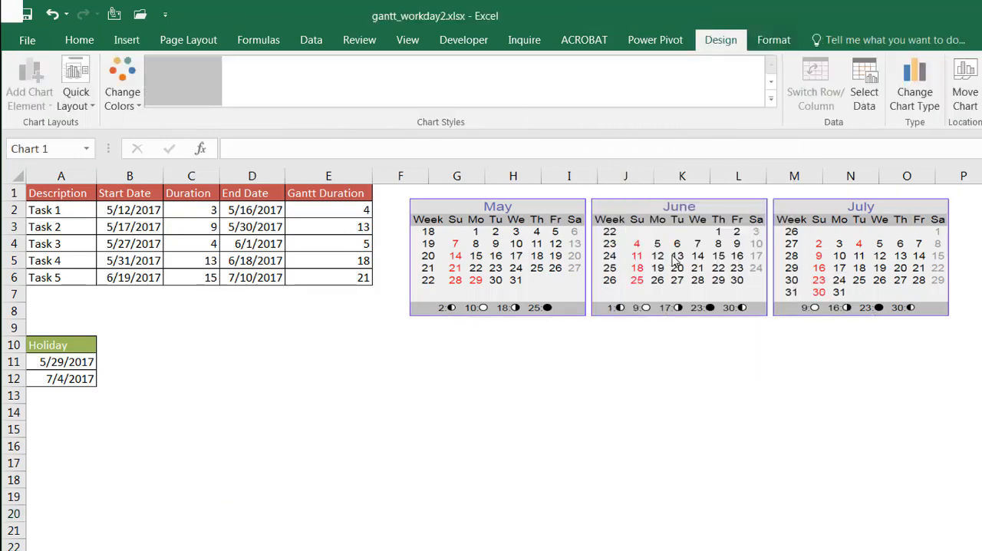
left_click(675, 257)
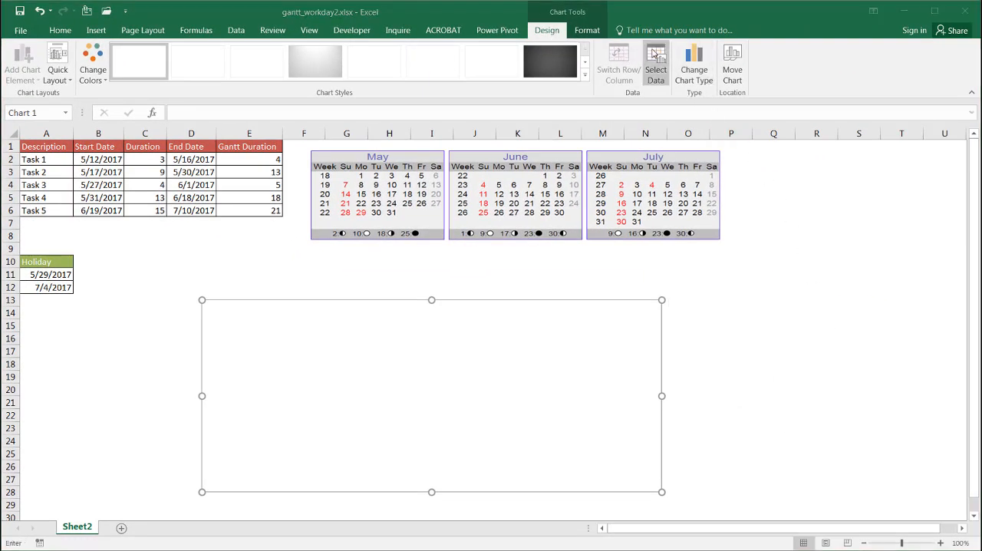
Add the Start Date series (B1, B2:B6) and begin adding Gantt Duration (E1, E2:E6)
left_click(655, 63)
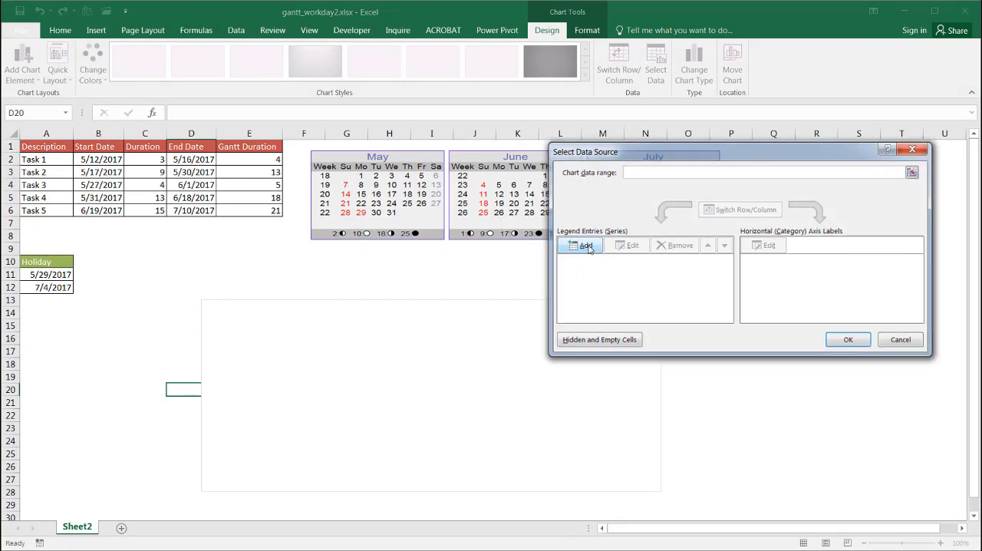
left_click(584, 245)
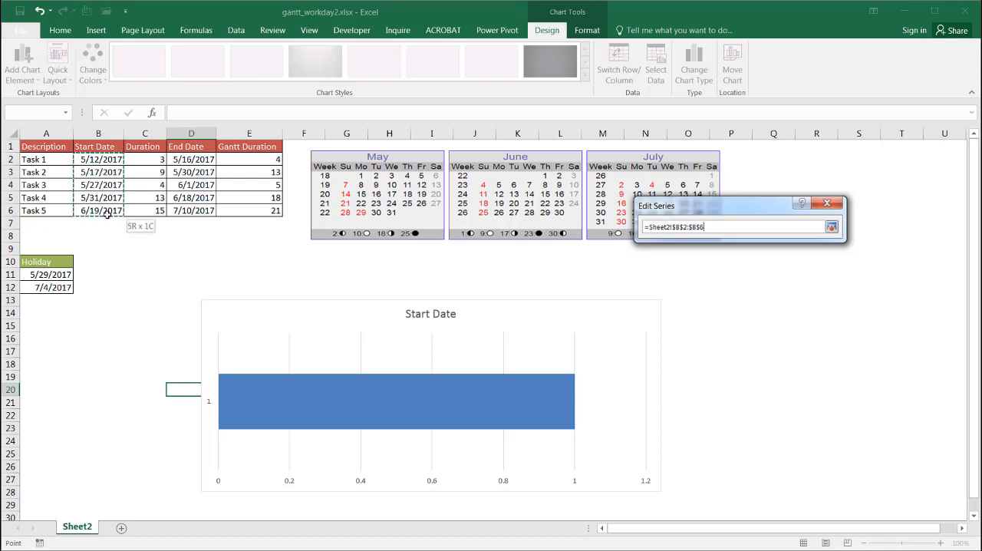
left_click(815, 286)
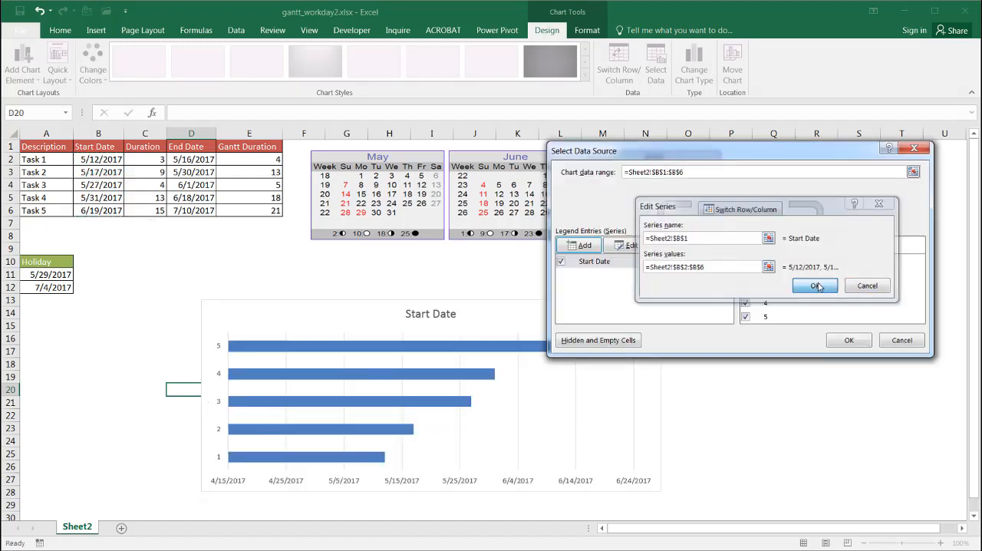
left_click(815, 285)
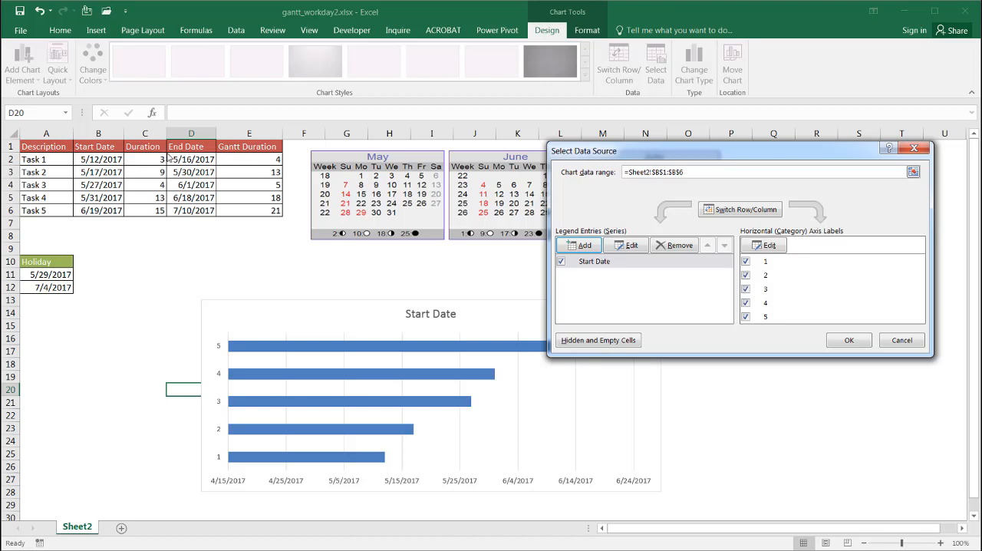
mouse_move(333, 177)
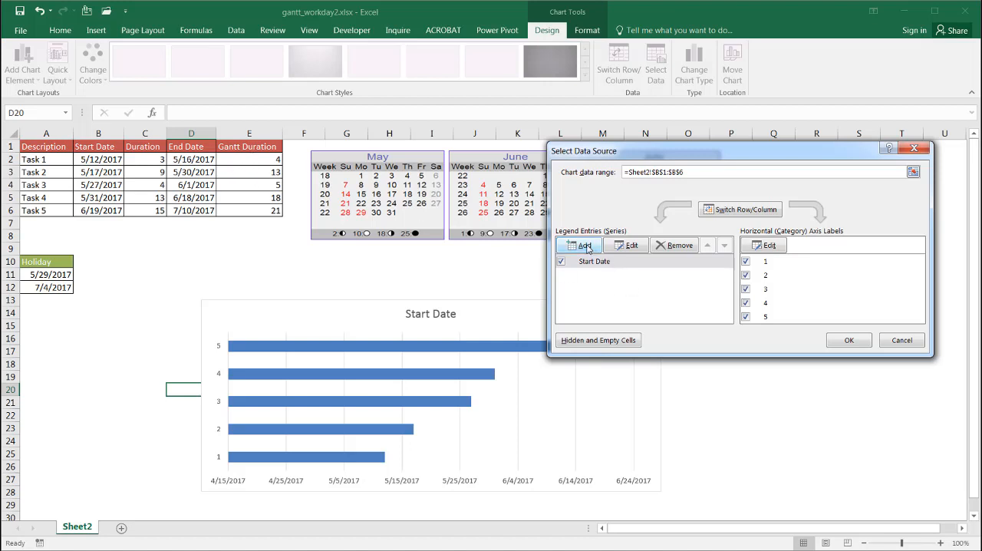
left_click(583, 244)
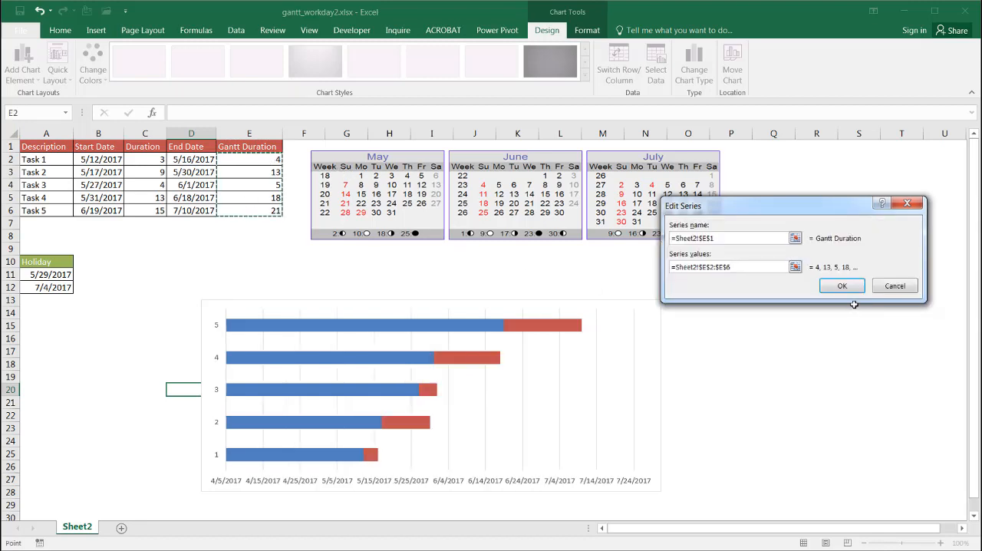
Confirm the Gantt Duration series and use the task names as category axis labels
left_click(842, 285)
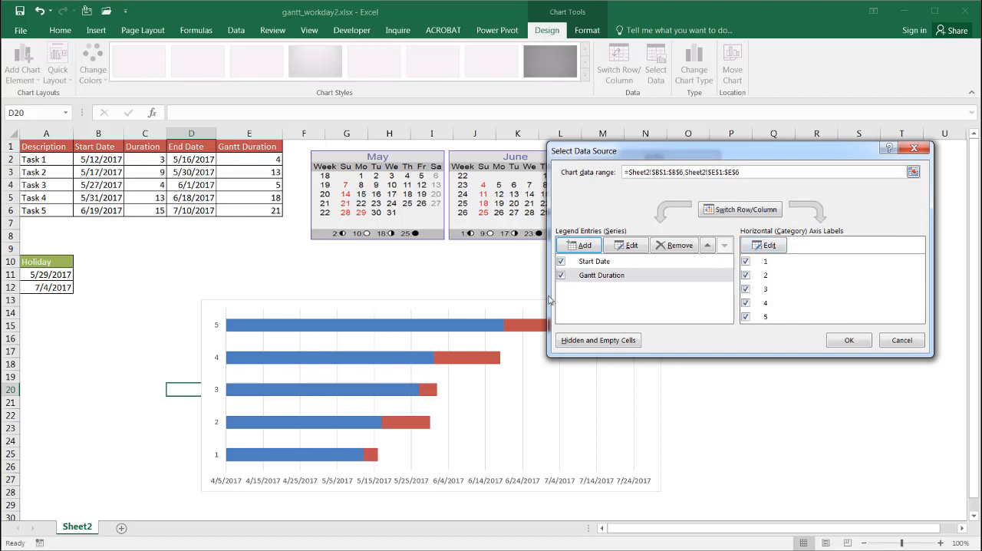
mouse_move(219, 357)
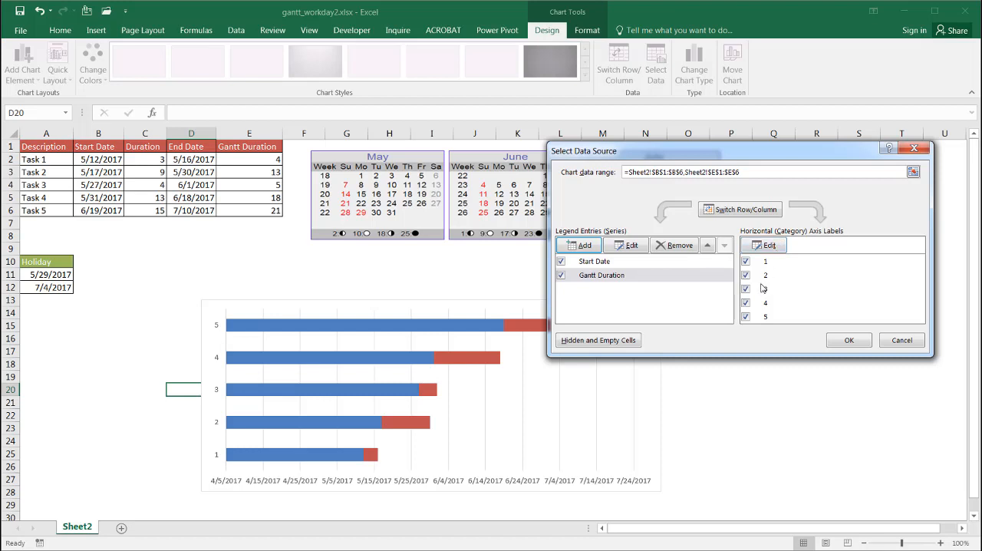
mouse_move(749, 252)
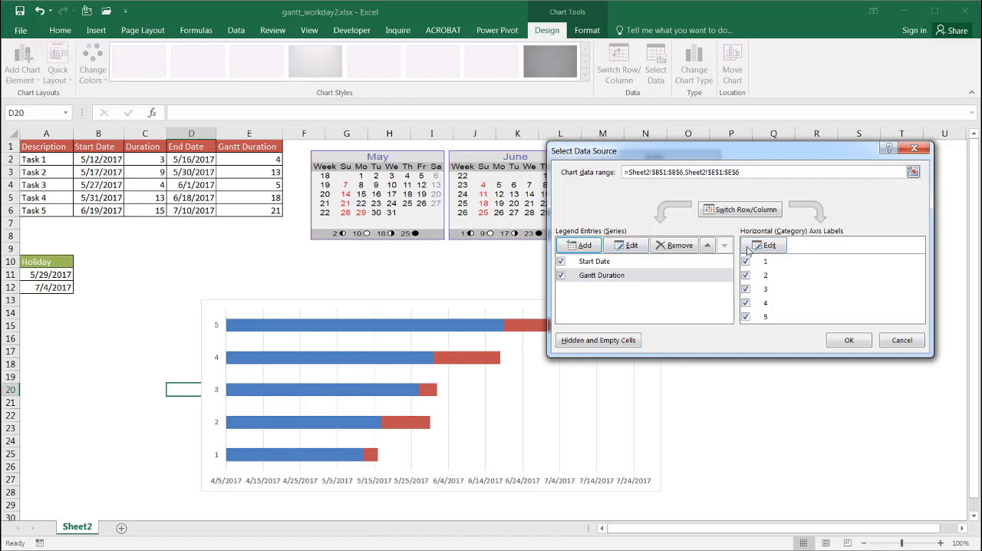
left_click(764, 245)
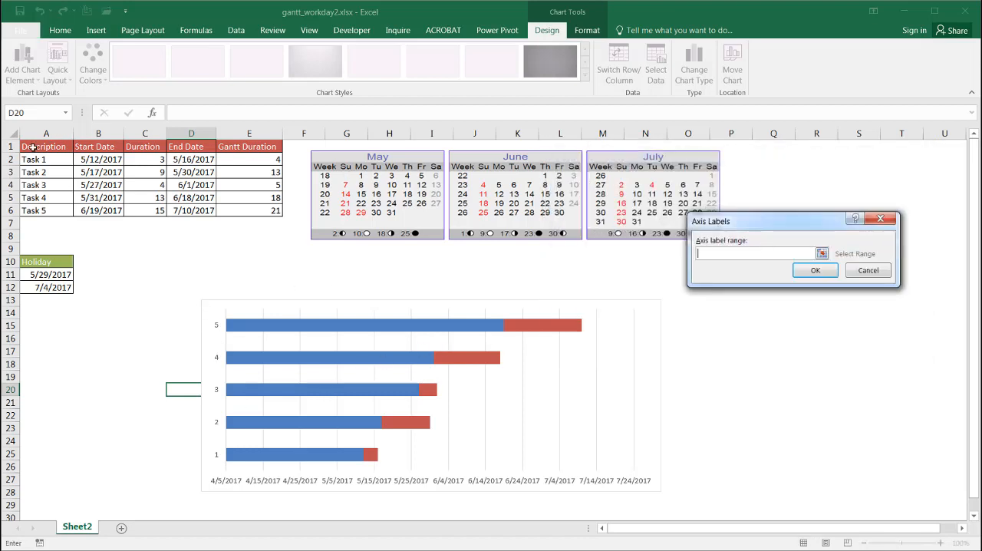
left_click_drag(43, 159, 44, 210)
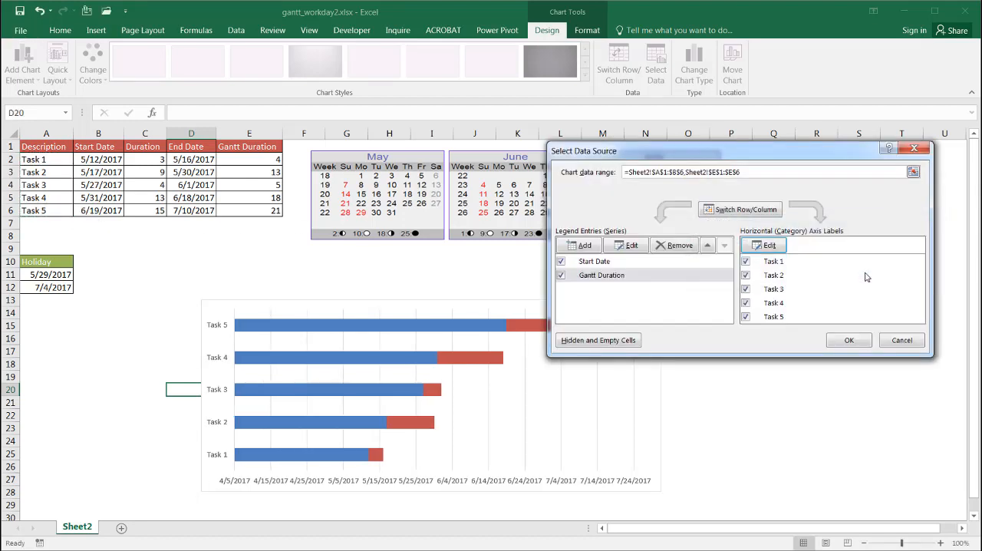
mouse_move(246, 323)
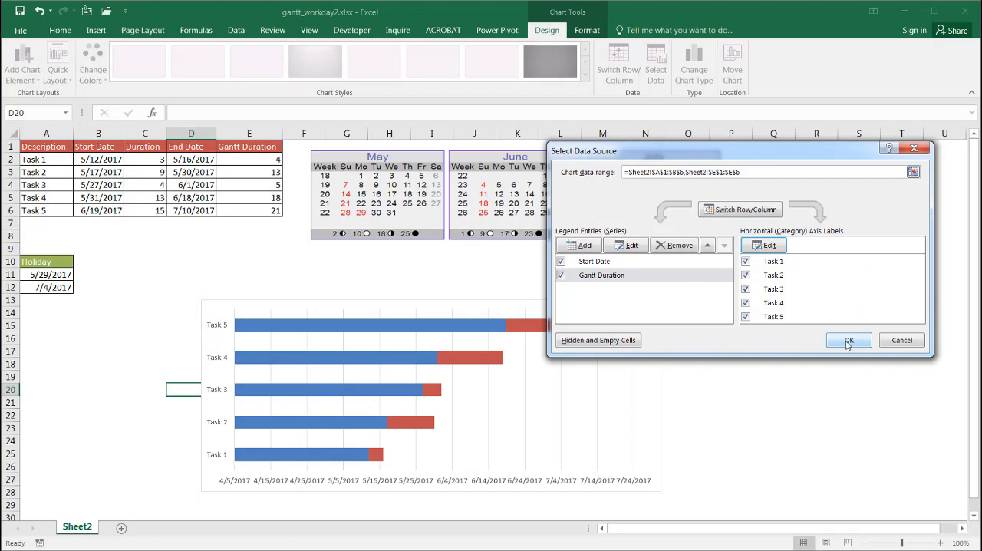
left_click(848, 340)
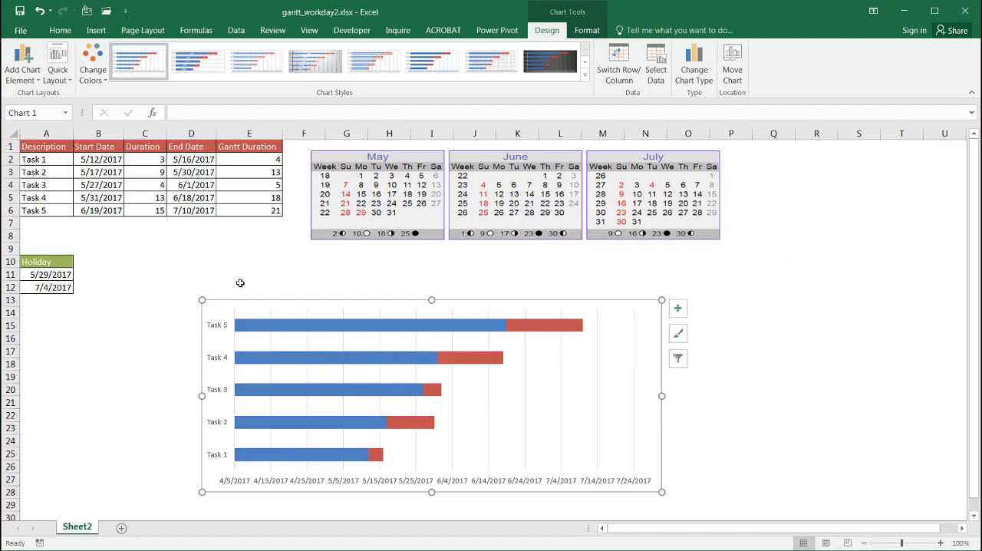
mouse_move(256, 330)
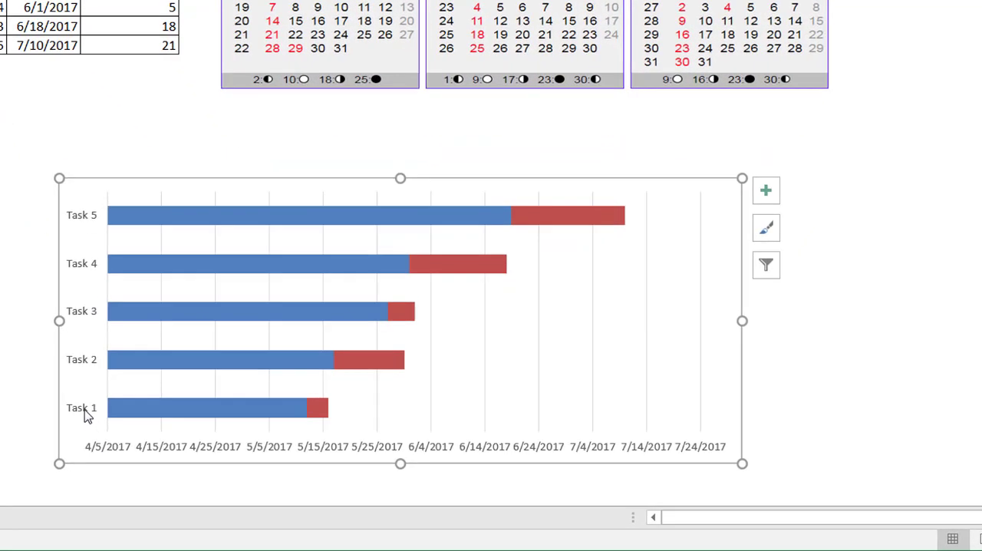
mouse_move(84, 218)
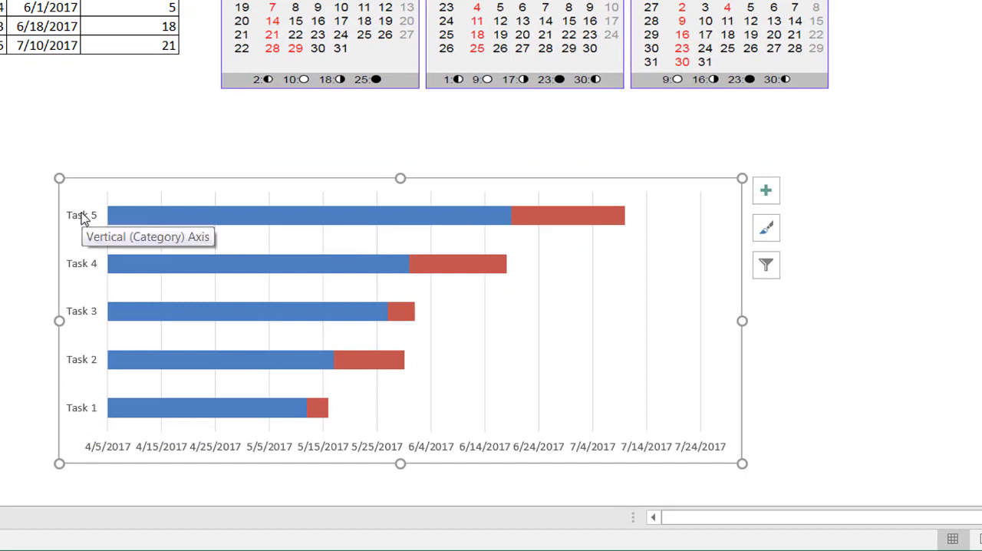
mouse_move(85, 316)
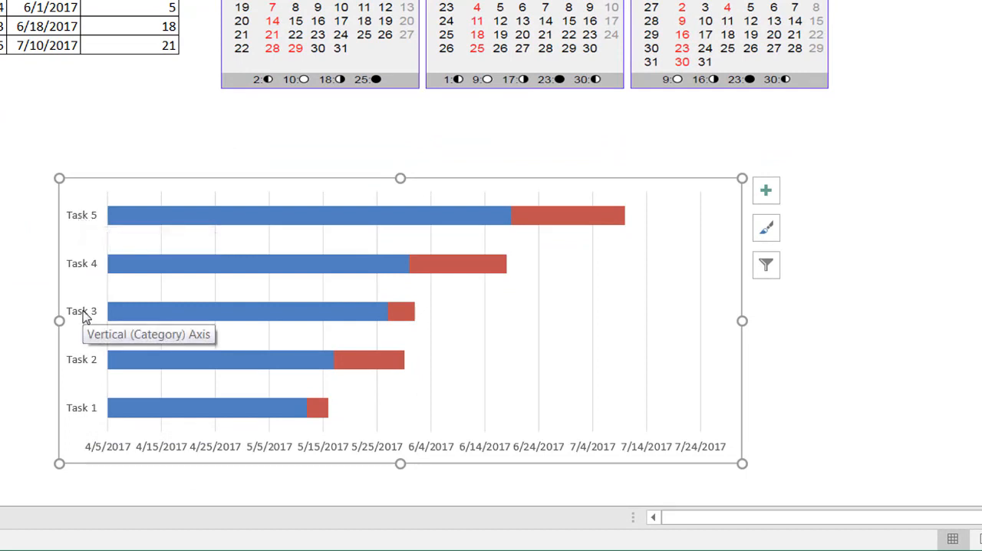
Set the task axis to show categories in reverse order, putting Task 1 on top
right_click(81, 310)
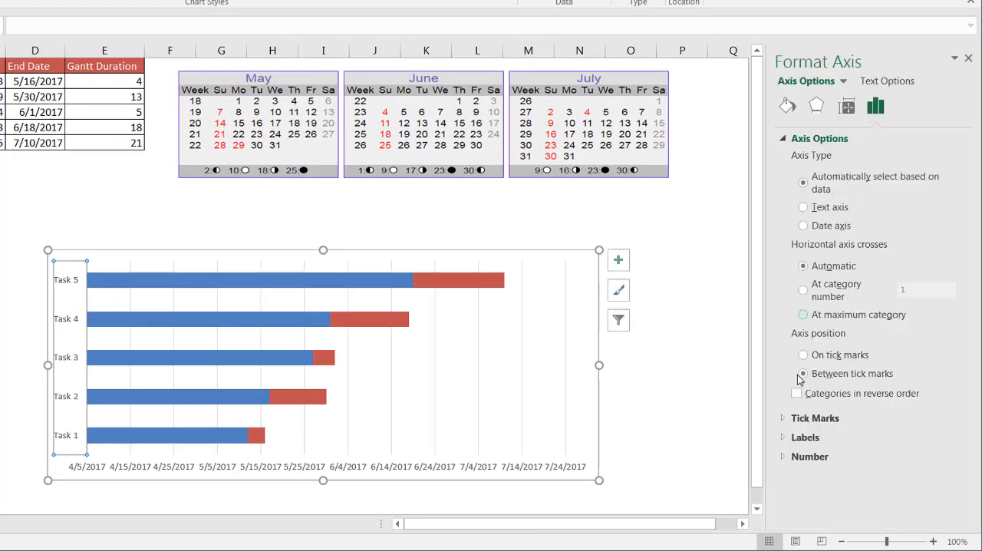
left_click(802, 373)
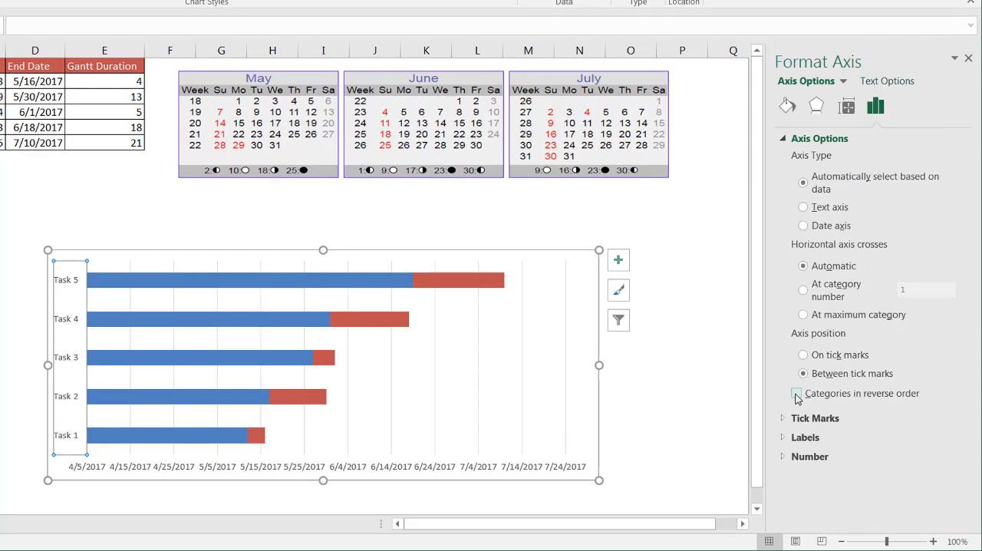
left_click(796, 393)
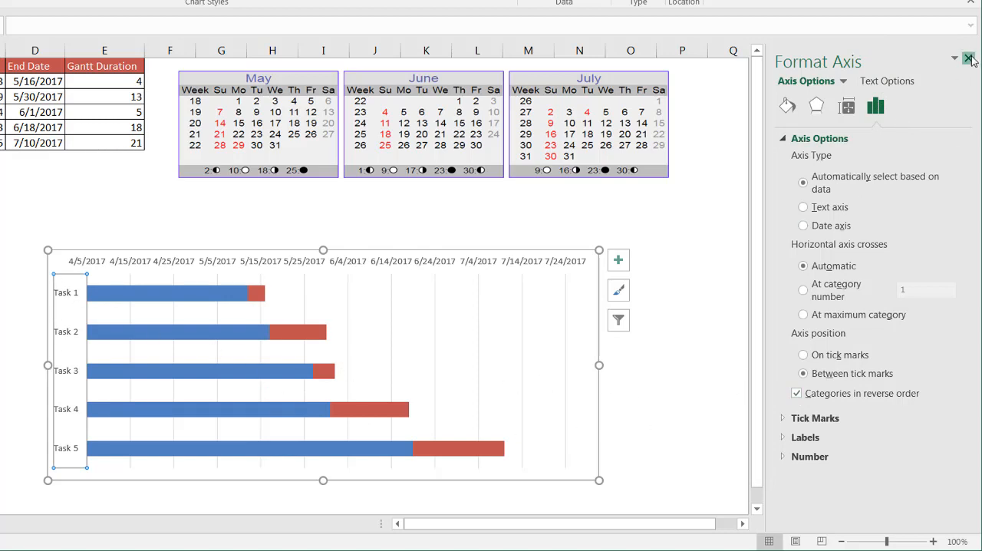
left_click(968, 59)
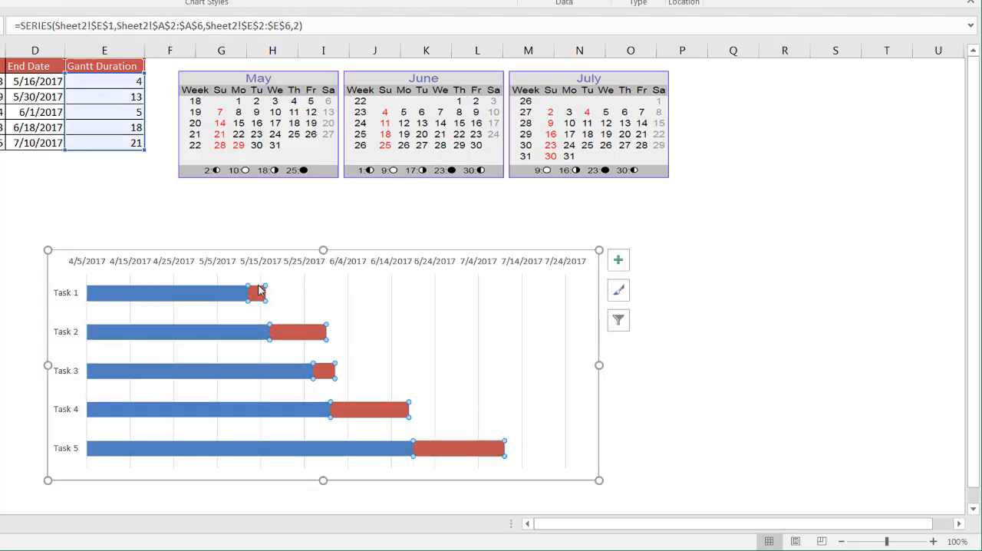
mouse_move(286, 282)
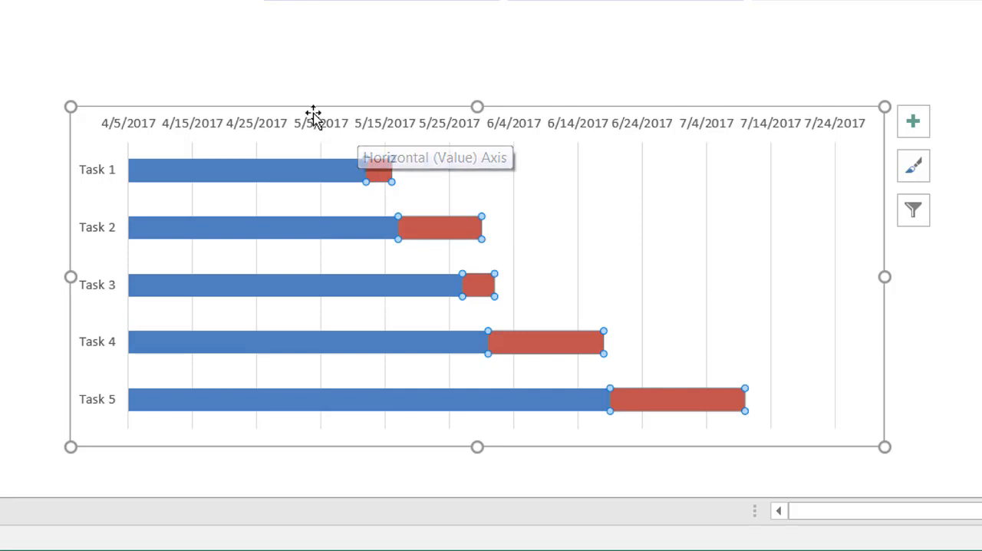
left_click(315, 122)
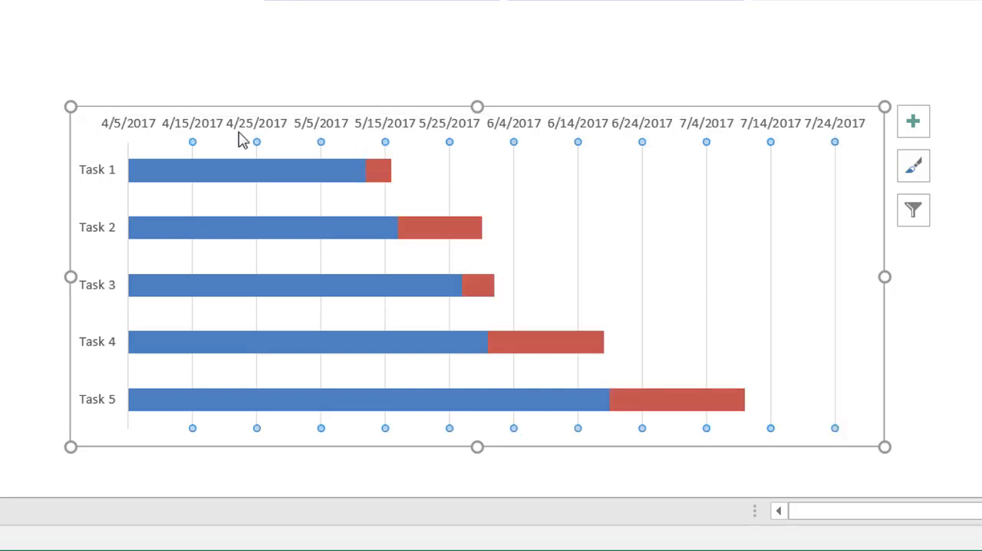
mouse_move(134, 130)
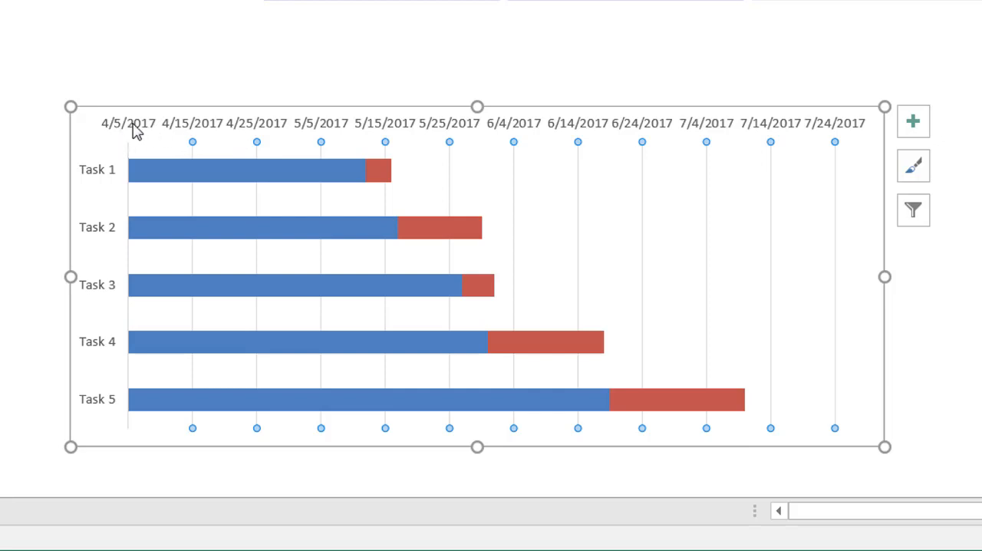
mouse_move(169, 134)
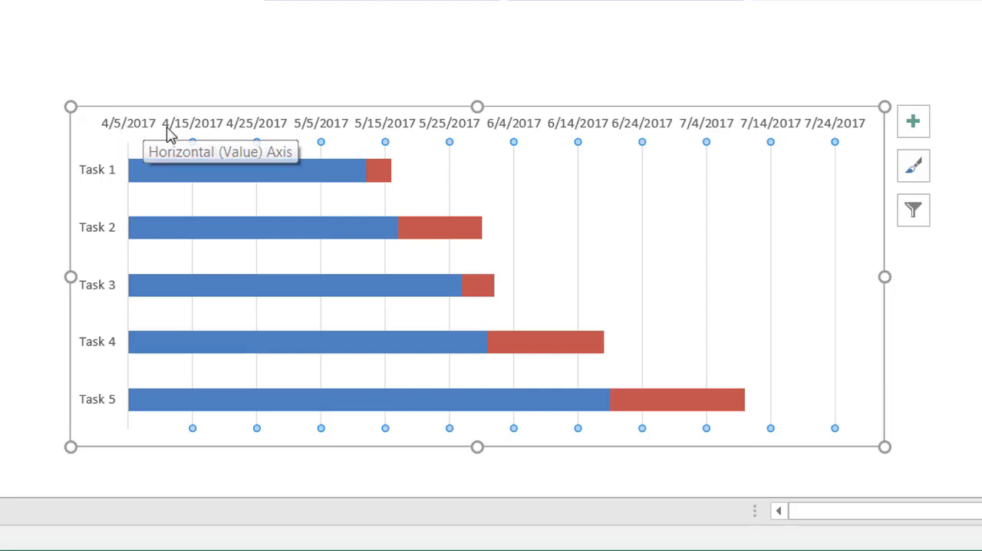
mouse_move(165, 126)
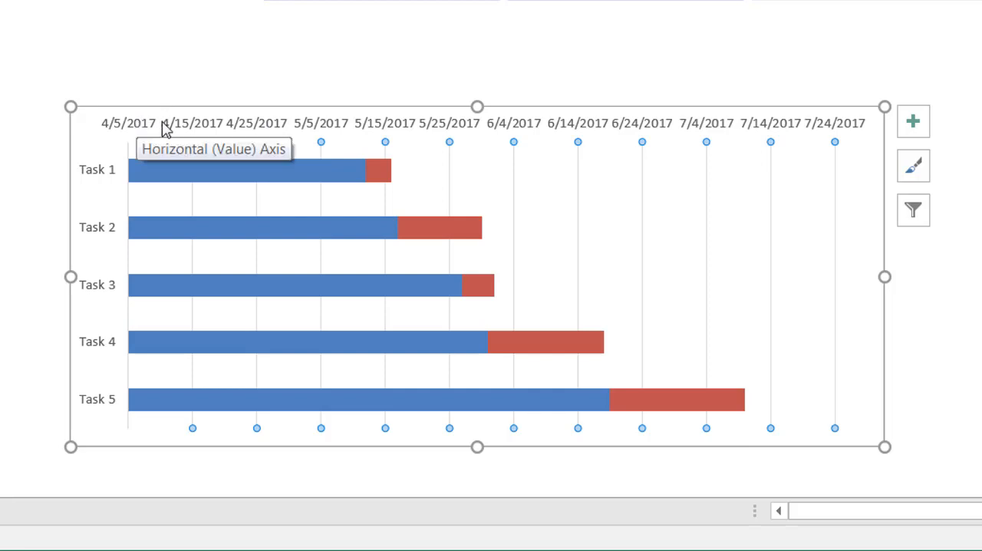
mouse_move(243, 130)
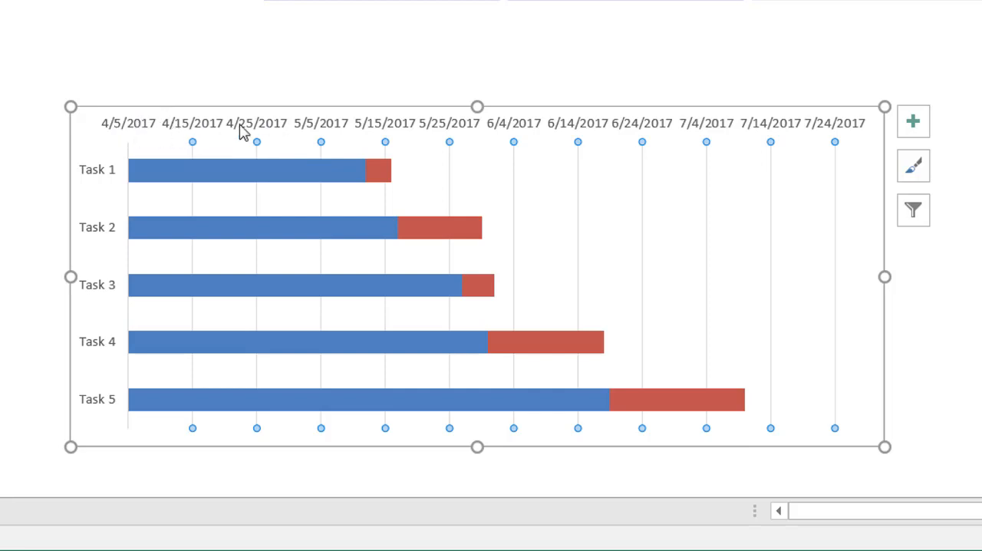
right_click(242, 131)
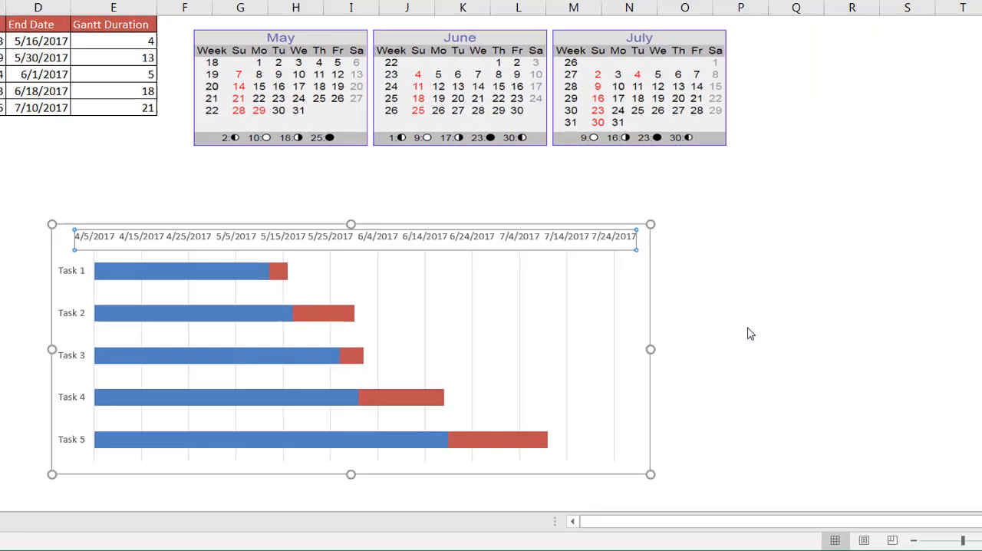
Set the date axis bounds and a major unit of 1 day
double_click(345, 236)
type("1")
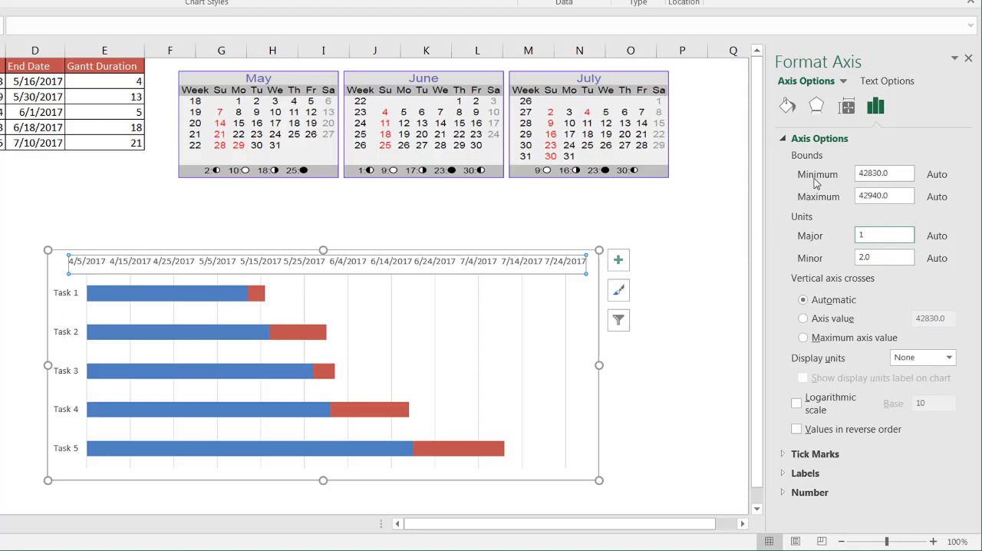
left_click(968, 58)
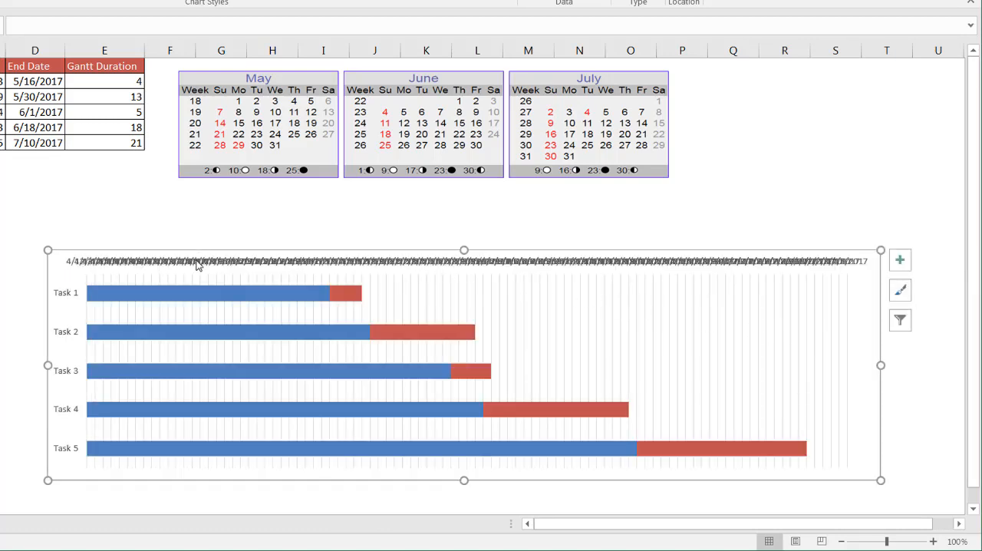
mouse_move(211, 262)
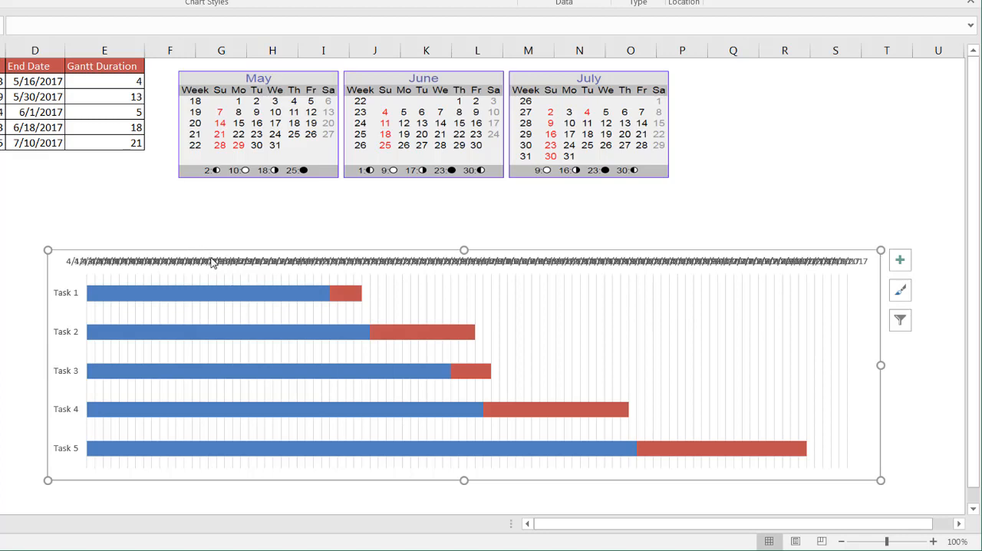
left_click(464, 261)
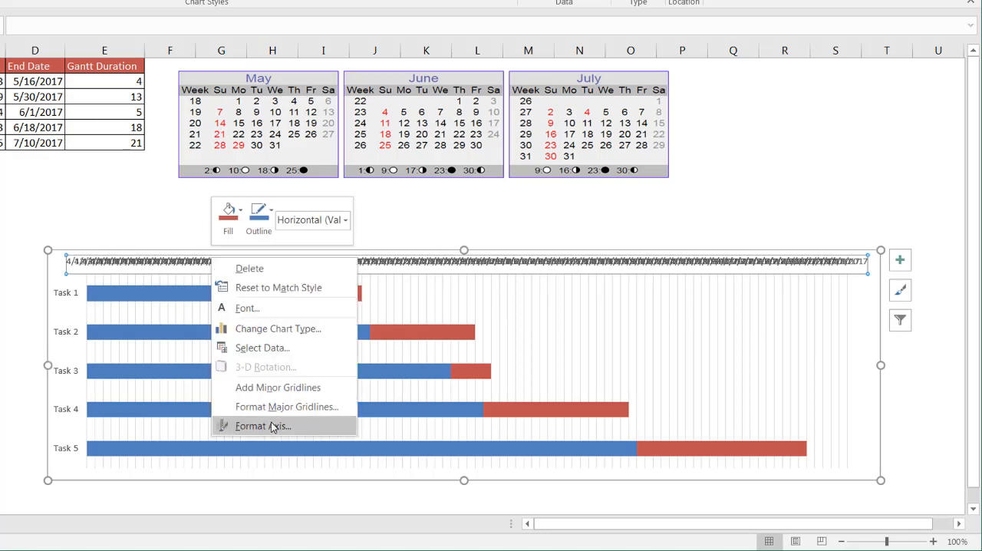
Rotate the date axis label text 270° so the dates run vertically
left_click(265, 426)
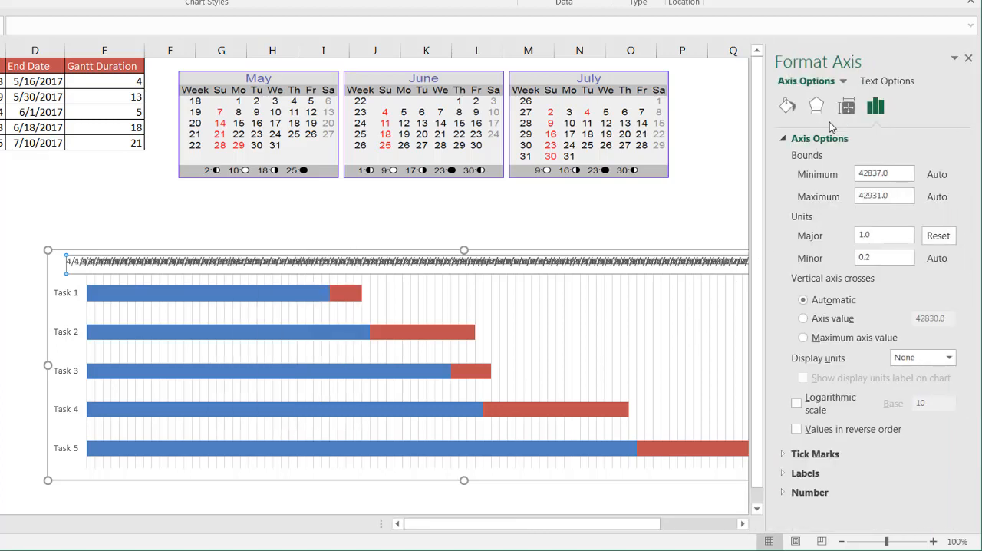
left_click(846, 106)
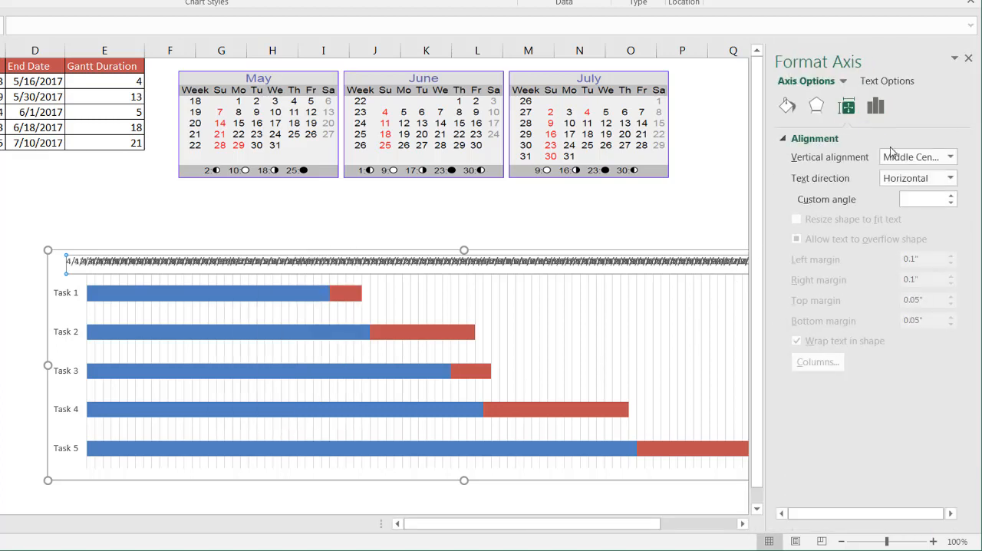
left_click(949, 178)
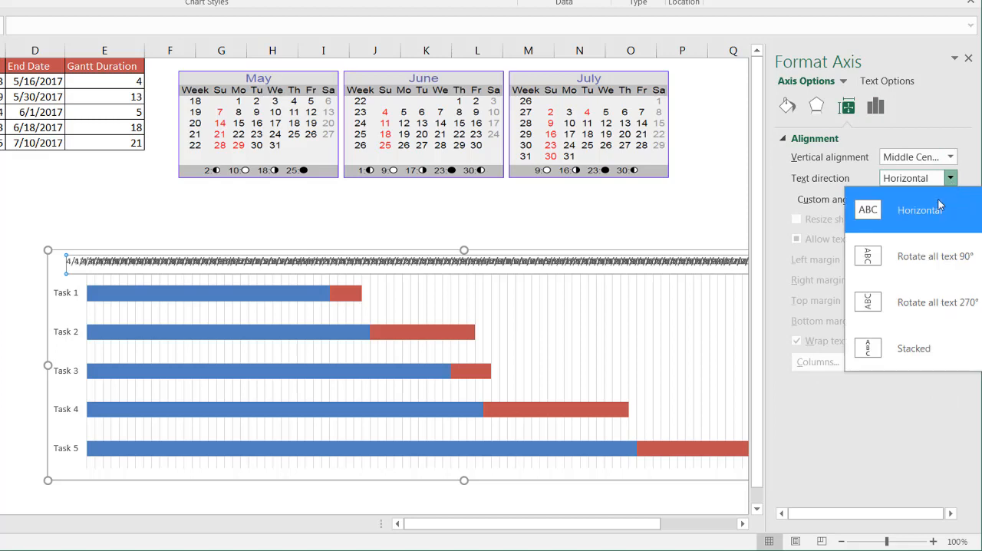
left_click(935, 256)
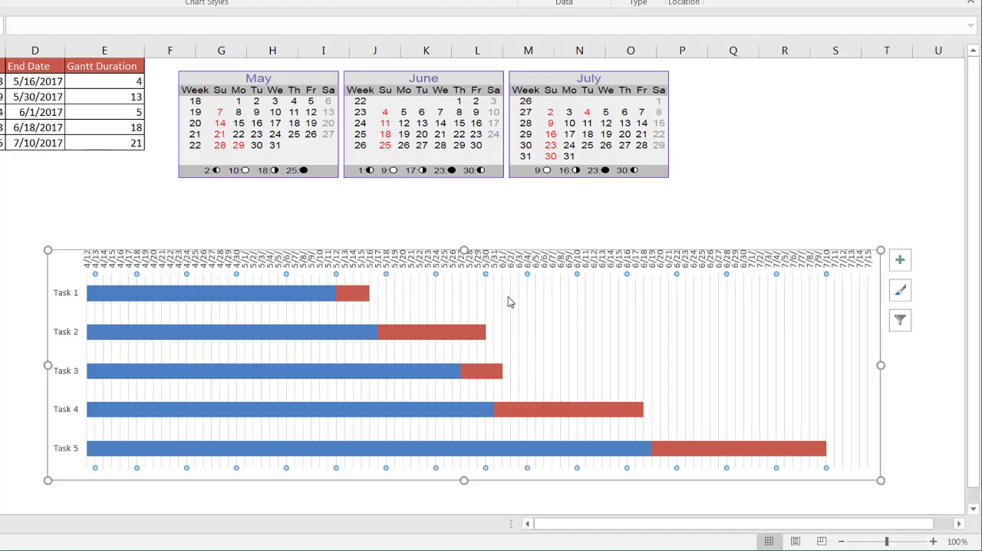
mouse_move(737, 336)
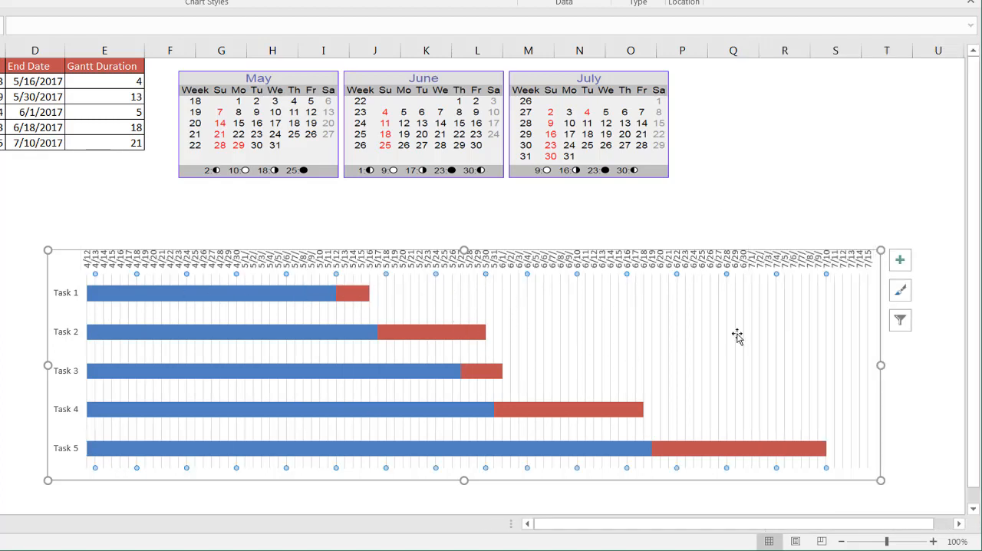
mouse_move(697, 351)
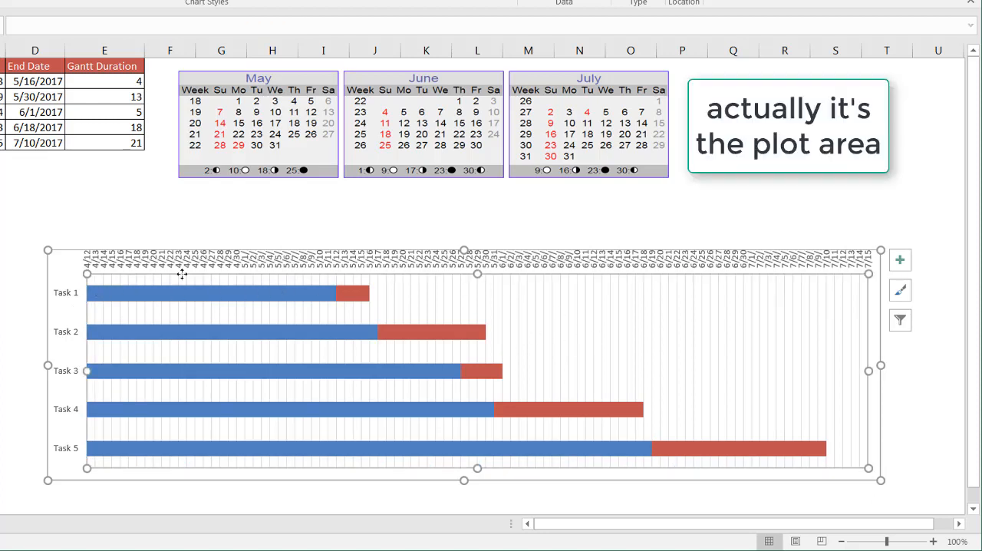
left_click(477, 286)
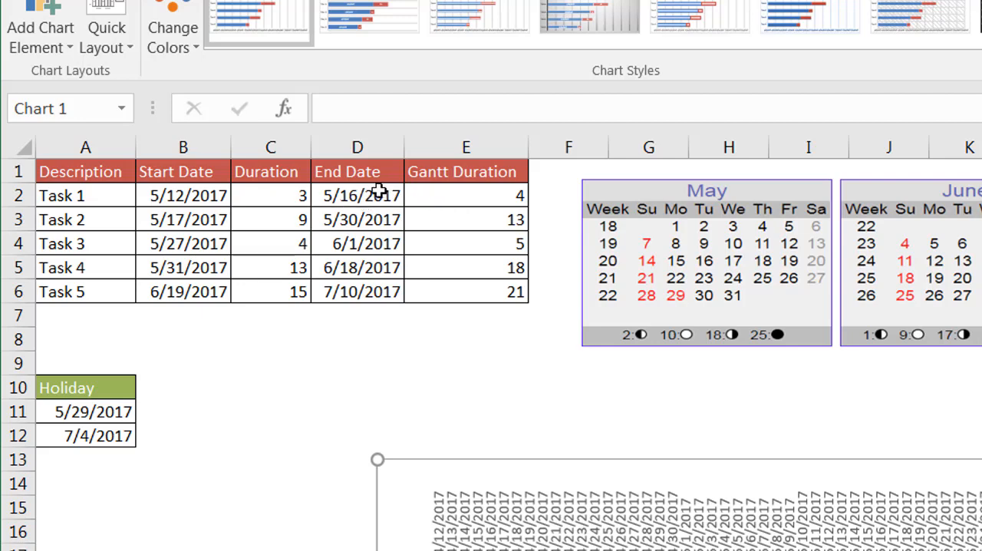
left_click(183, 194)
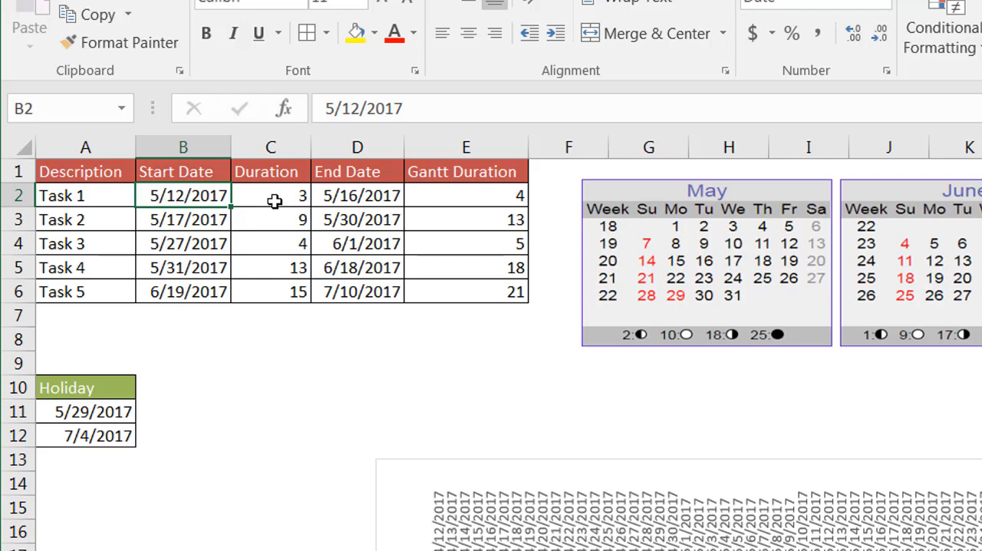
left_click(270, 195)
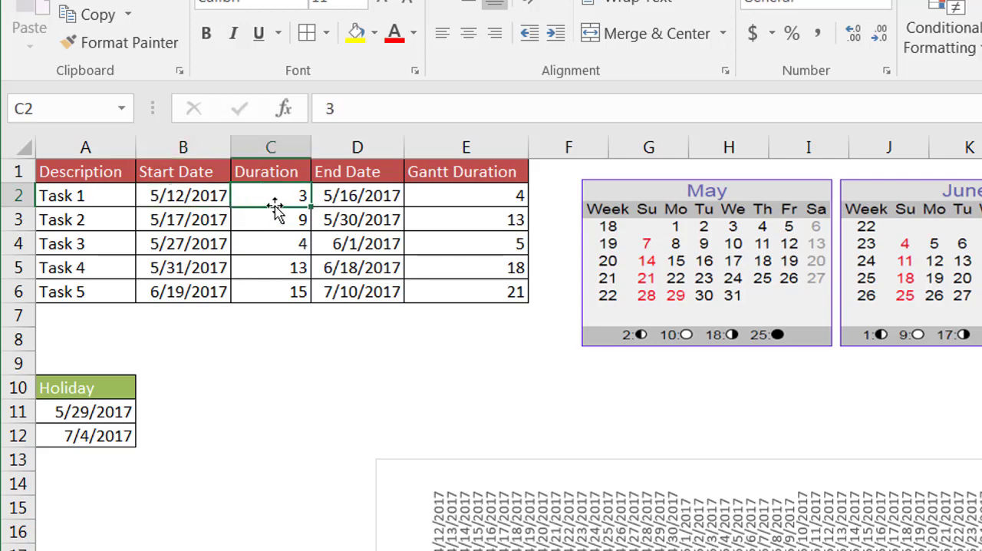
left_click(270, 267)
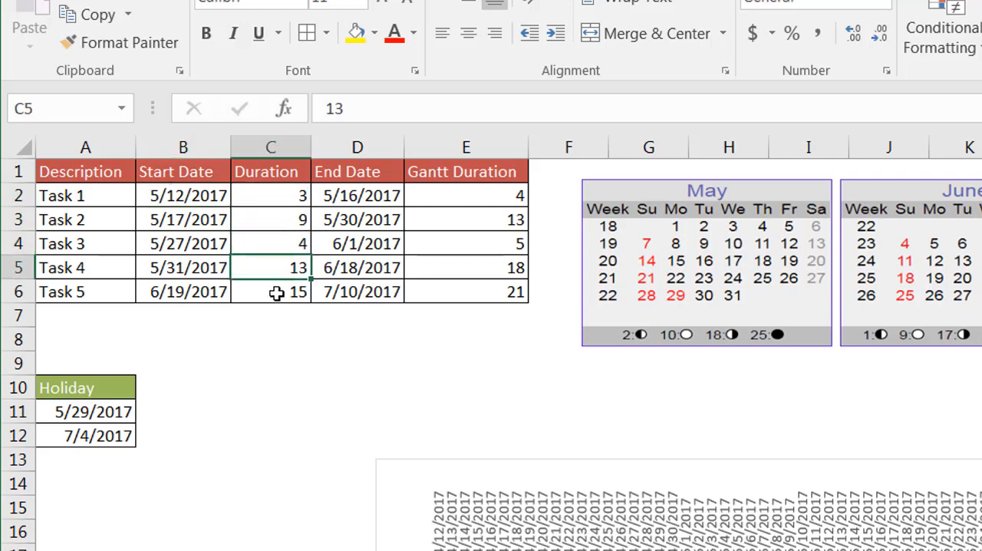
left_click(270, 292)
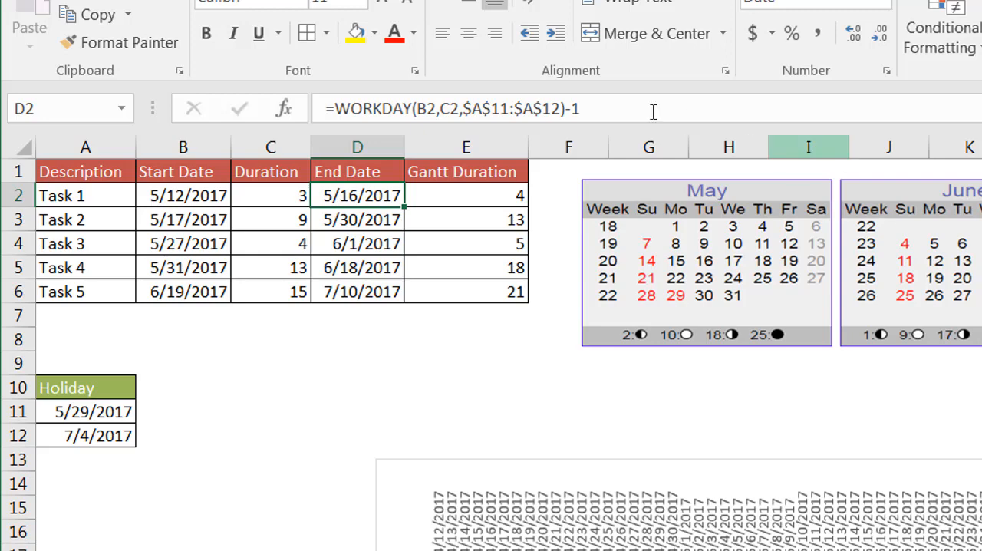
mouse_move(376, 111)
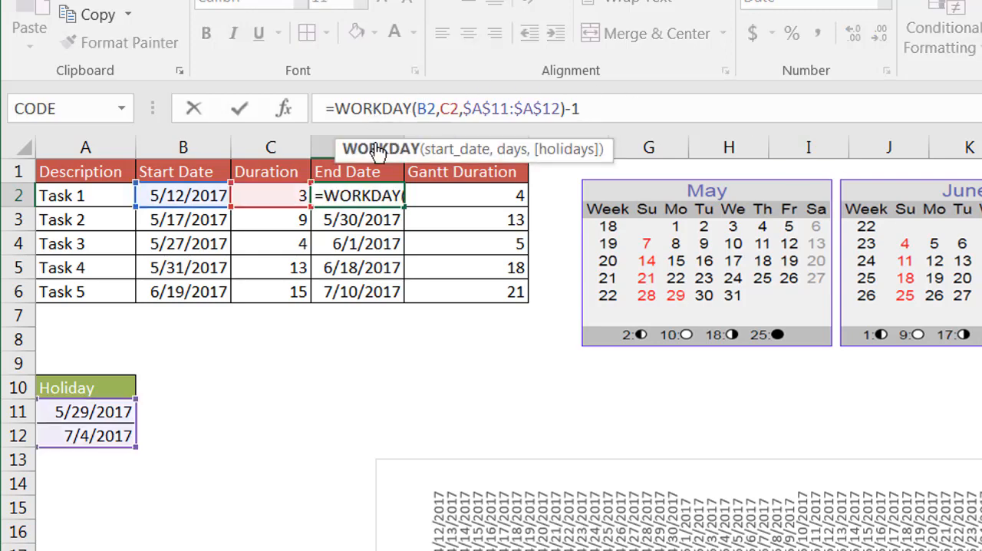
mouse_move(379, 149)
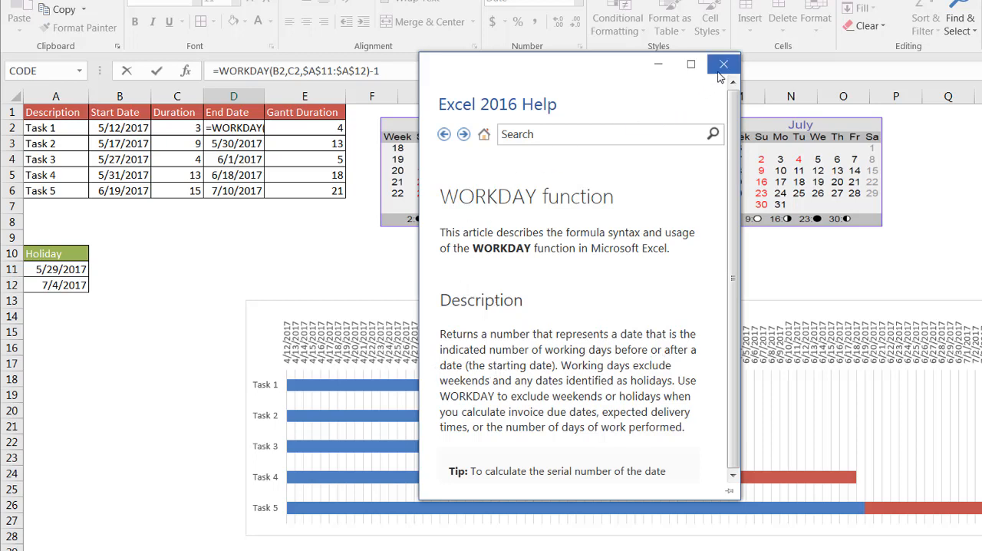
left_click(722, 64)
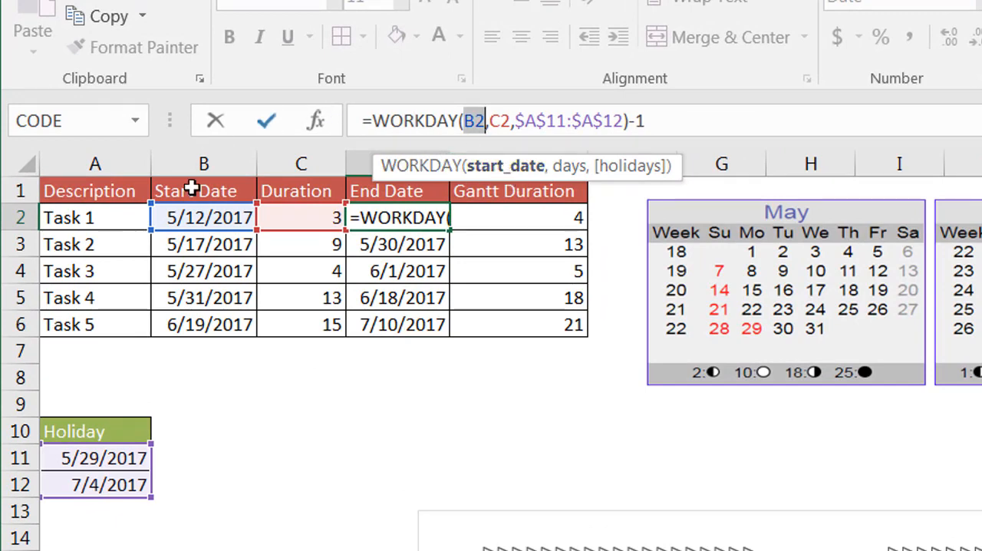
mouse_move(590, 167)
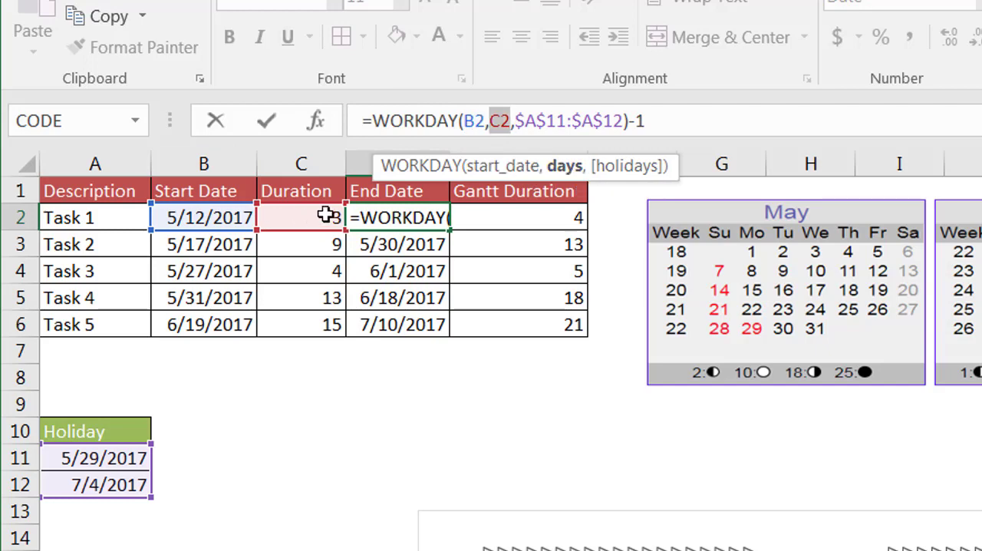
mouse_move(618, 177)
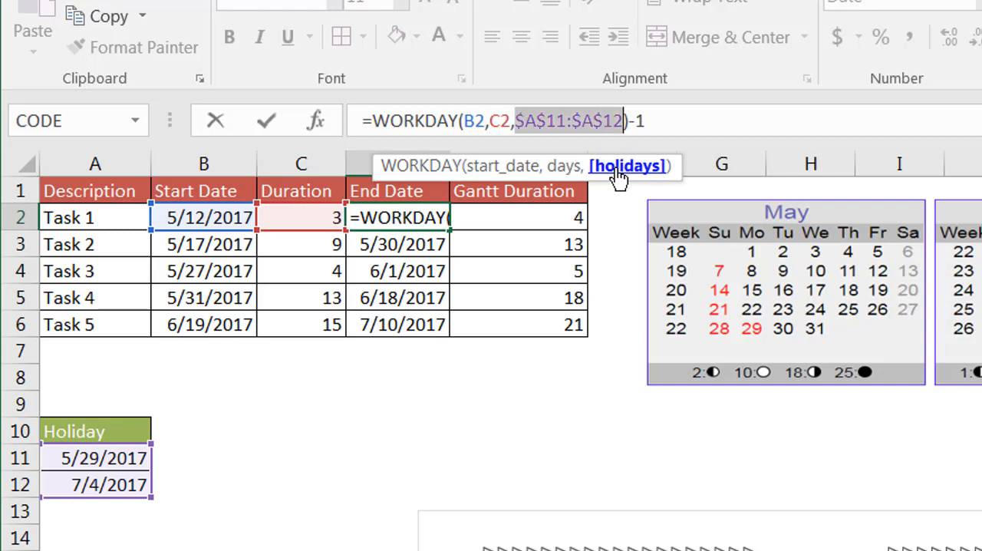
mouse_move(274, 397)
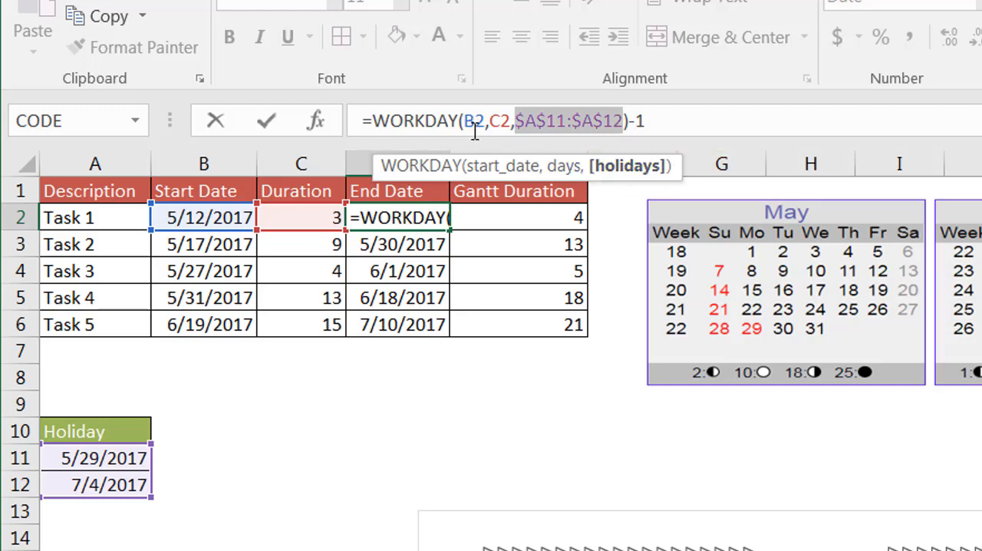
mouse_move(565, 166)
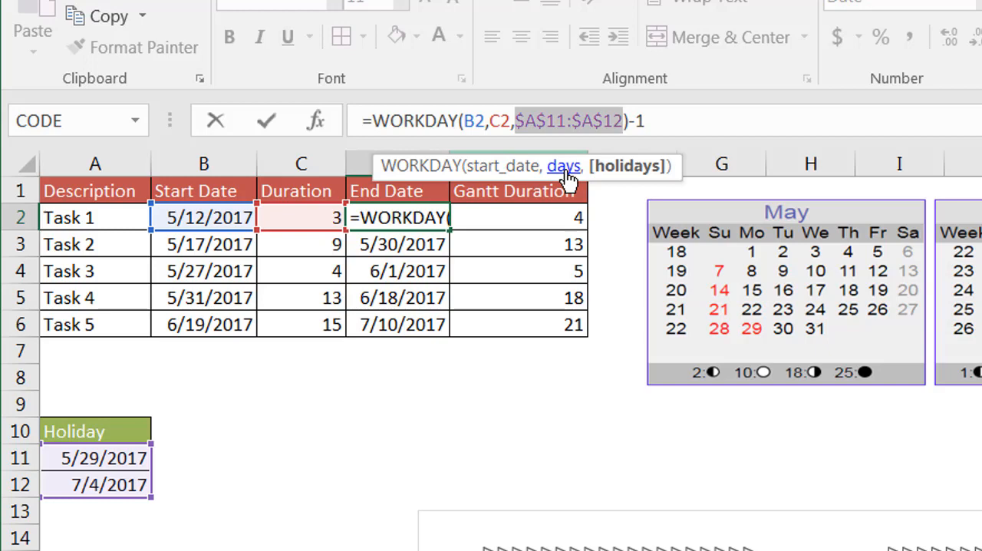
mouse_move(413, 367)
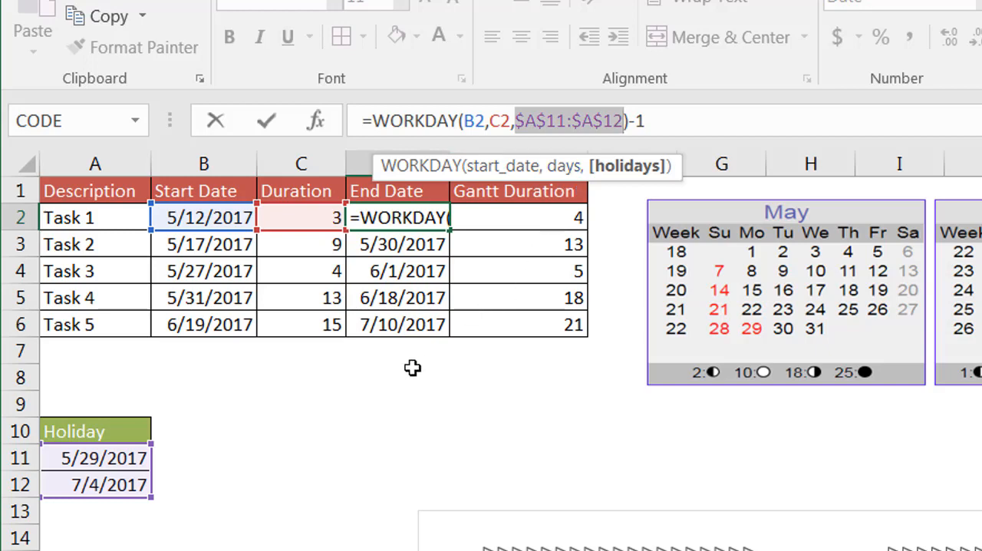
key("Return")
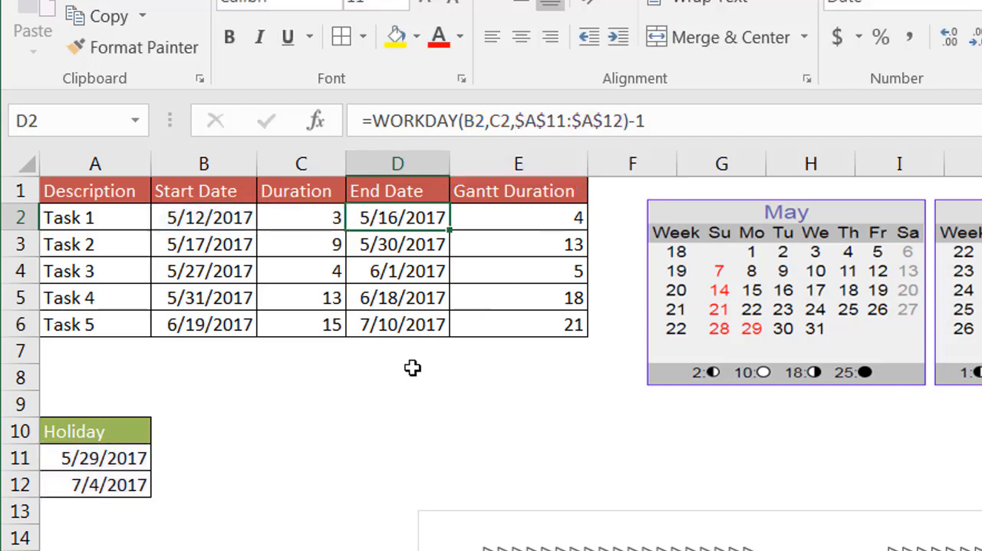
left_click(397, 377)
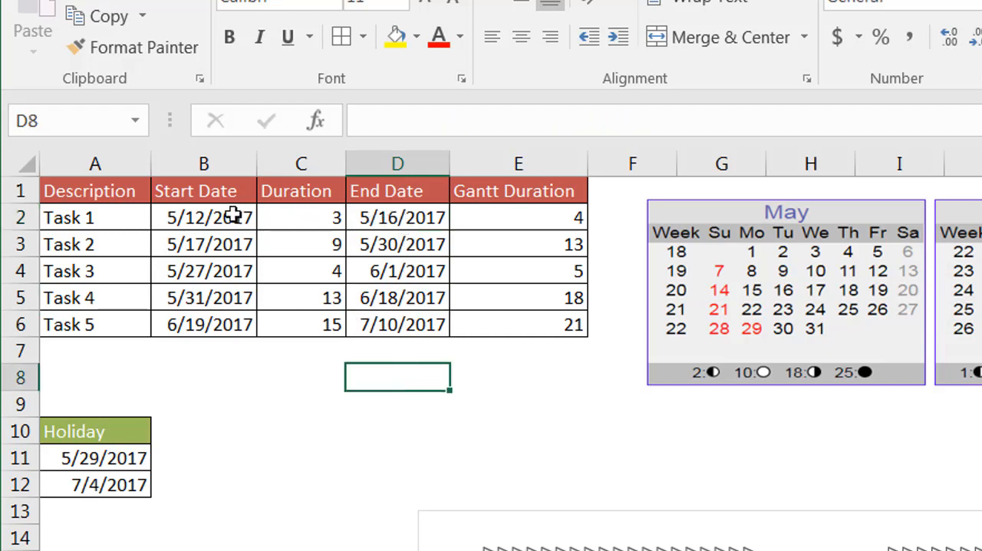
left_click(203, 217)
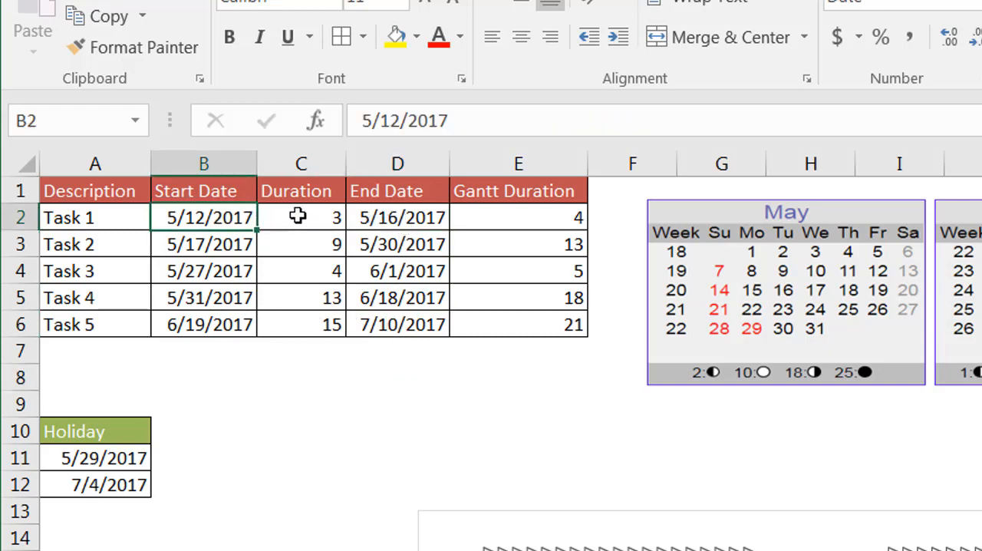
left_click(301, 217)
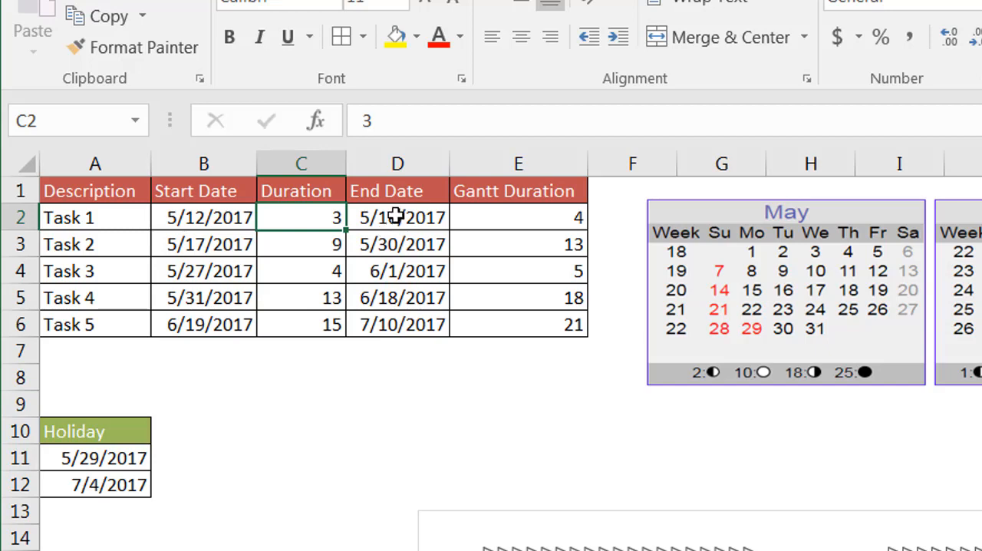
left_click(397, 217)
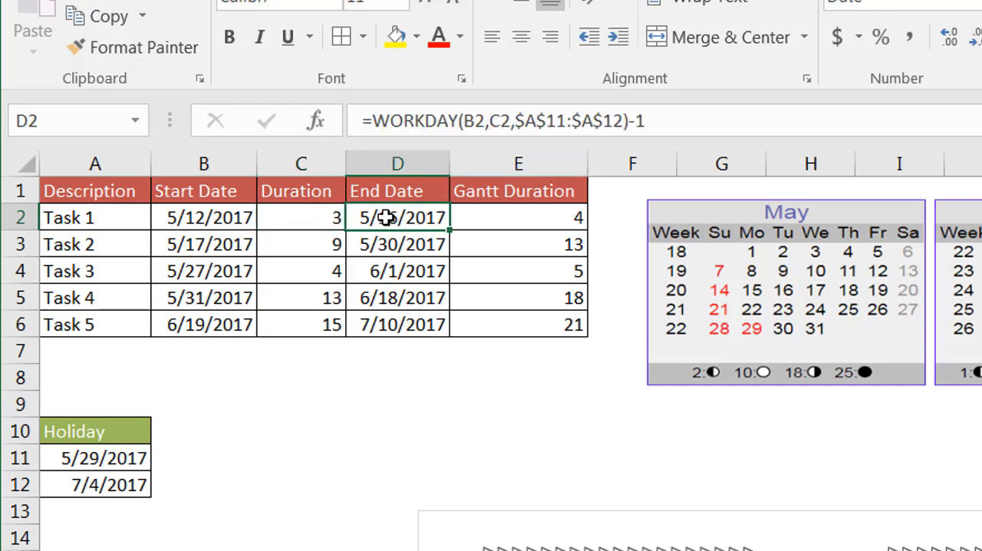
left_click(300, 484)
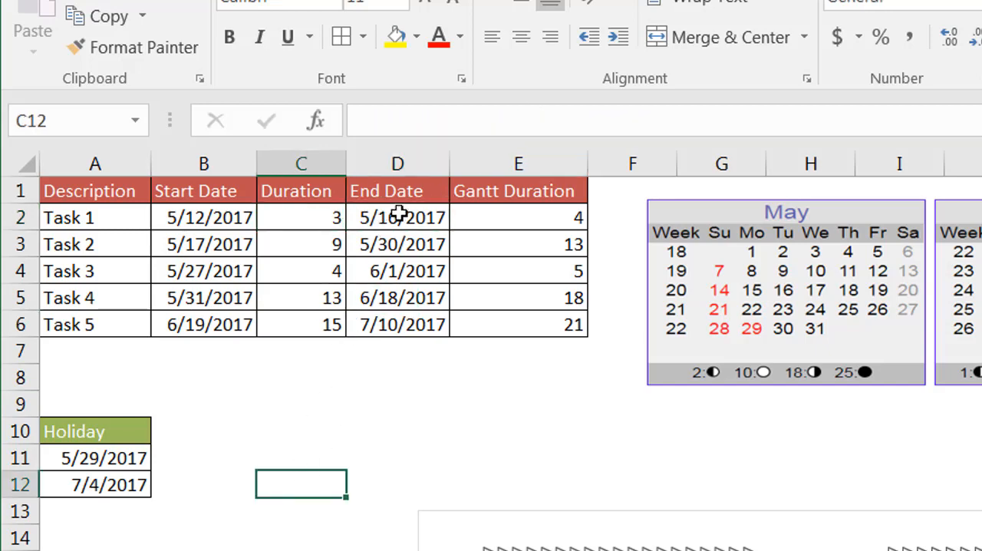
left_click(397, 218)
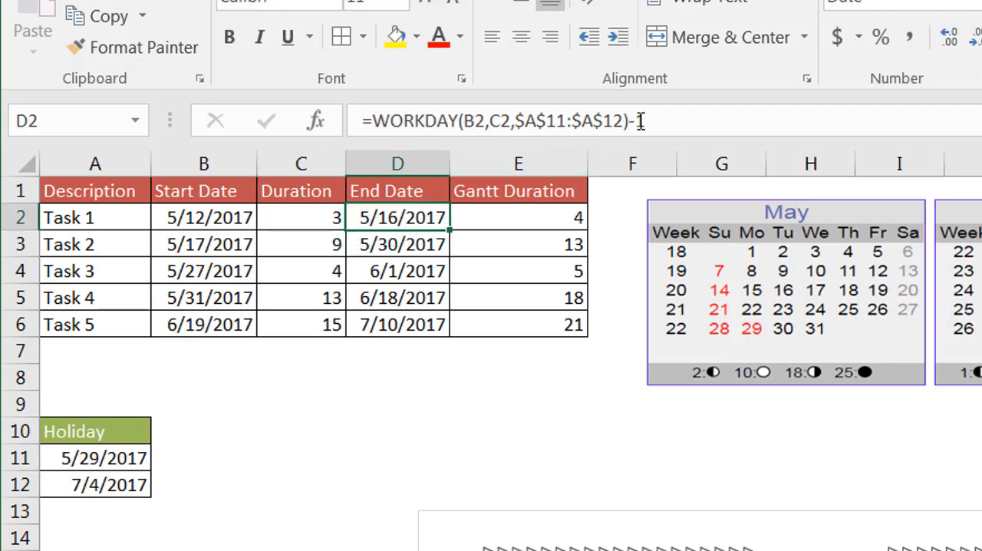
left_click(397, 405)
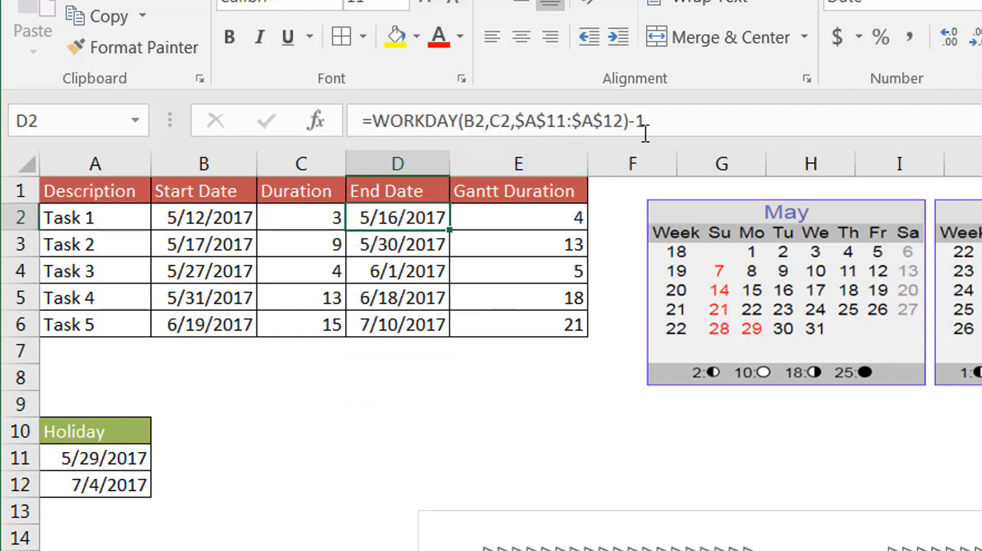
Remove the -1 from Task 1's end-date formula, making it end 5/17/2017
key("BackSpace")
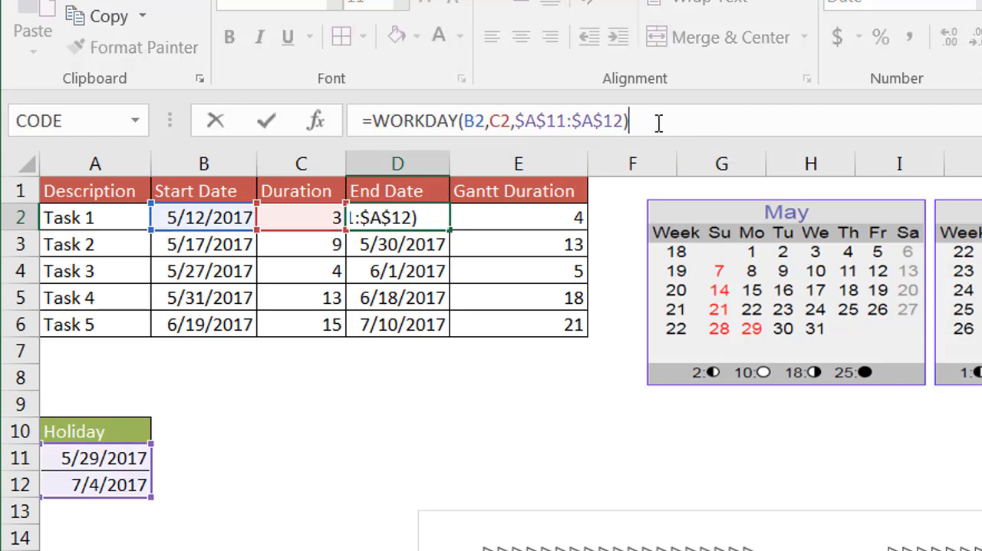
key("Return")
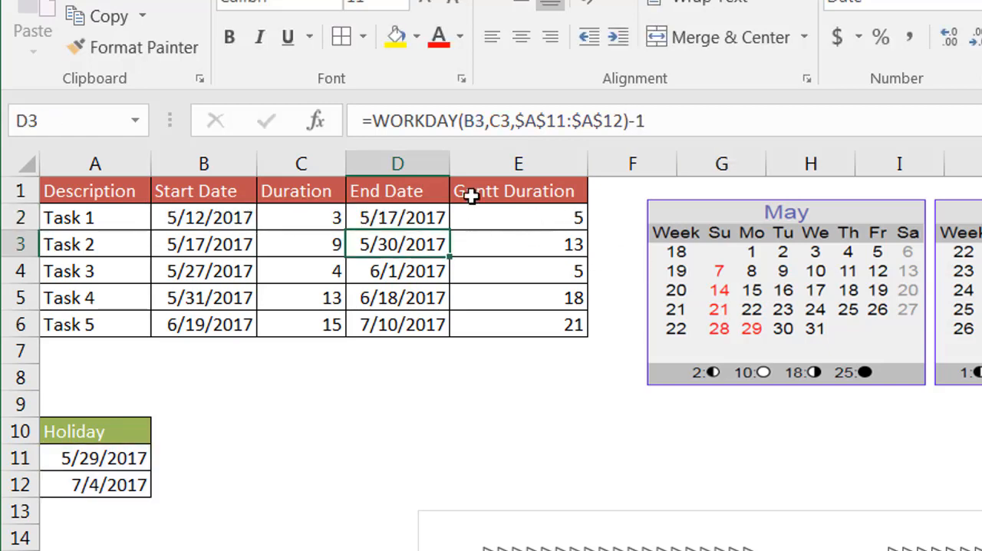
mouse_move(777, 251)
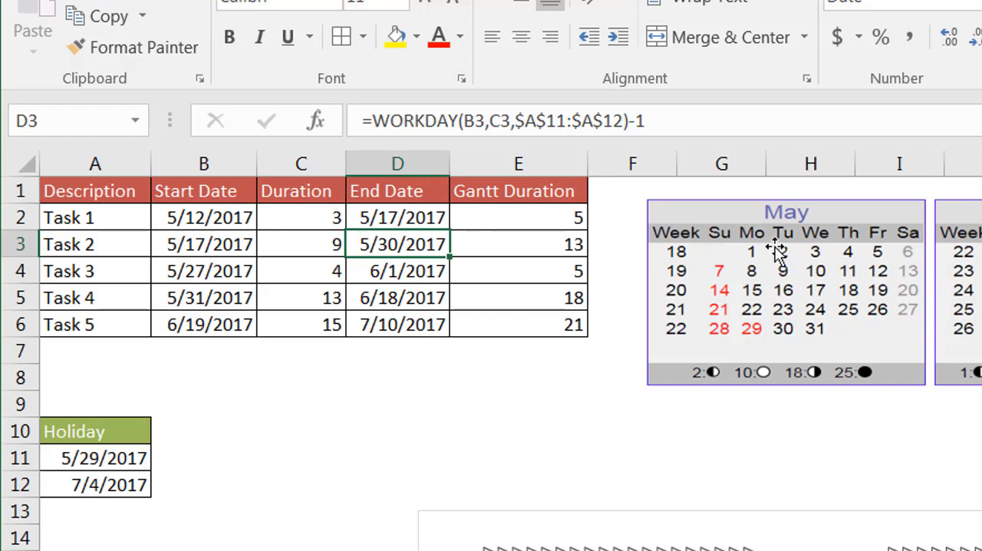
mouse_move(880, 275)
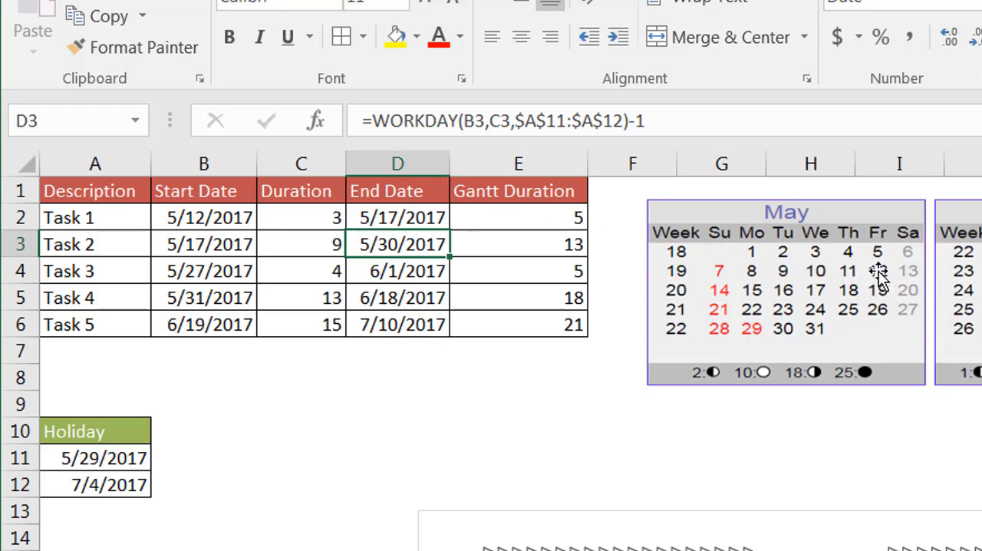
mouse_move(752, 295)
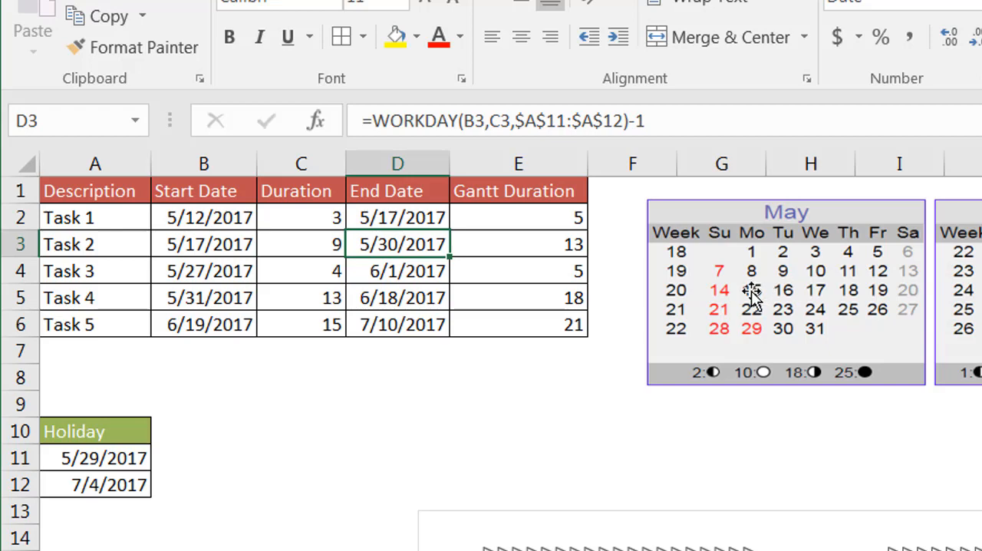
mouse_move(790, 298)
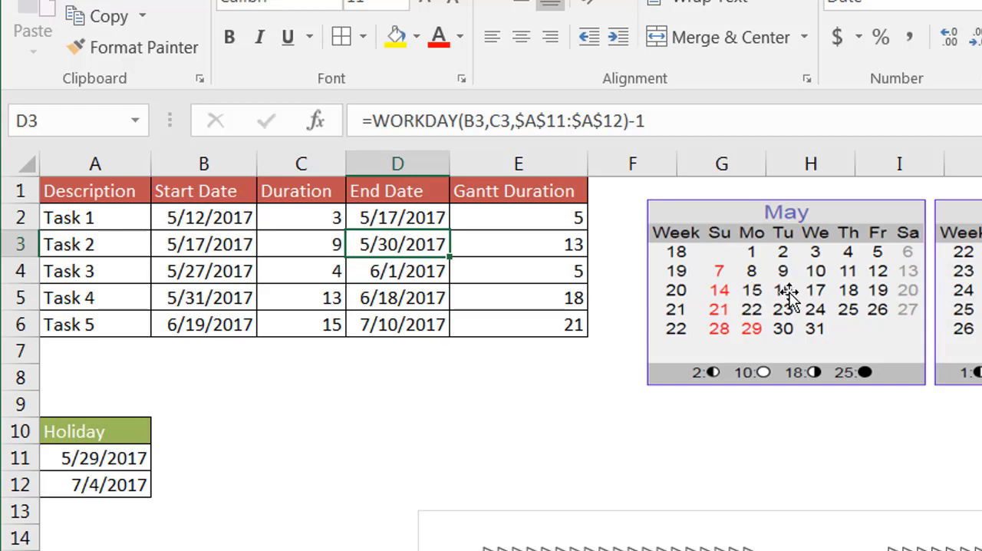
mouse_move(823, 297)
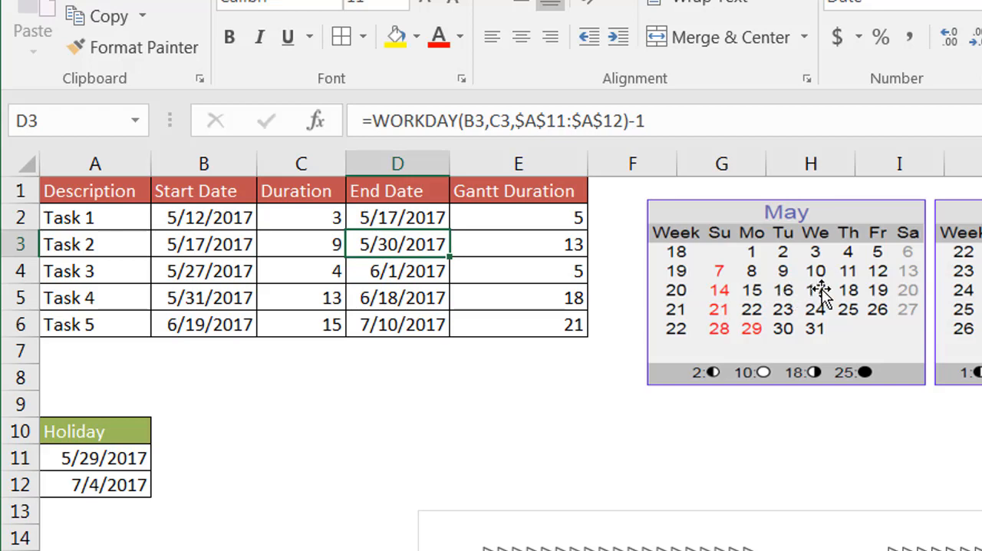
mouse_move(781, 298)
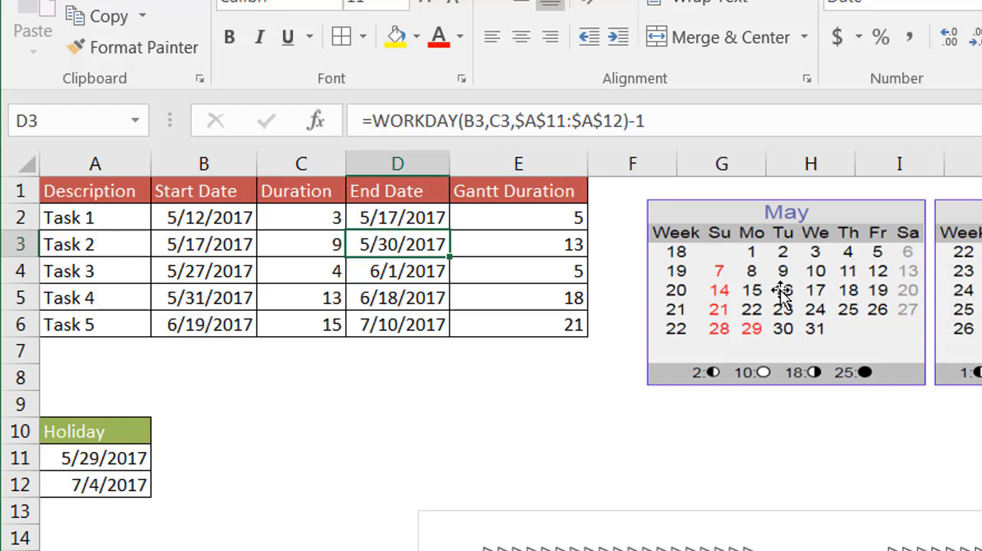
mouse_move(819, 298)
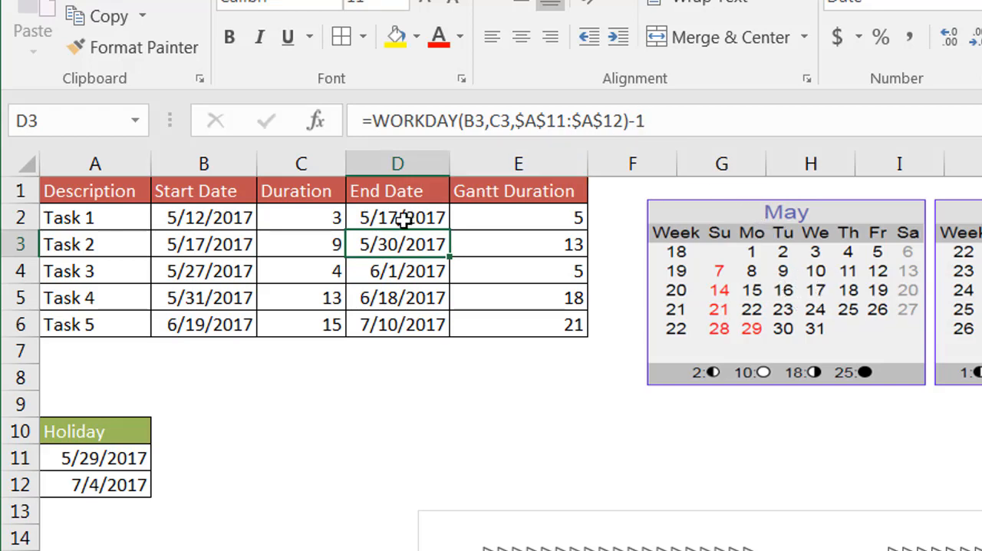
mouse_move(365, 201)
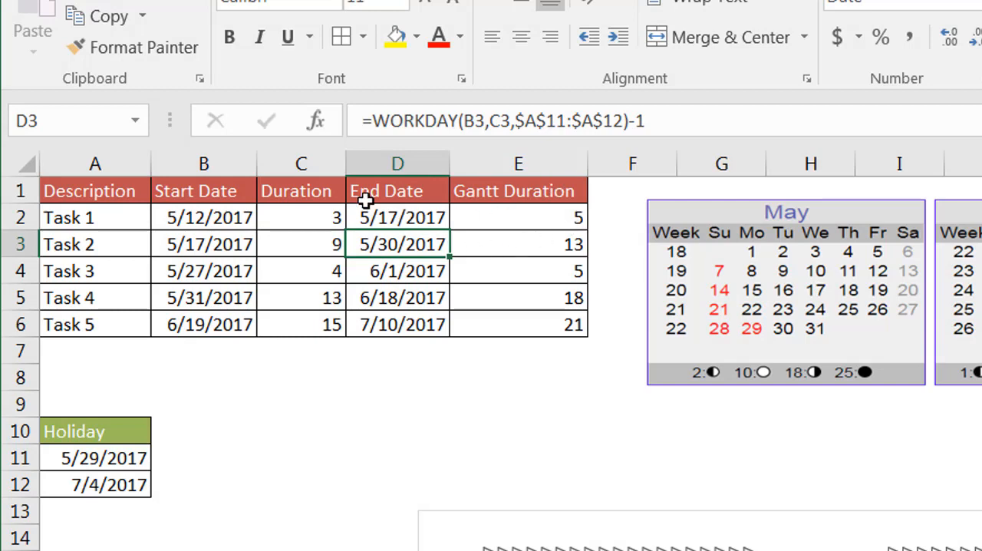
mouse_move(495, 217)
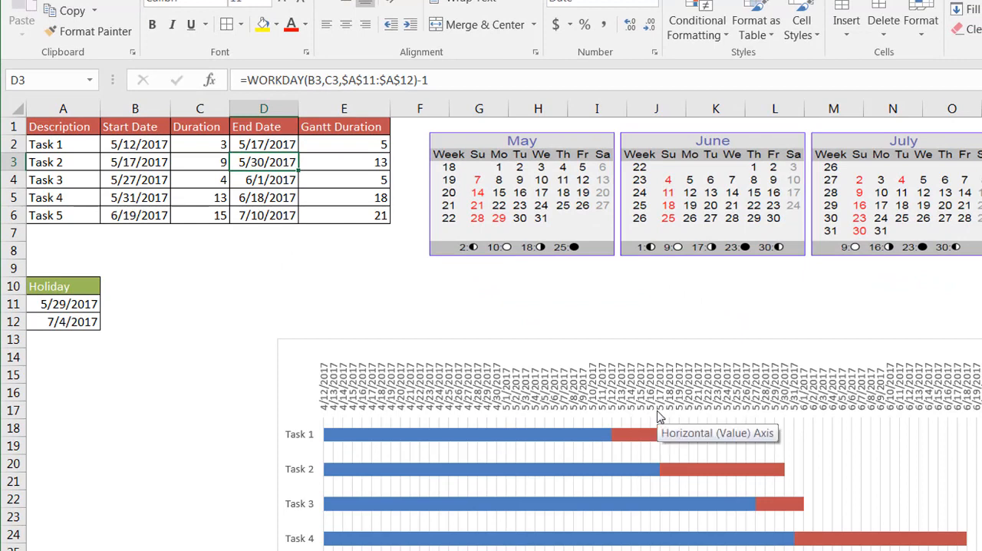
mouse_move(643, 437)
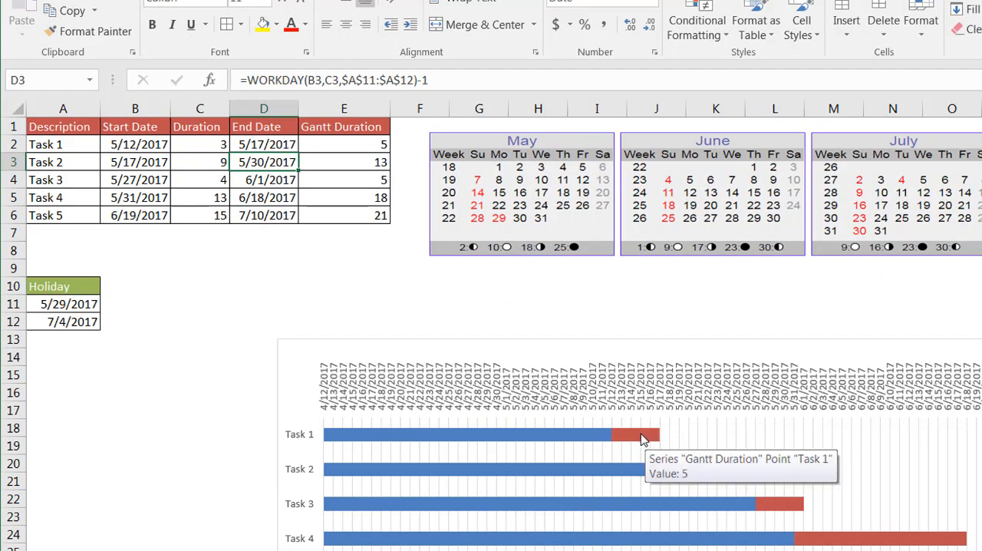
mouse_move(549, 261)
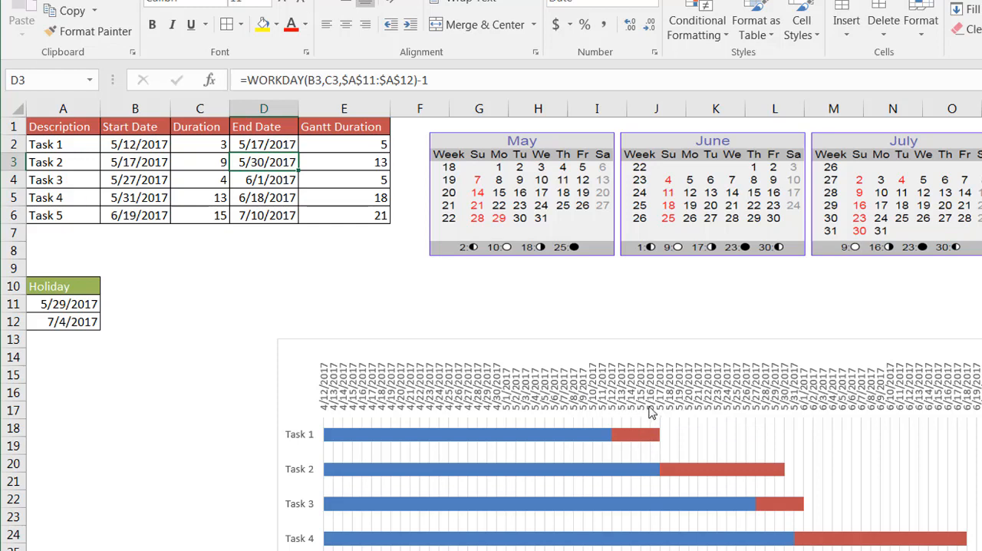
mouse_move(646, 423)
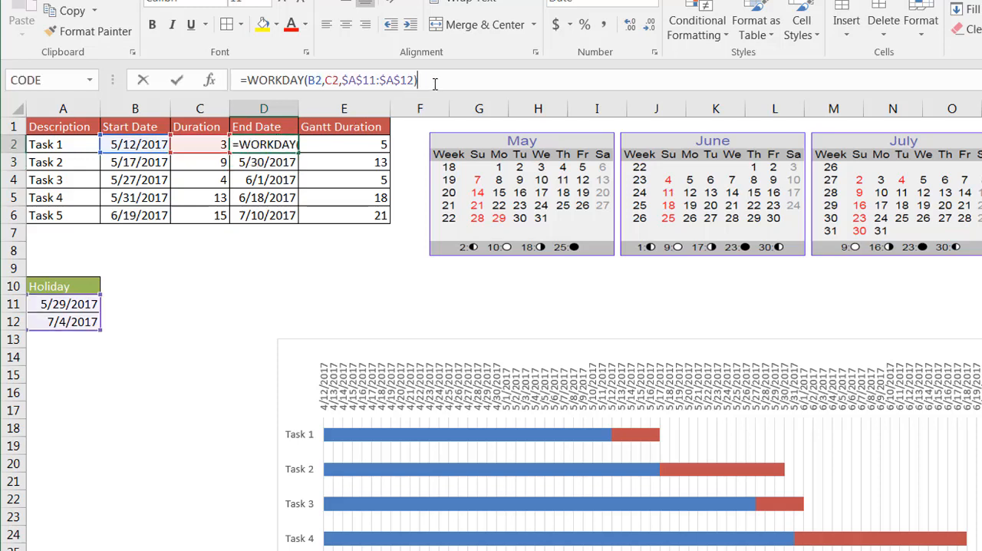
Append -1 to Task 1's WORKDAY end-date formula, giving 5/16/2017 and duration 4
type("-1")
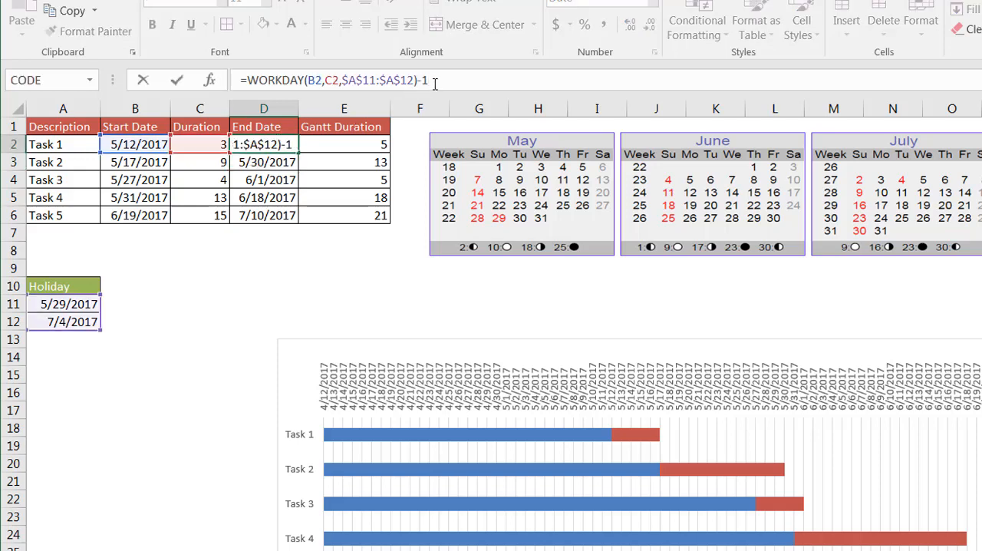
key("Return")
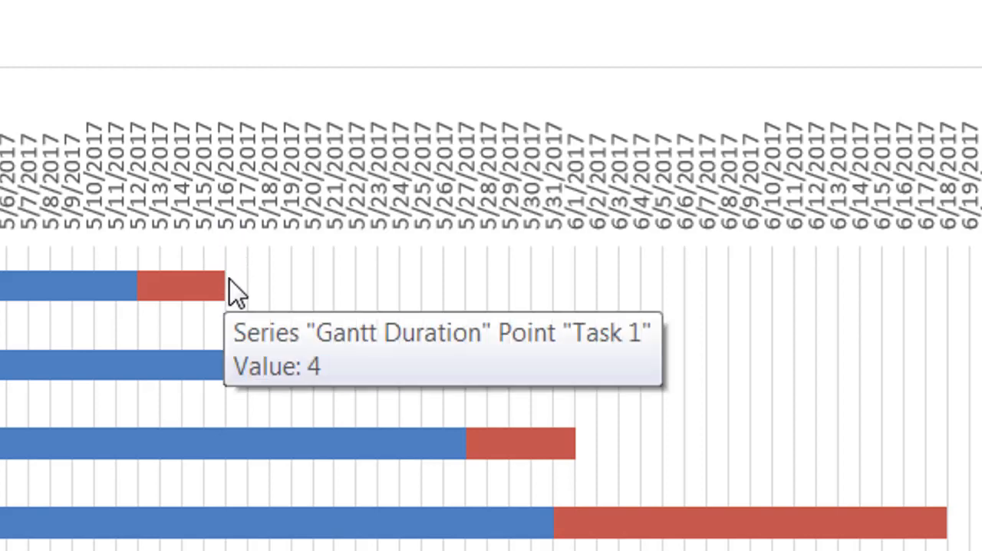
mouse_move(238, 297)
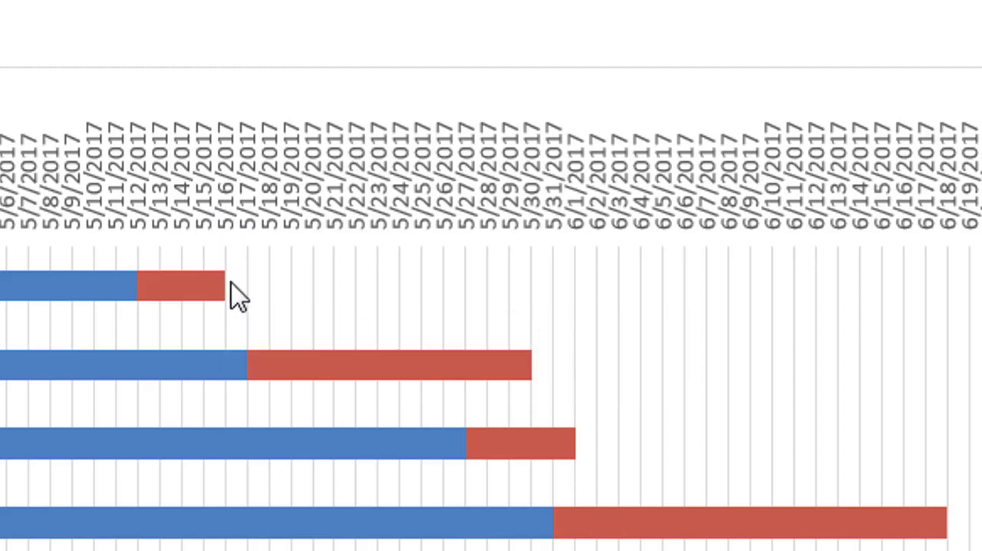
mouse_move(238, 264)
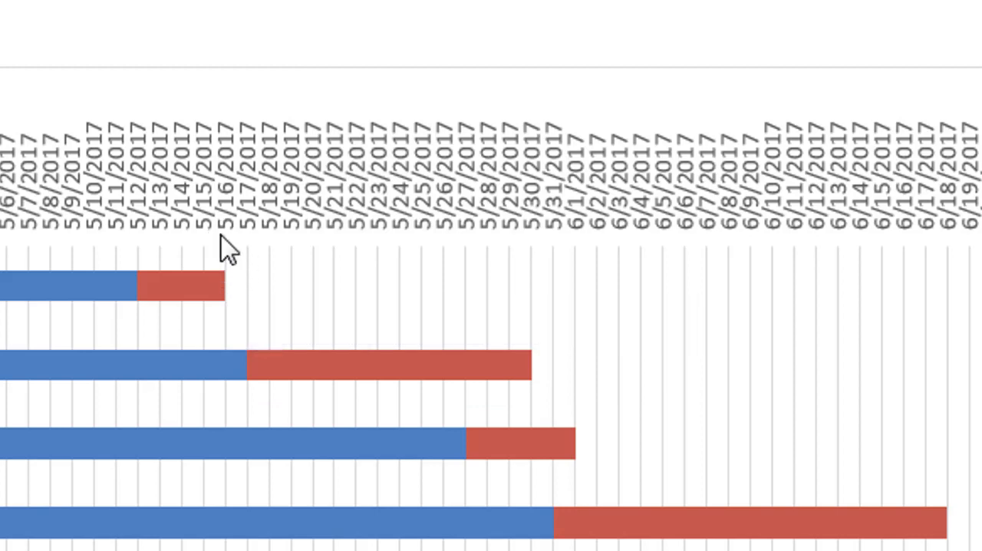
mouse_move(229, 232)
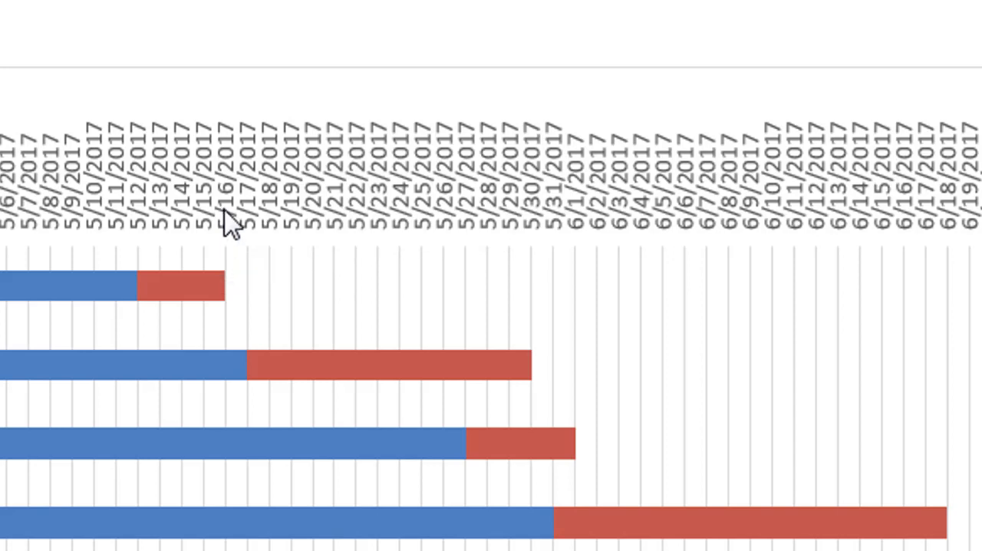
mouse_move(226, 299)
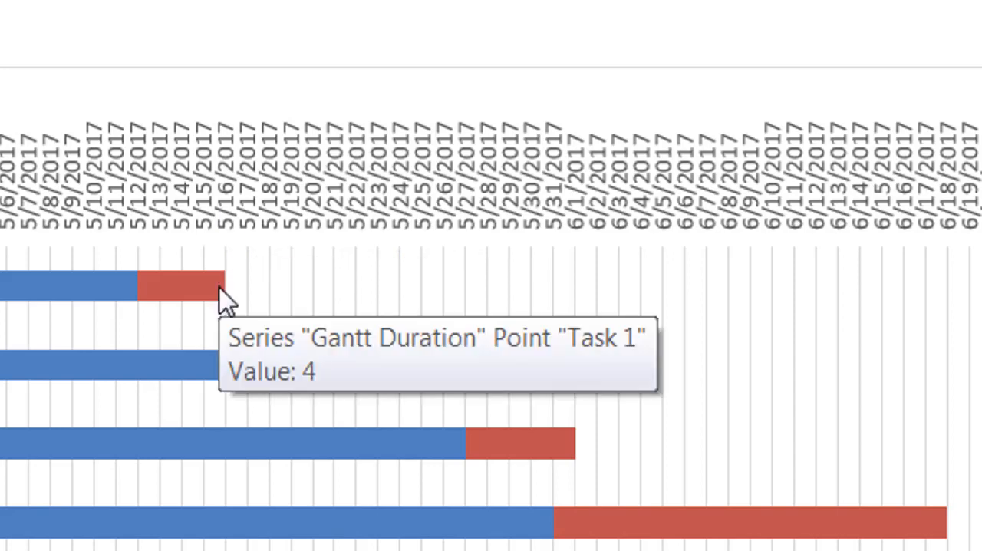
mouse_move(221, 300)
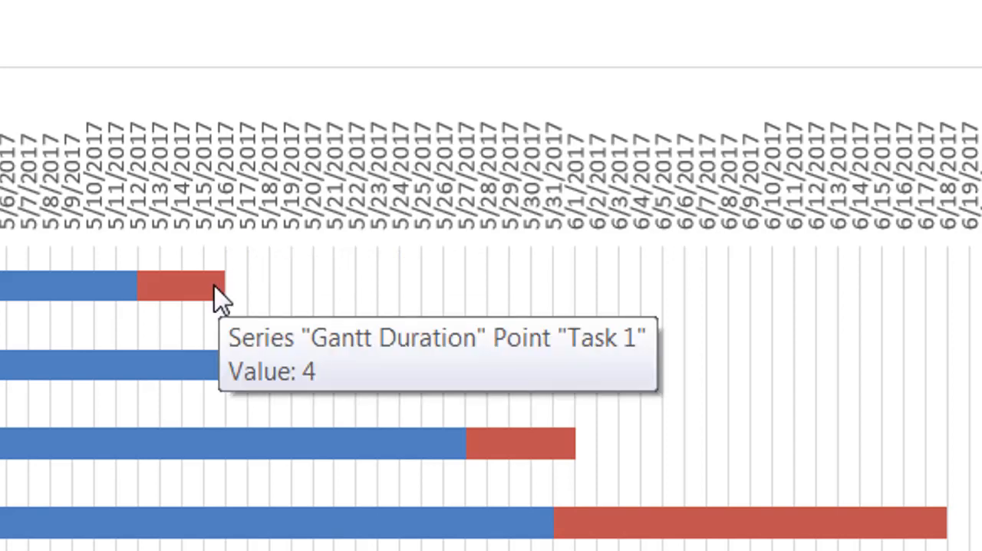
mouse_move(193, 211)
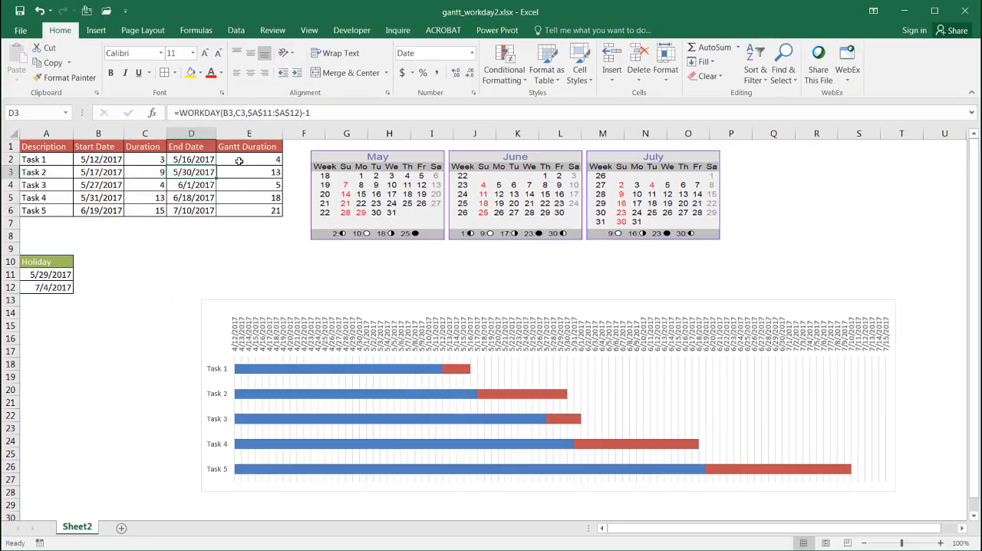
left_click(249, 159)
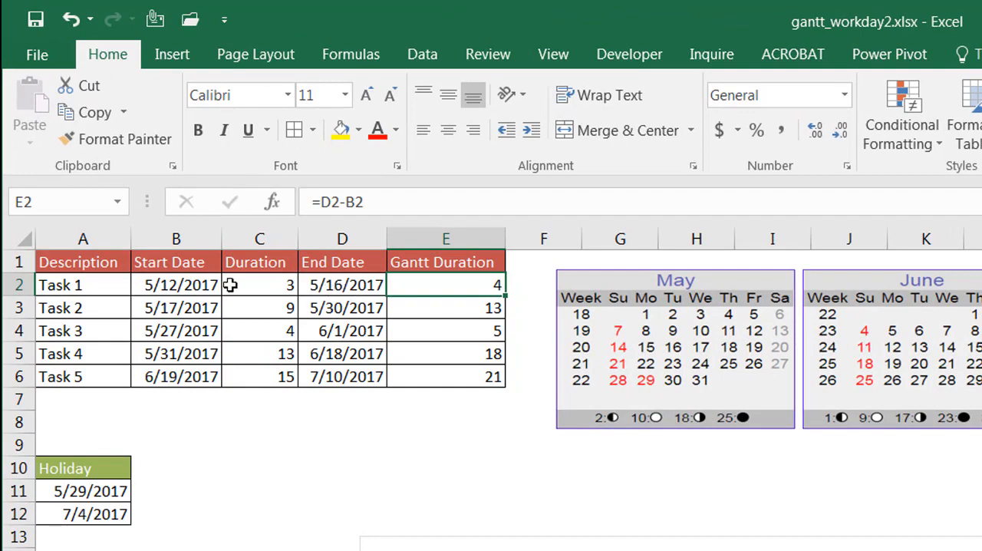
mouse_move(449, 286)
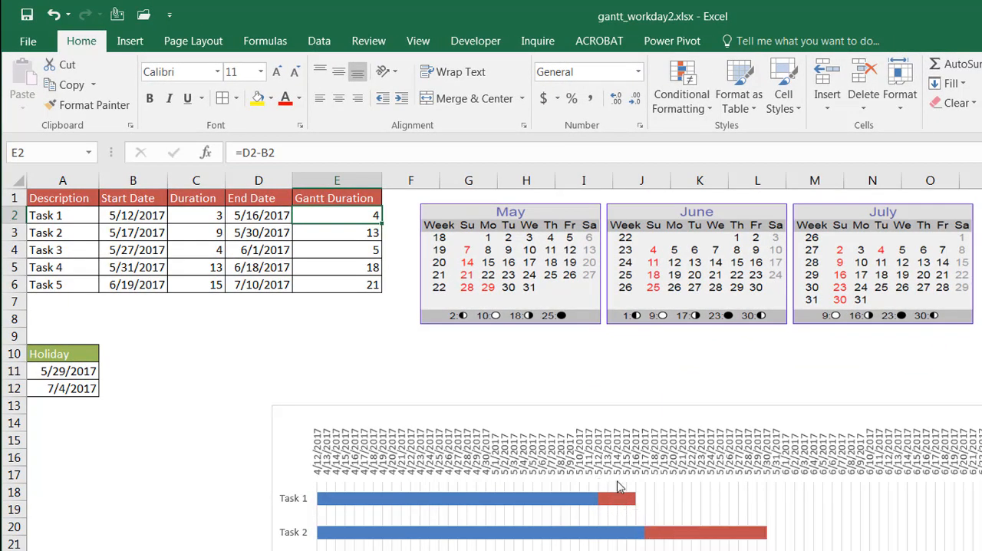
mouse_move(614, 497)
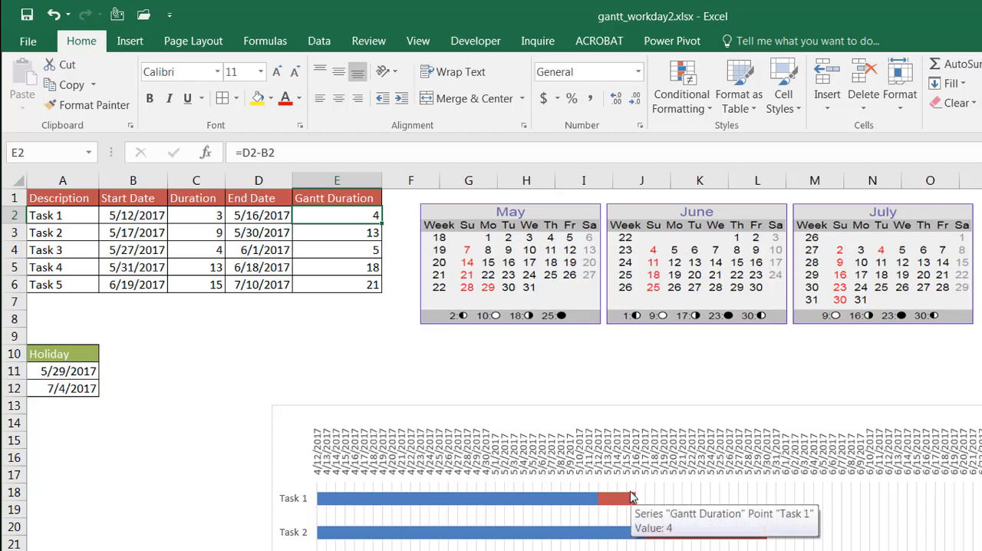
mouse_move(601, 490)
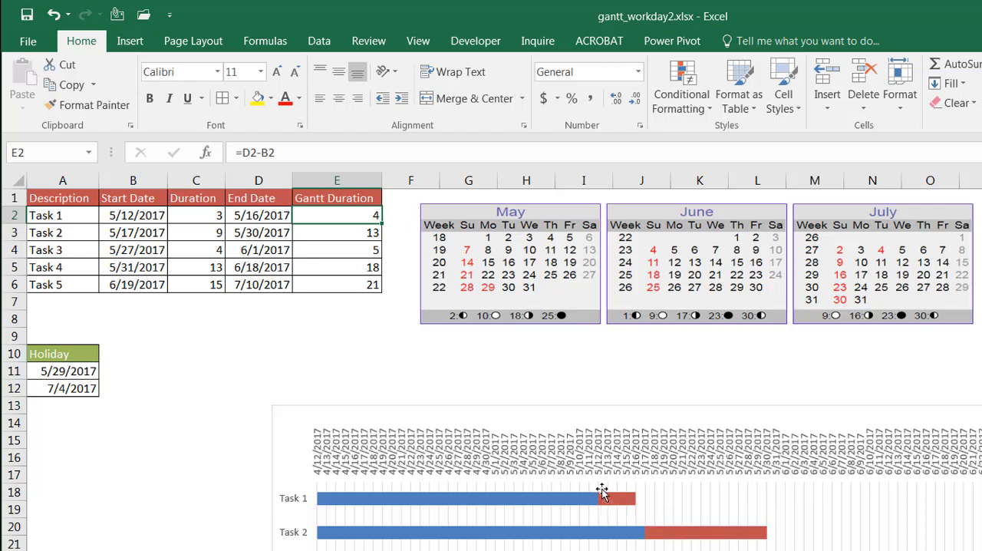
mouse_move(606, 521)
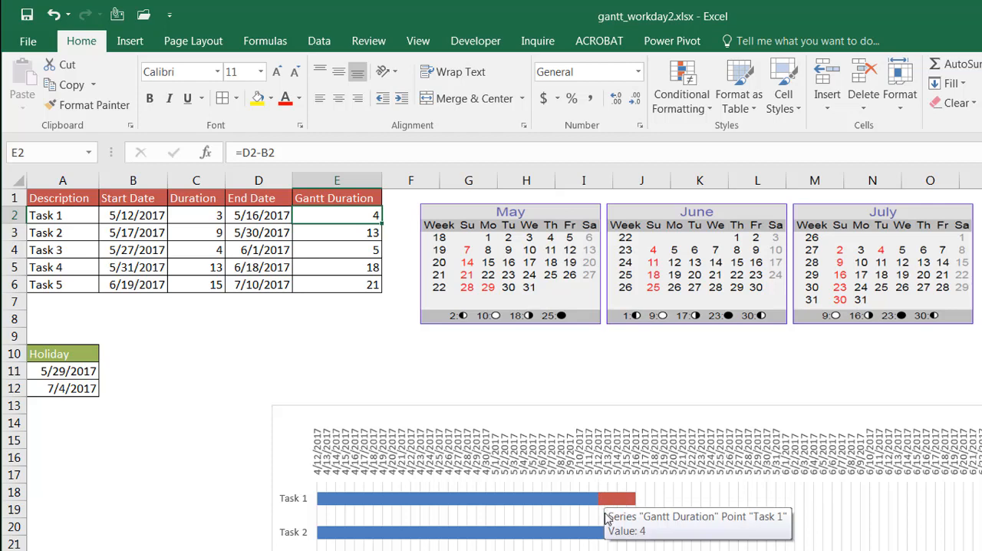
mouse_move(637, 512)
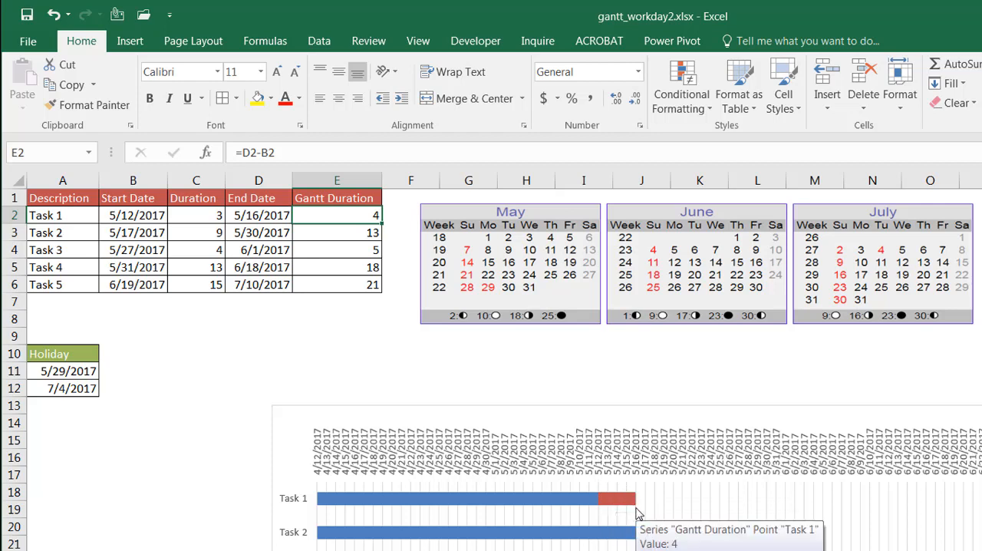
mouse_move(632, 513)
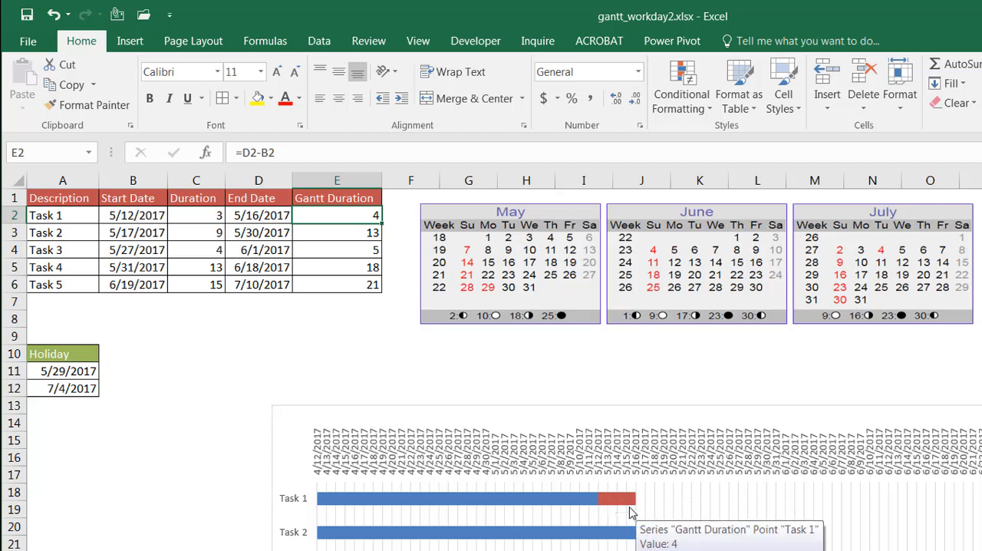
mouse_move(202, 504)
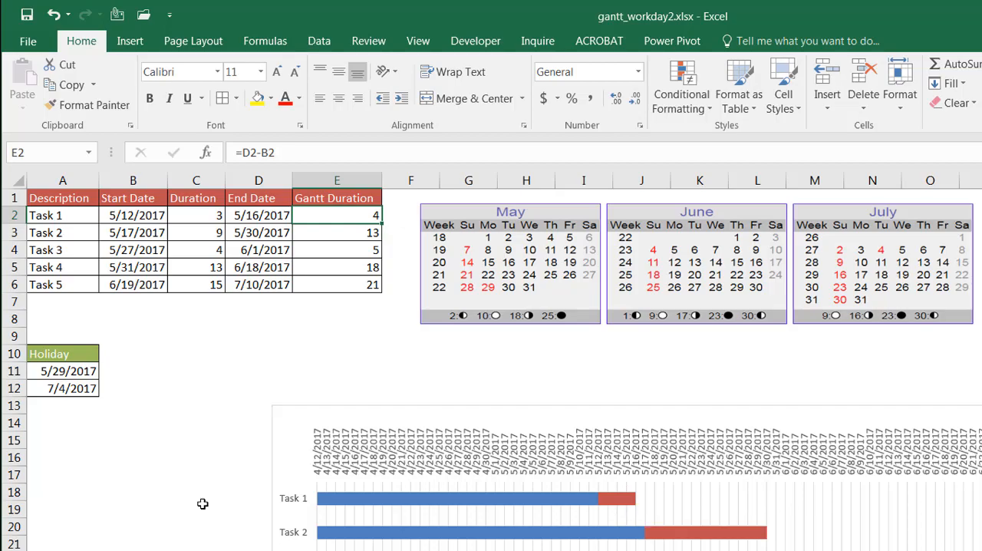
mouse_move(362, 497)
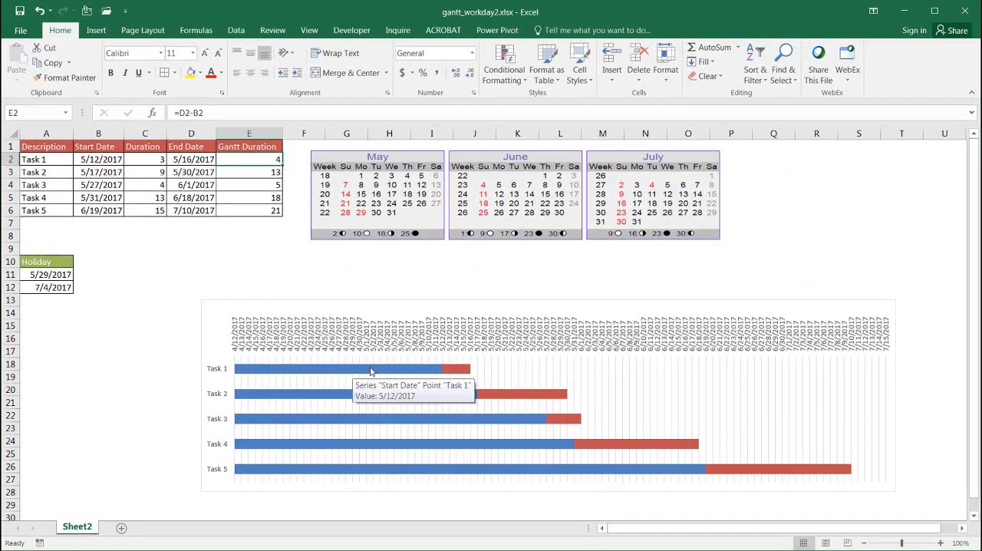
mouse_move(327, 372)
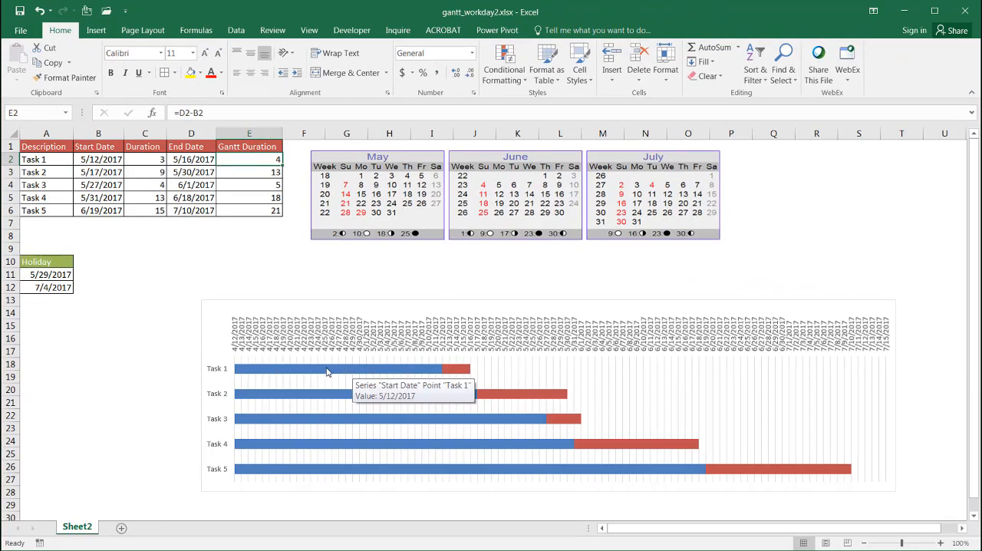
Give the Start Date bars no fill and no outline
left_click(326, 372)
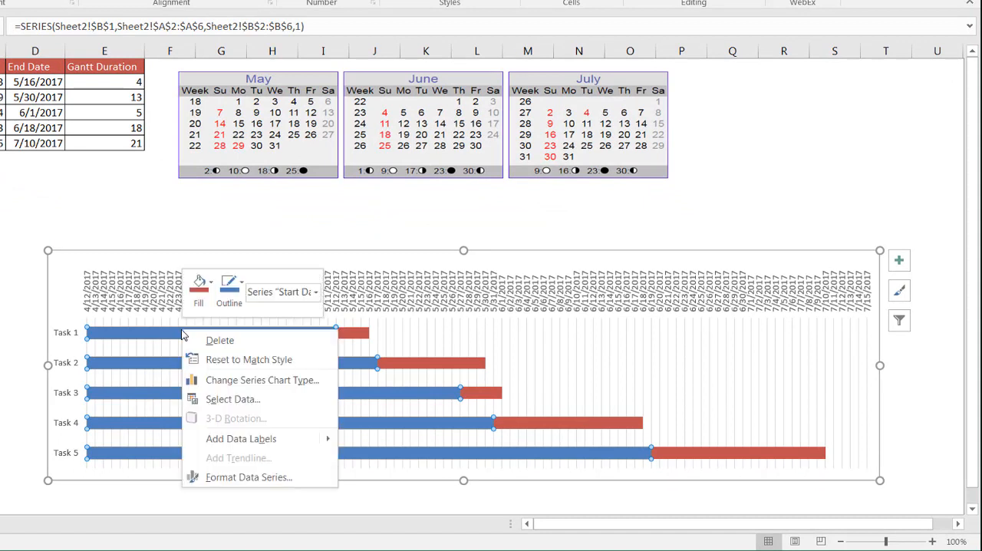
left_click(198, 286)
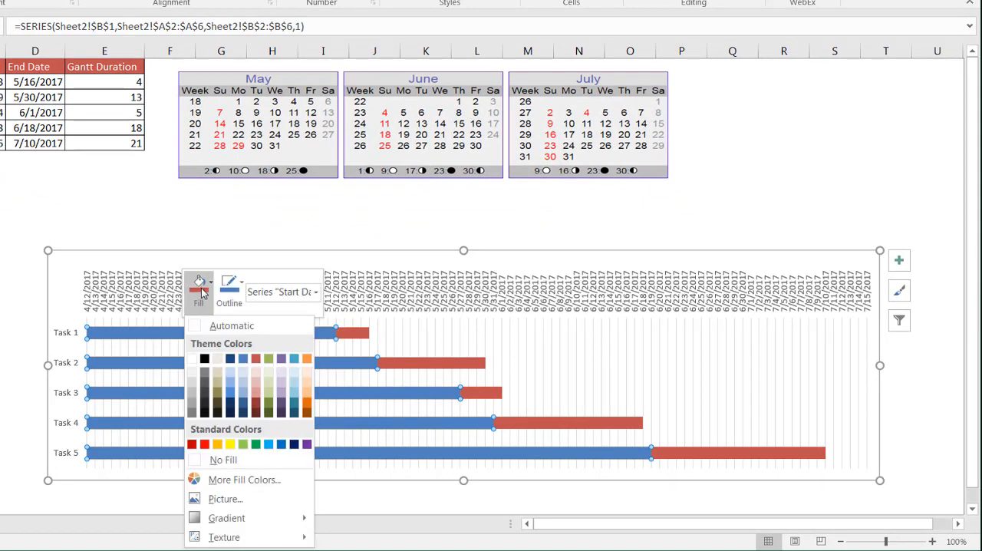
left_click(223, 459)
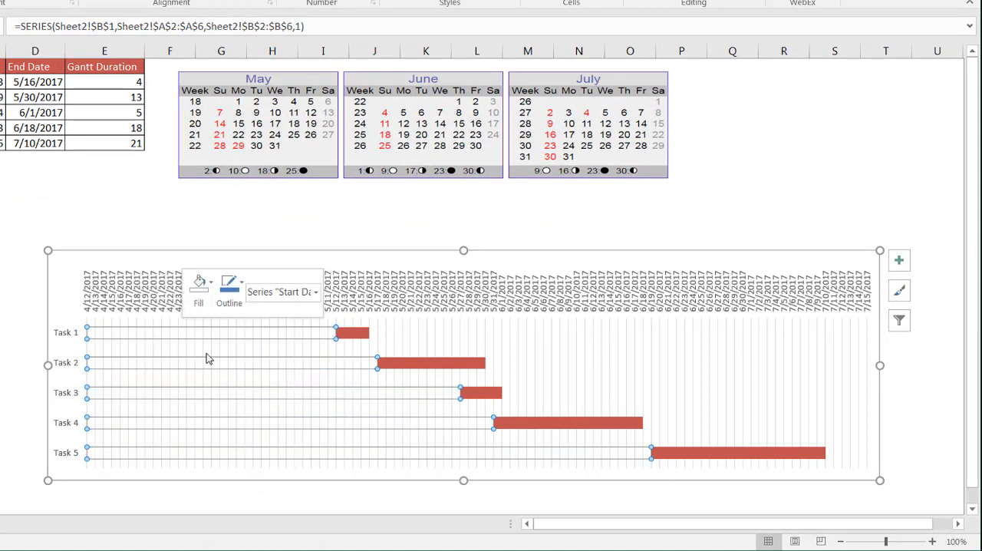
mouse_move(229, 288)
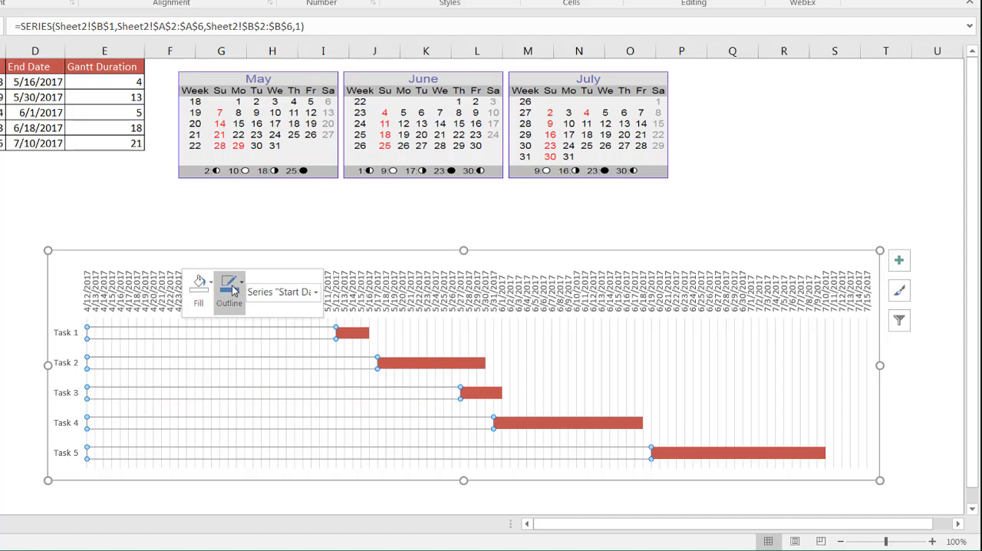
left_click(229, 283)
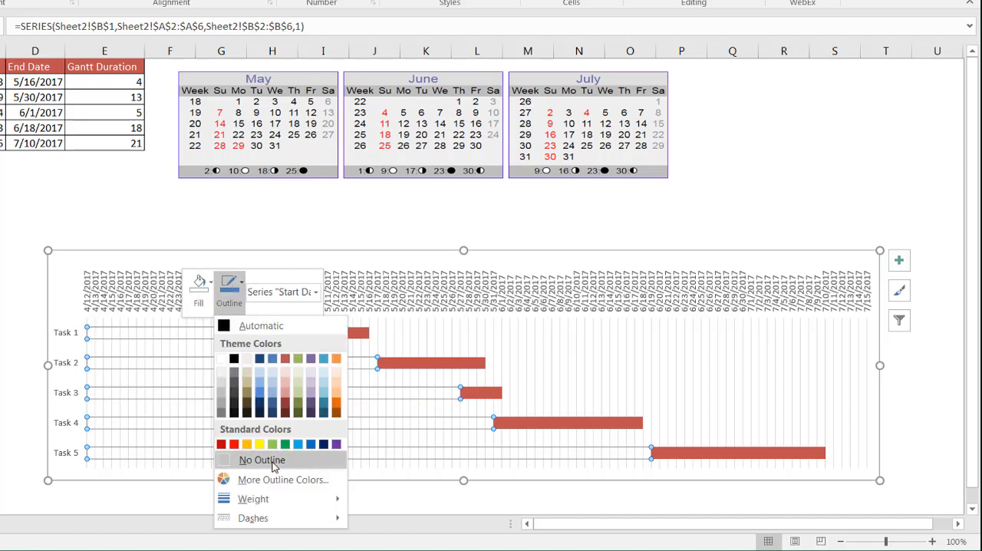
left_click(262, 459)
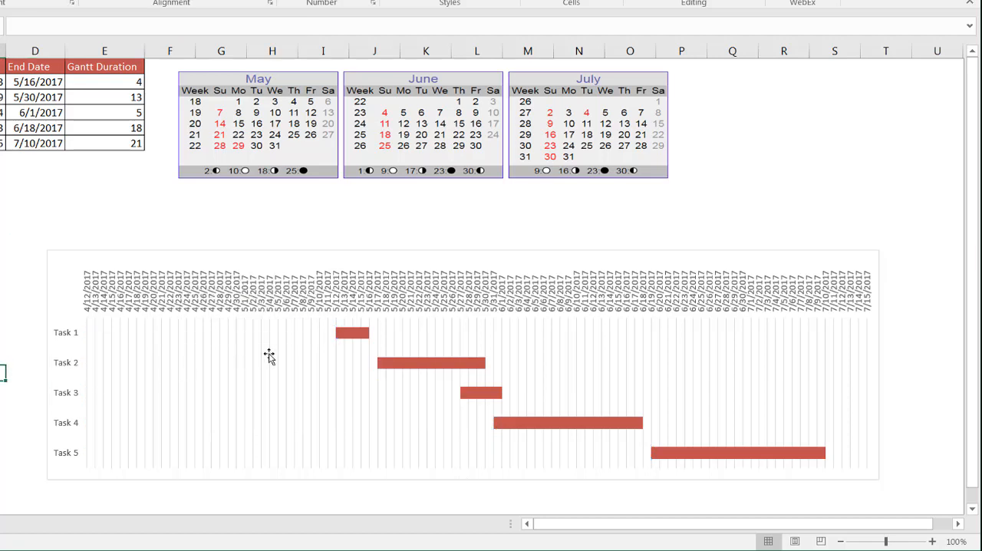
mouse_move(665, 361)
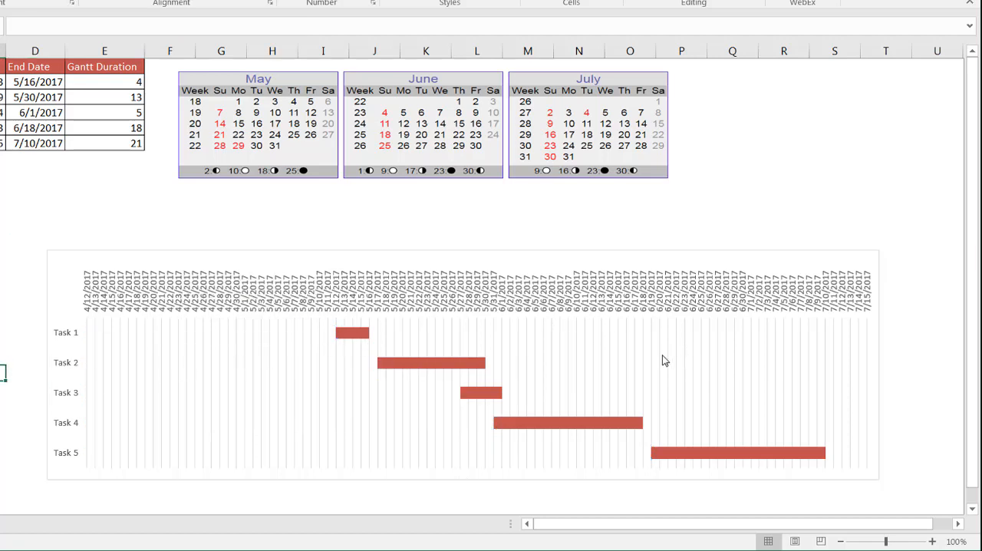
mouse_move(113, 317)
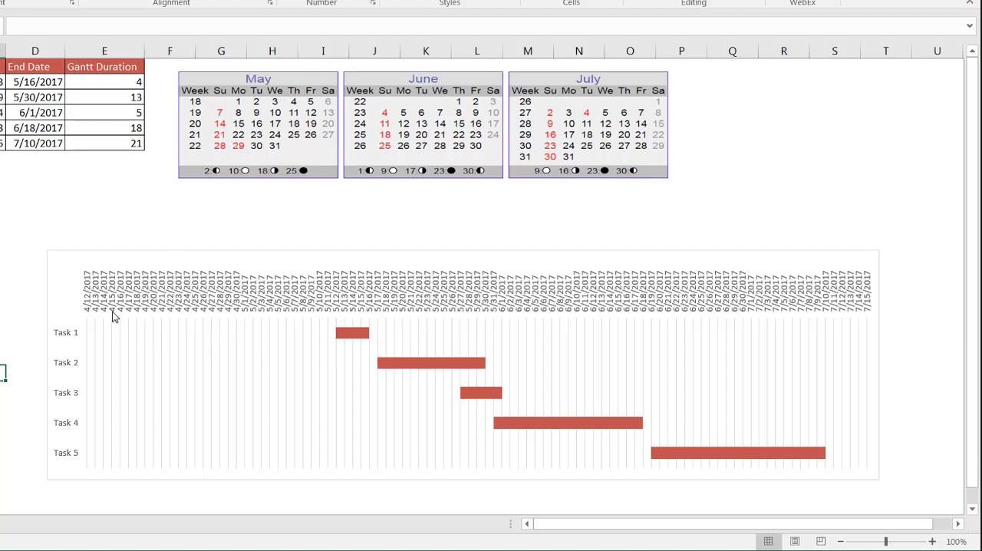
mouse_move(683, 299)
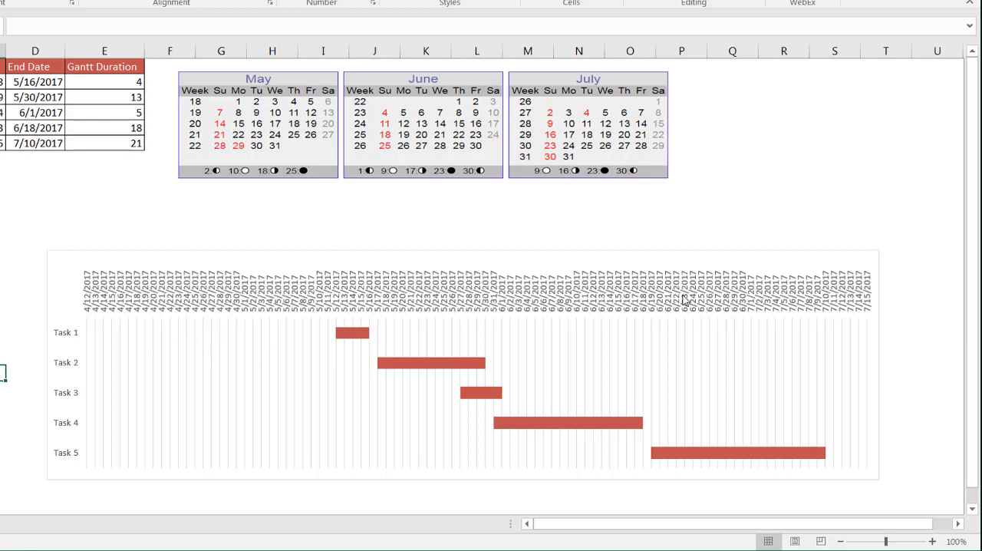
mouse_move(79, 299)
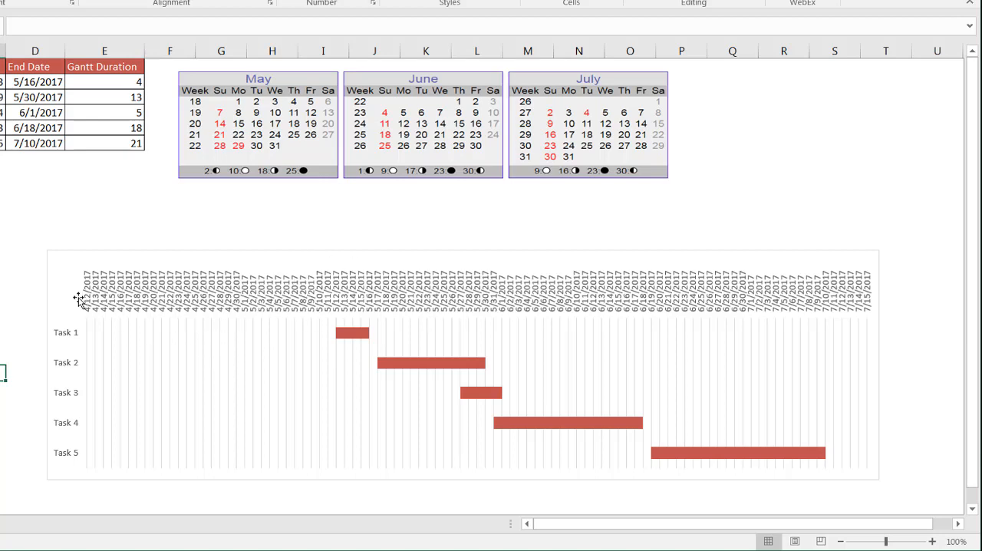
mouse_move(60, 278)
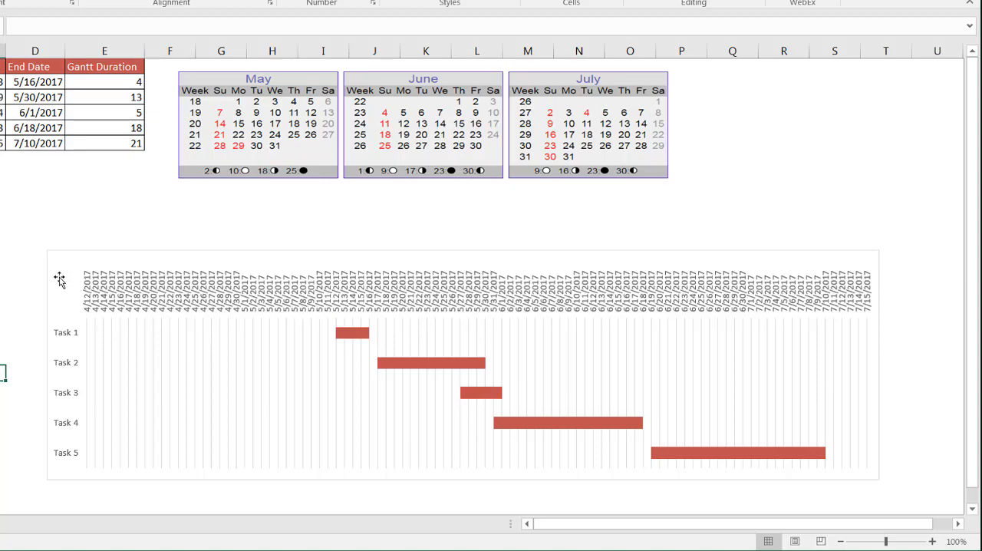
mouse_move(322, 322)
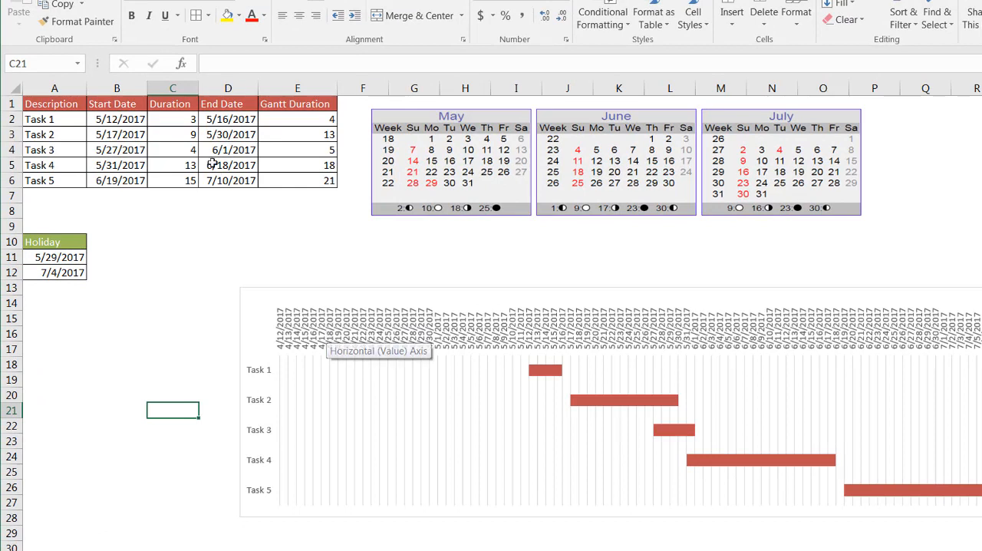
left_click(117, 119)
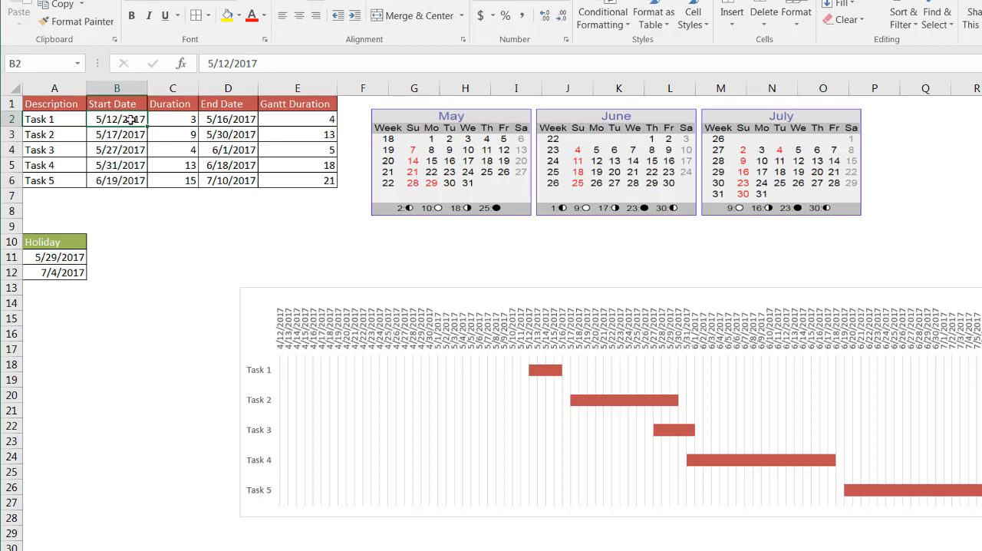
right_click(116, 119)
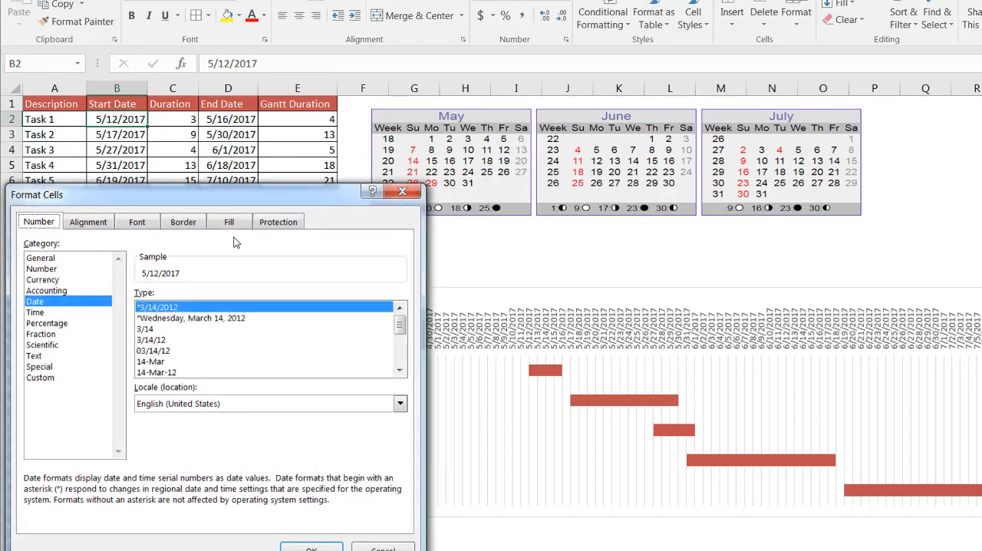
left_click(41, 257)
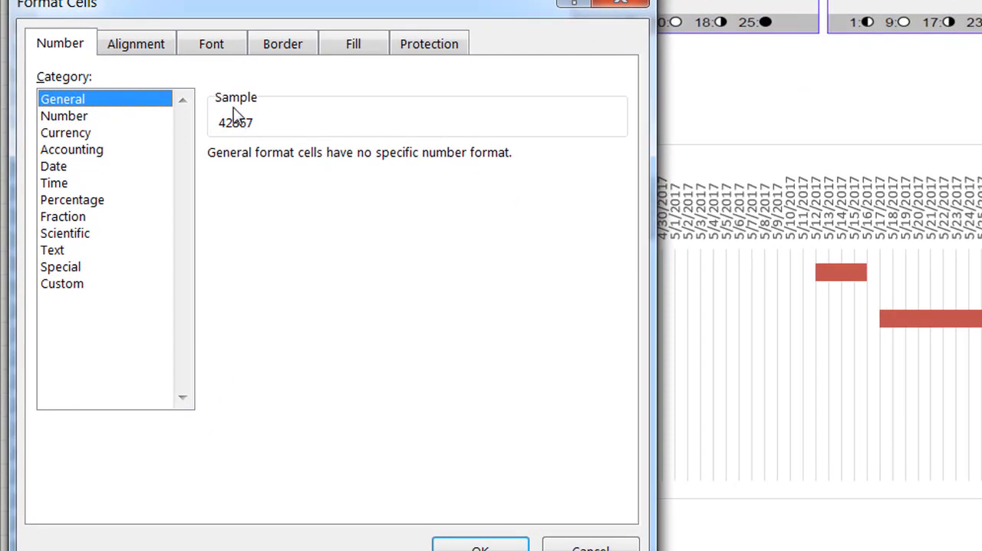
mouse_move(235, 117)
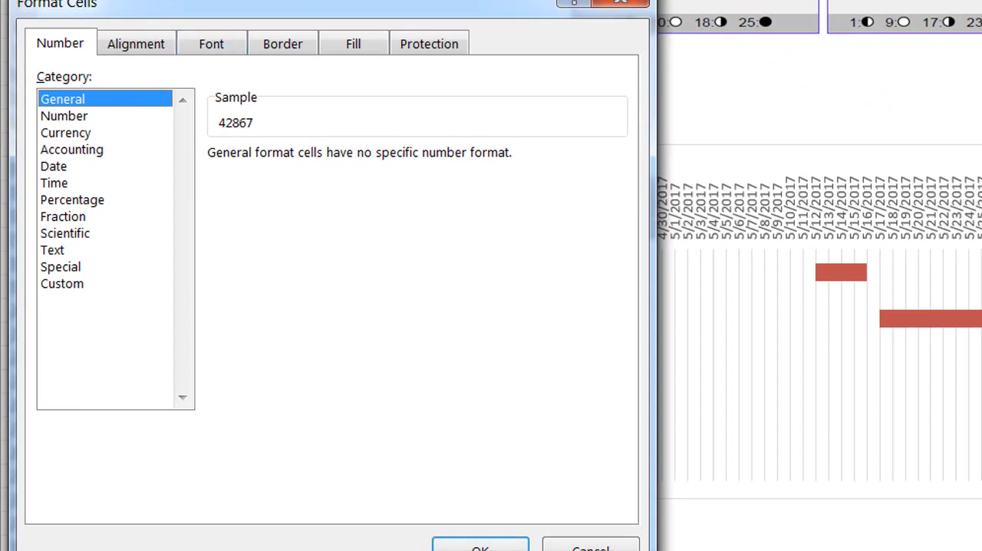
mouse_move(263, 143)
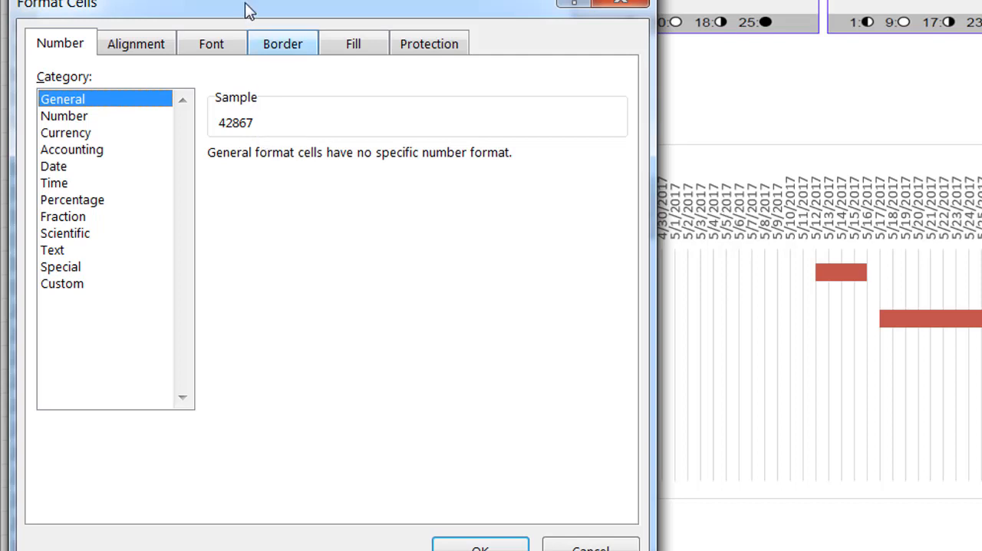
mouse_move(244, 137)
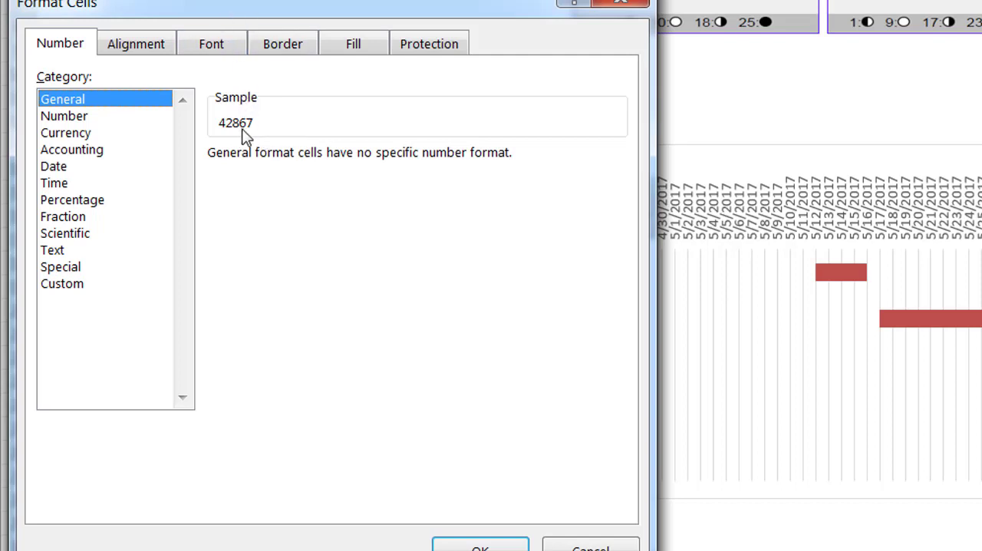
mouse_move(235, 136)
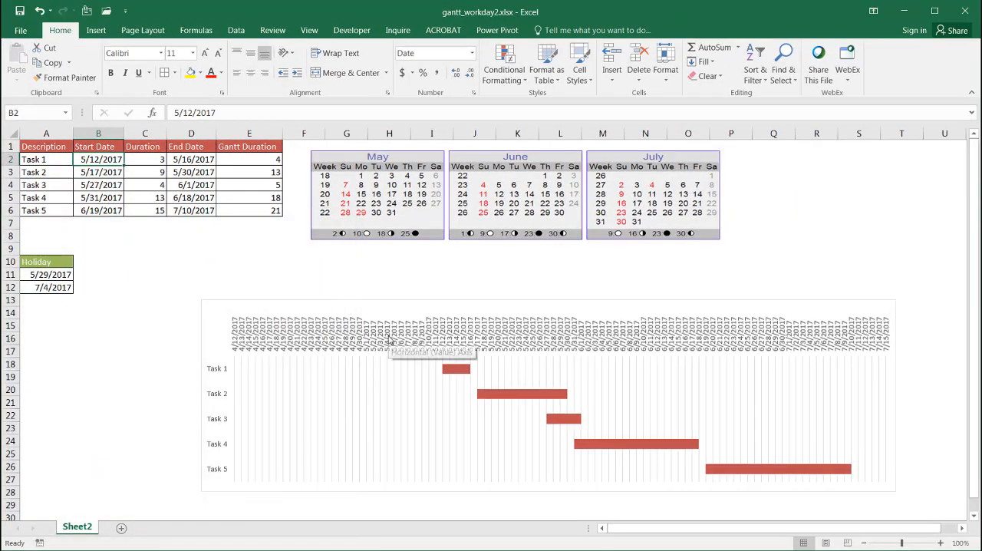
Bound the chart's date axis with minimum 42866, giving a maximum of 42929
right_click(392, 341)
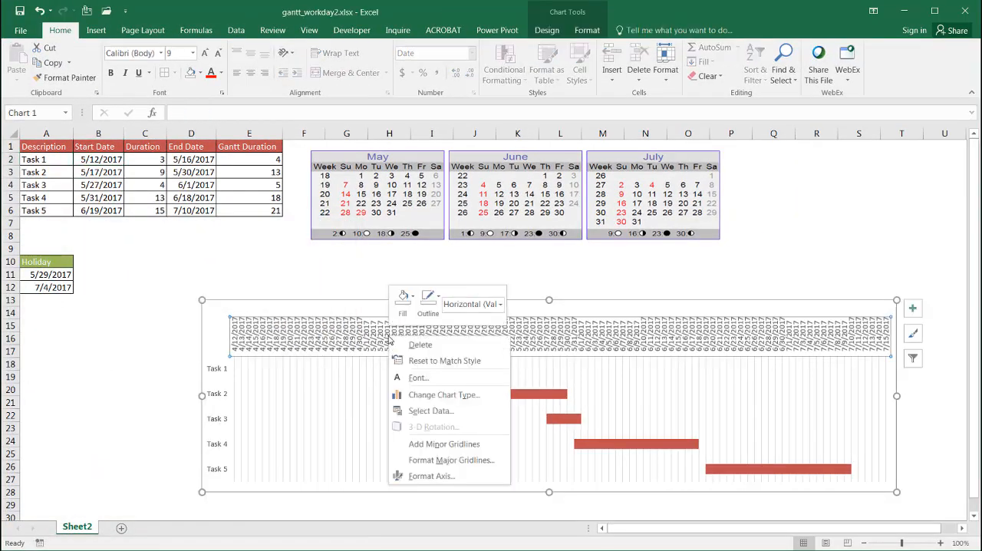
left_click(439, 485)
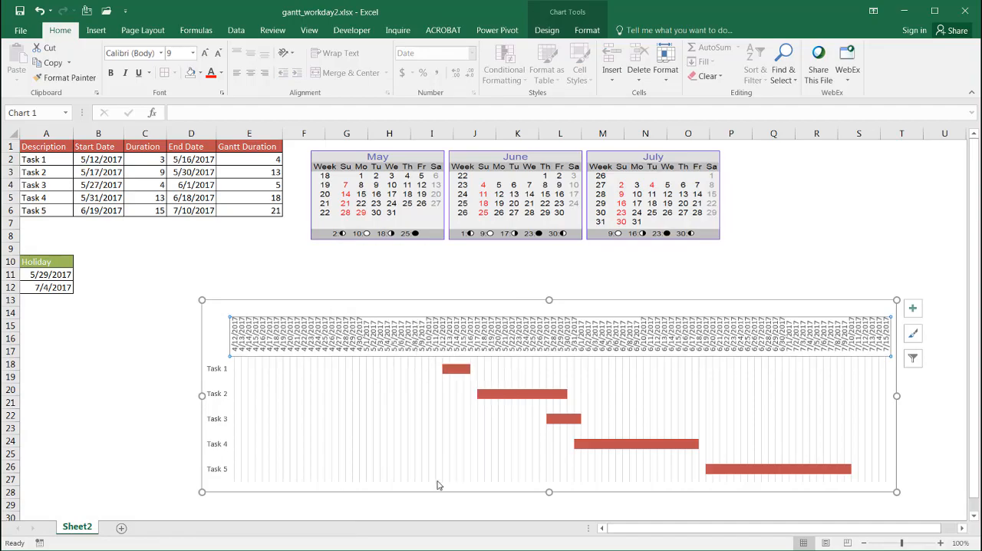
double_click(548, 338)
type("428")
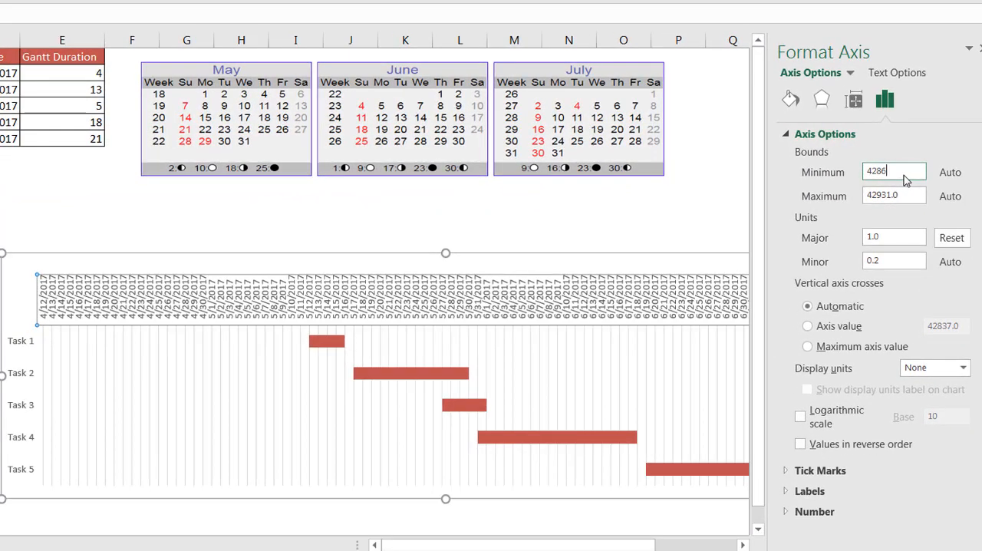
type("6.0")
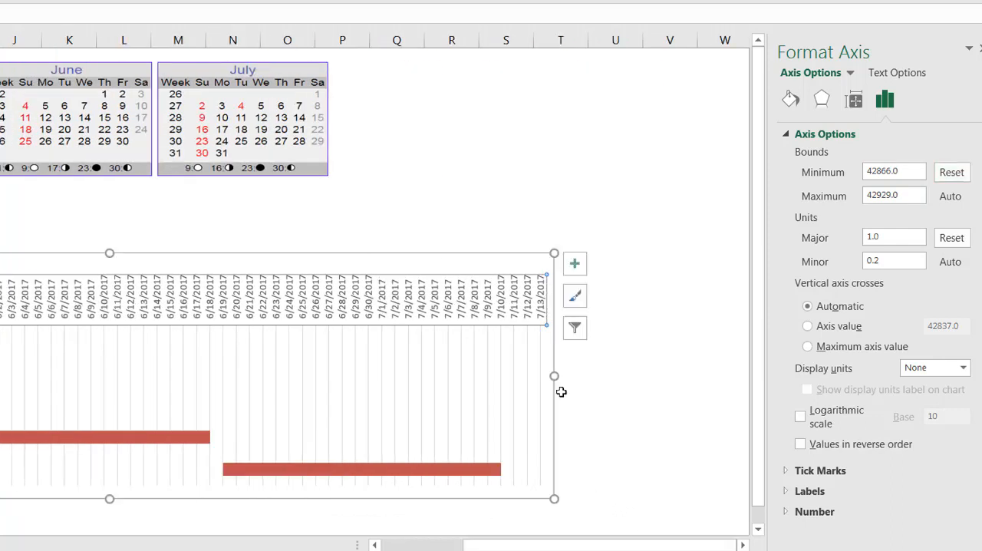
mouse_move(505, 320)
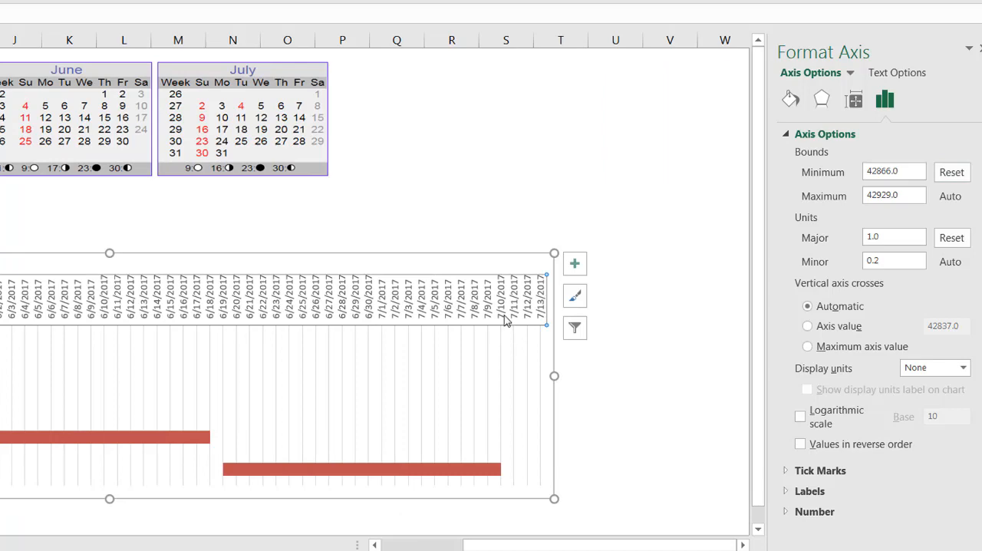
mouse_move(593, 525)
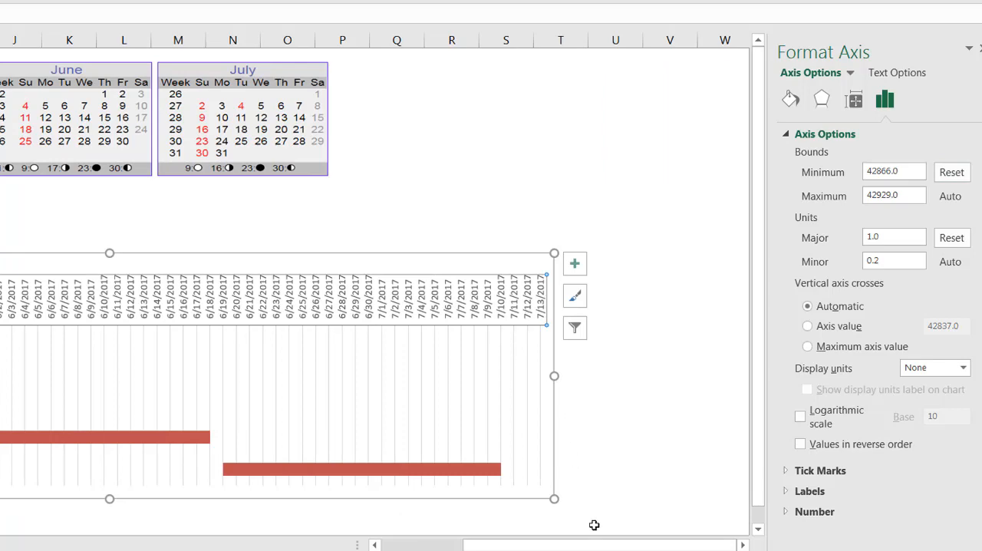
Paste Task 5's end date into C10 as the value 42926, checking it as a date
scroll("left", 3)
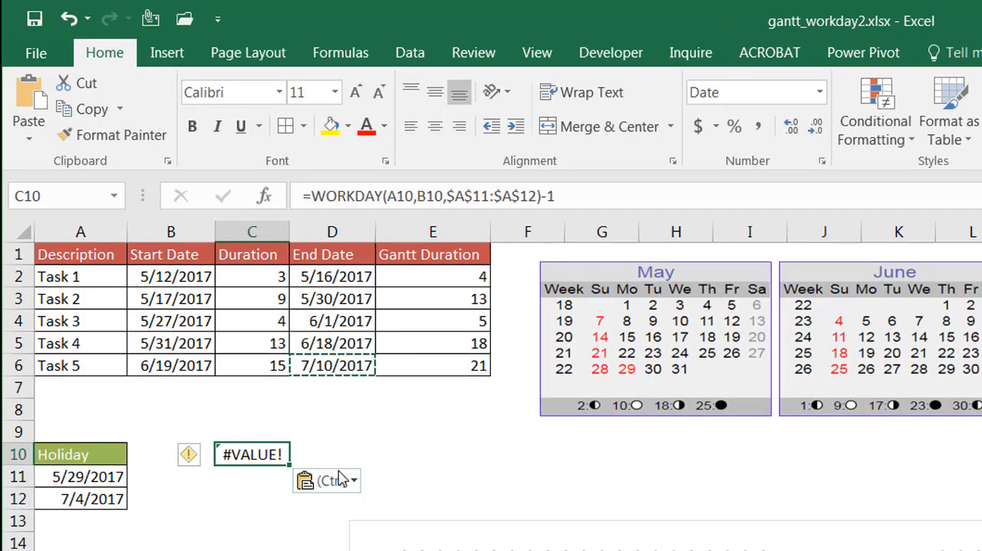
left_click(326, 480)
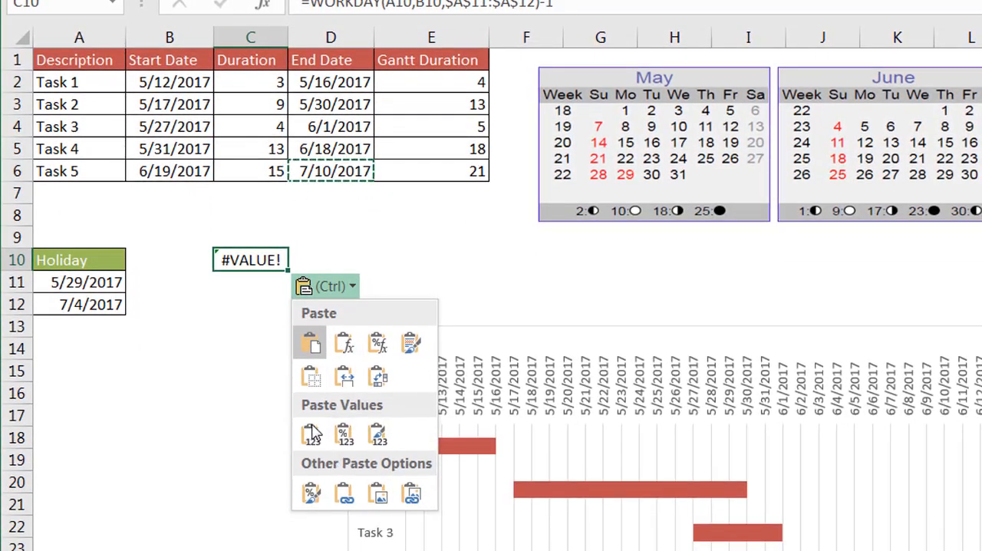
left_click(312, 433)
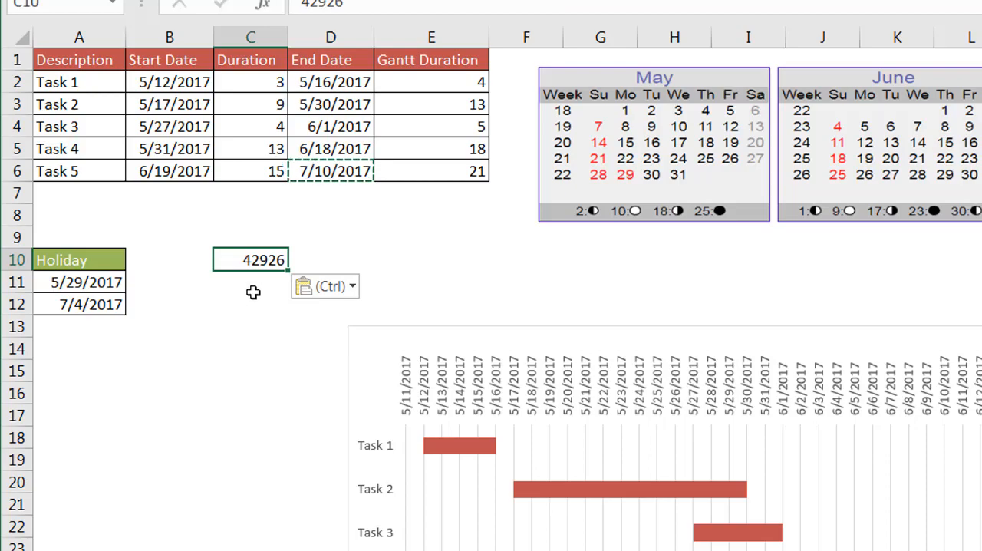
mouse_move(251, 260)
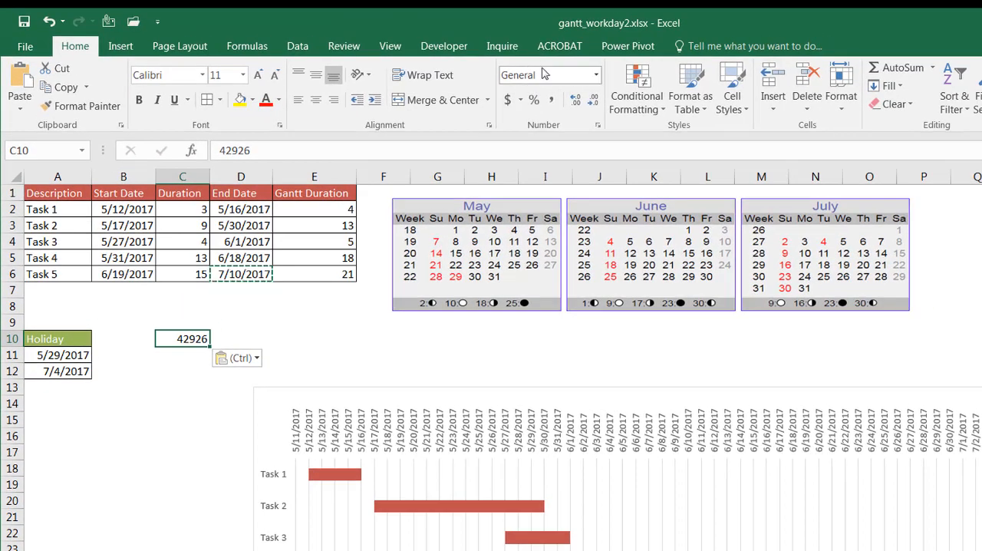
left_click(596, 74)
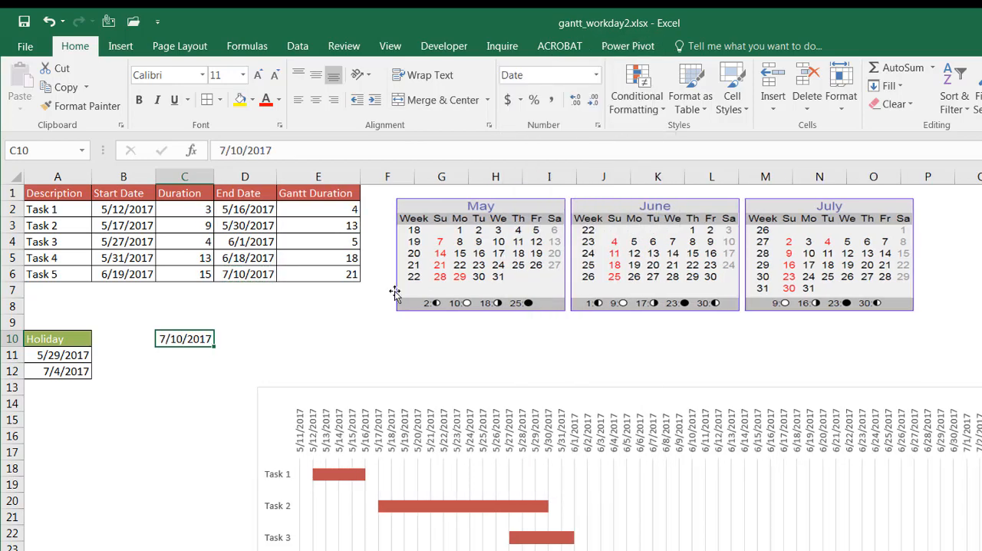
mouse_move(180, 327)
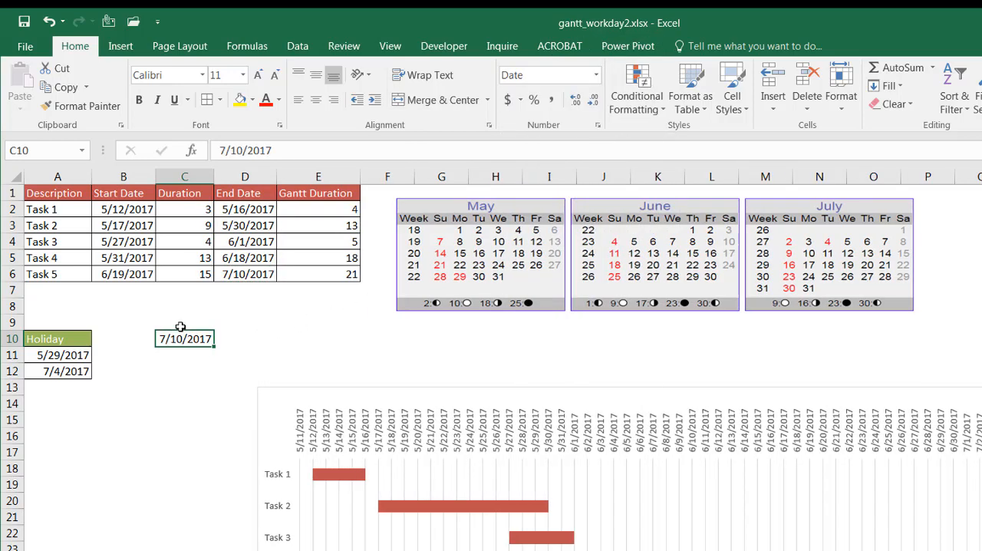
key("ctrl+z")
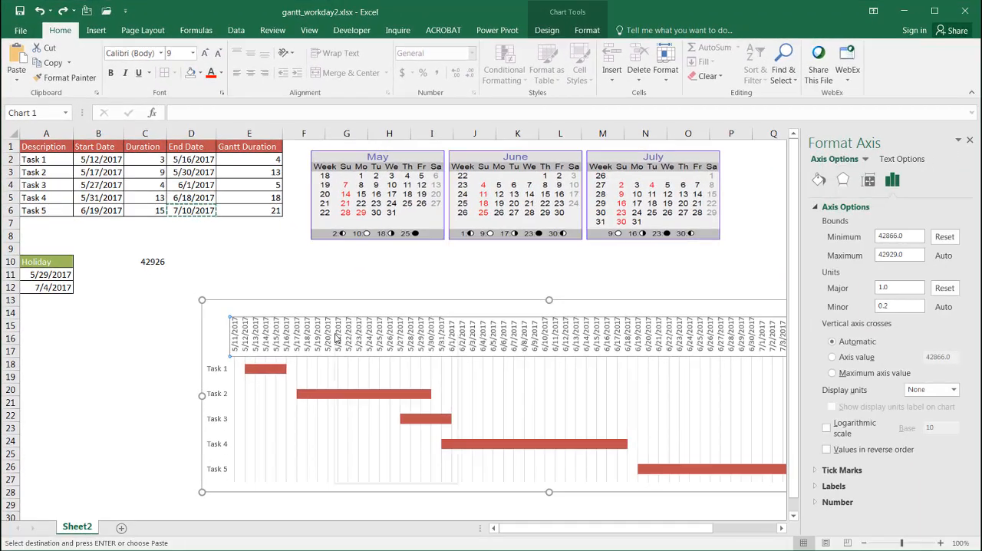
Bring up the date axis options to span 5/11/2017 to 7/11/2017
right_click(338, 337)
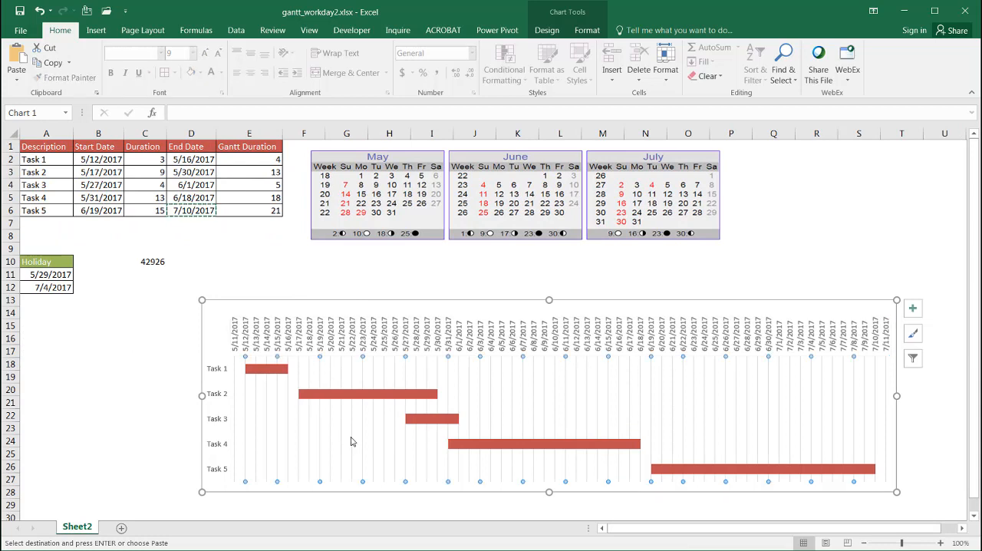
mouse_move(430, 418)
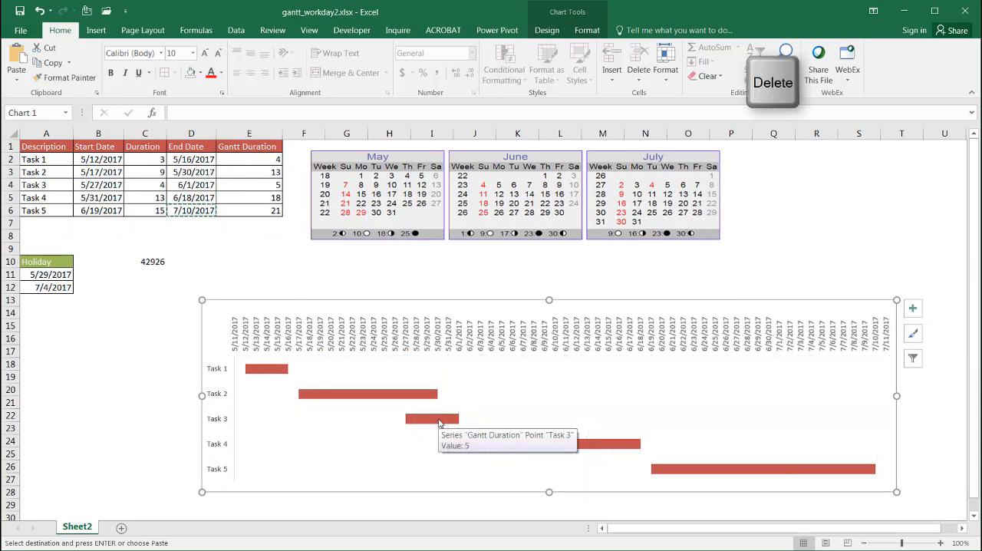
Deselect the chart, then fill all five task bars with dark blue
left_click(98, 402)
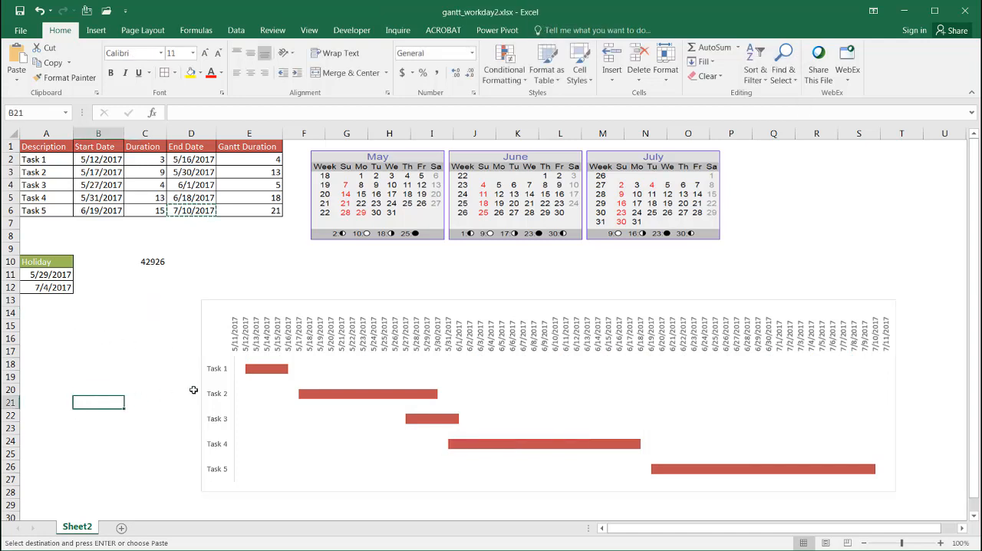
left_click(266, 369)
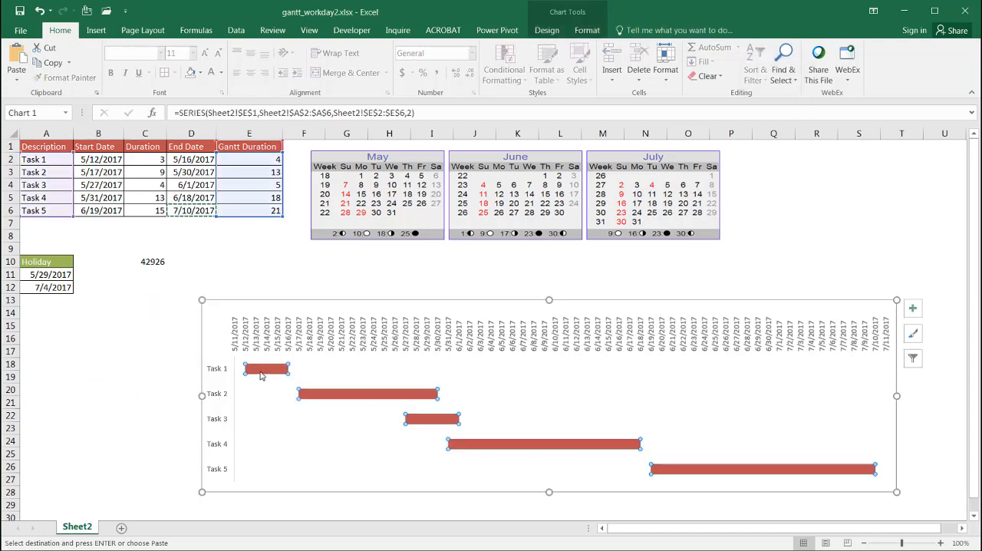
right_click(266, 369)
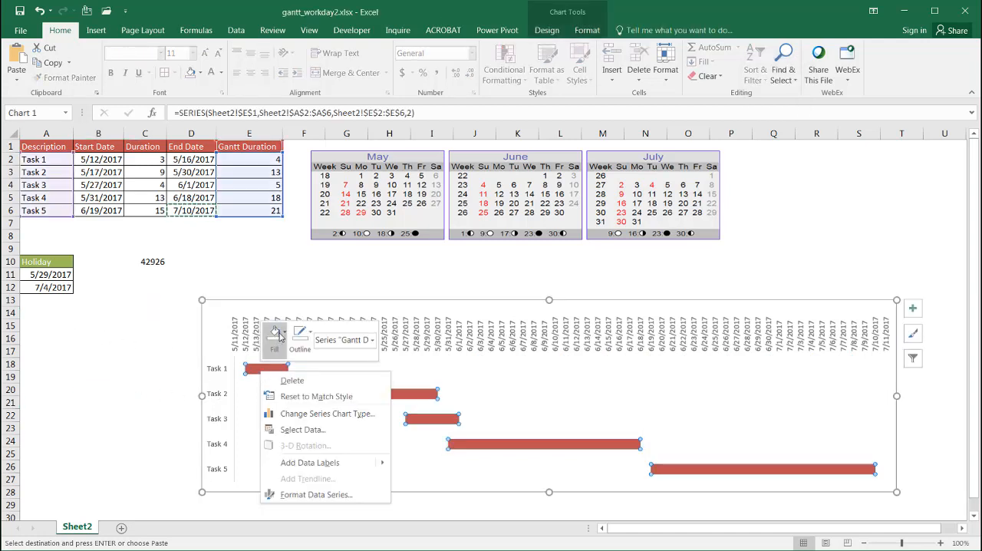
left_click(274, 338)
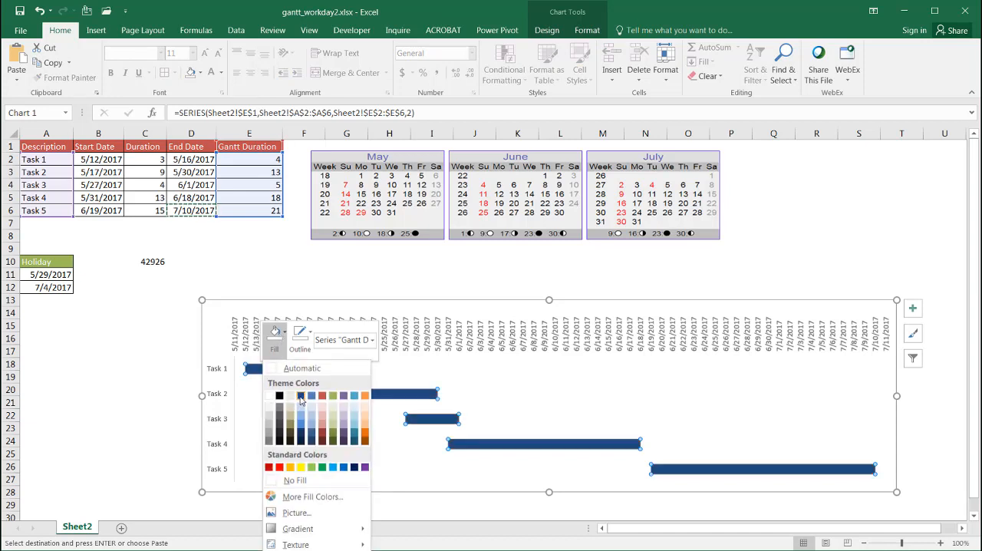
left_click(145, 428)
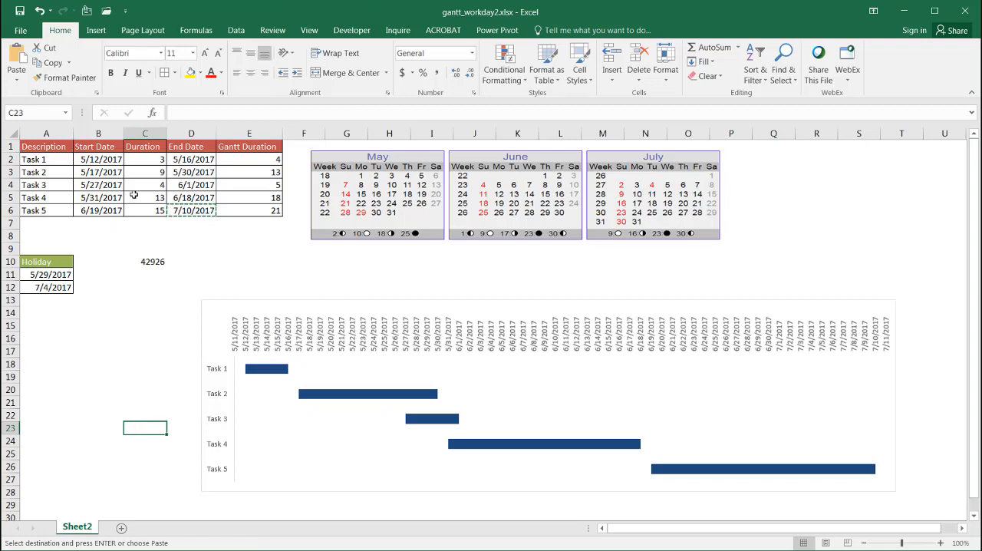
Set Task 2's duration to 5 and Task 4's start date to 5/23/17
left_click(145, 171)
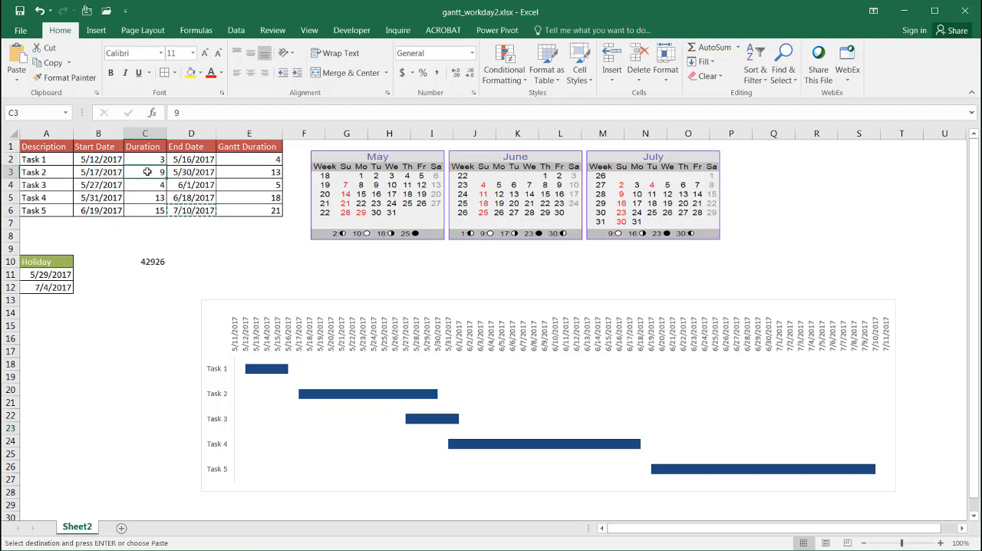
left_click(145, 171)
type("5")
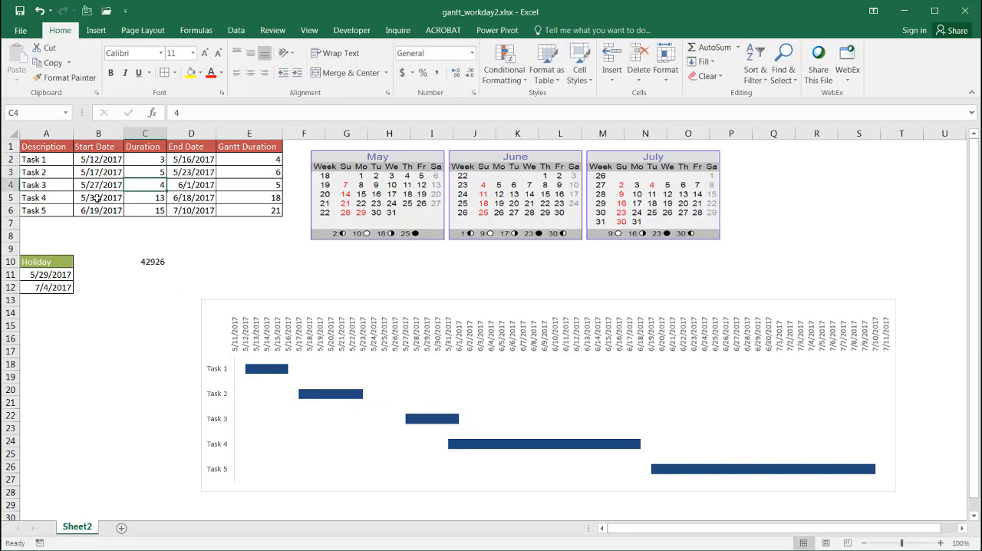
left_click(98, 197)
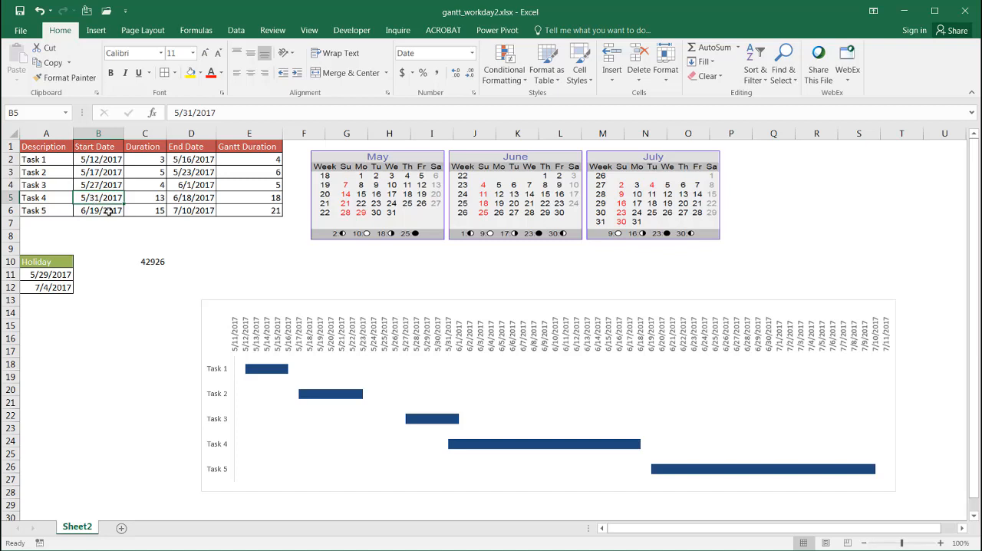
type("5/")
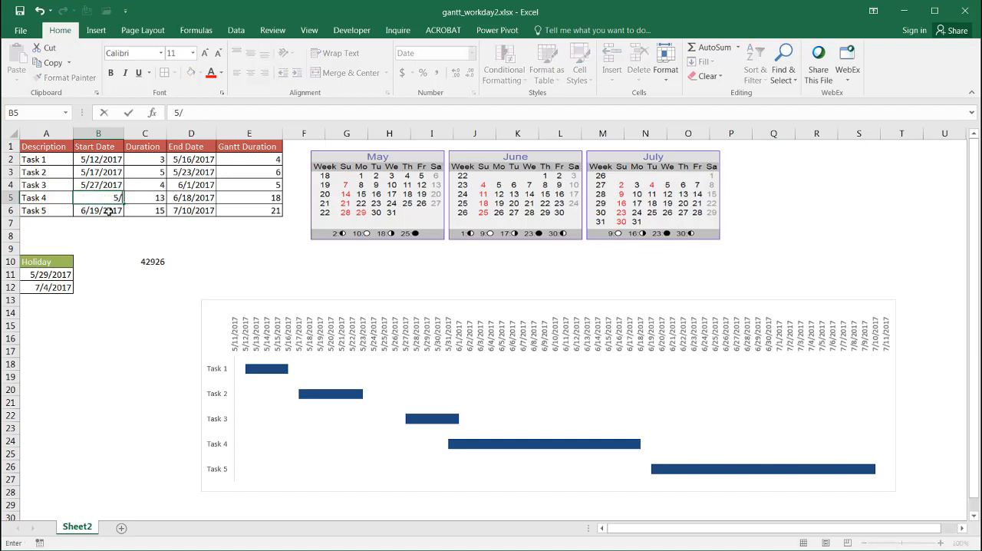
type("23/")
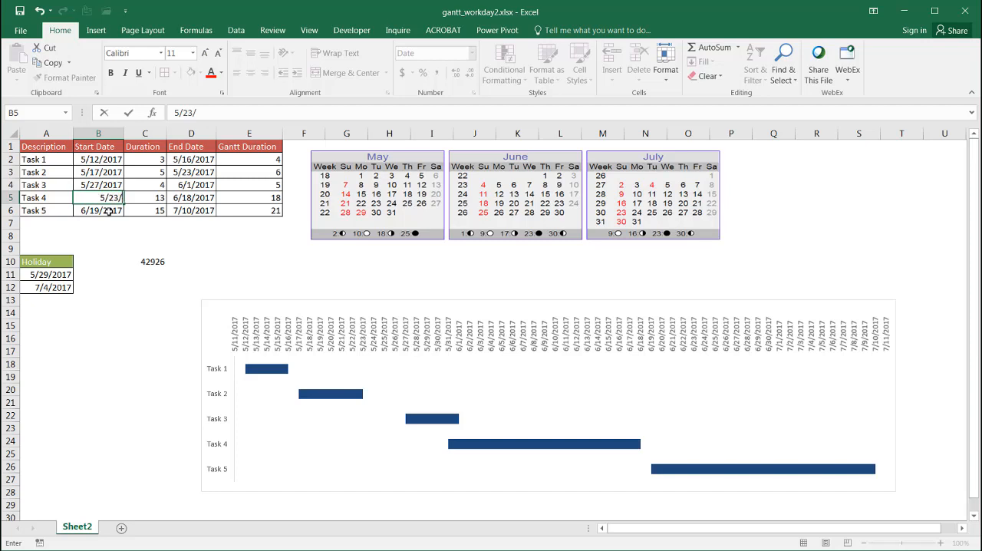
type("17")
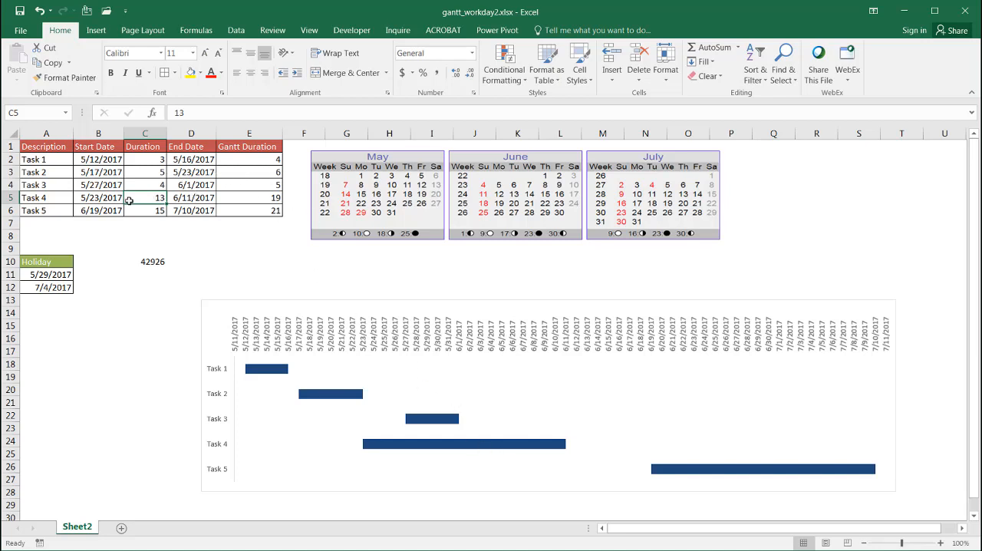
mouse_move(102, 185)
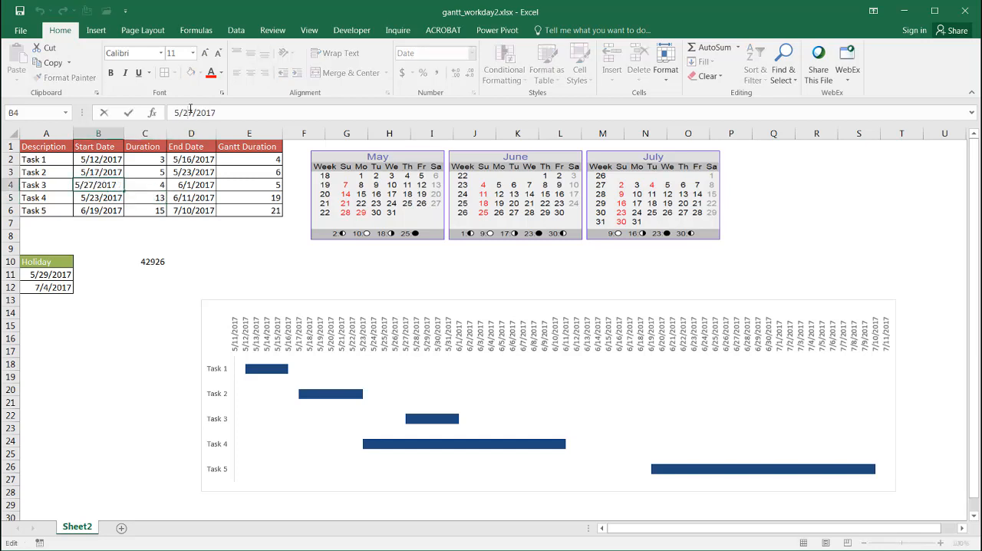
Change Task 3's start date to 5/26/2017
type("5/2/2017")
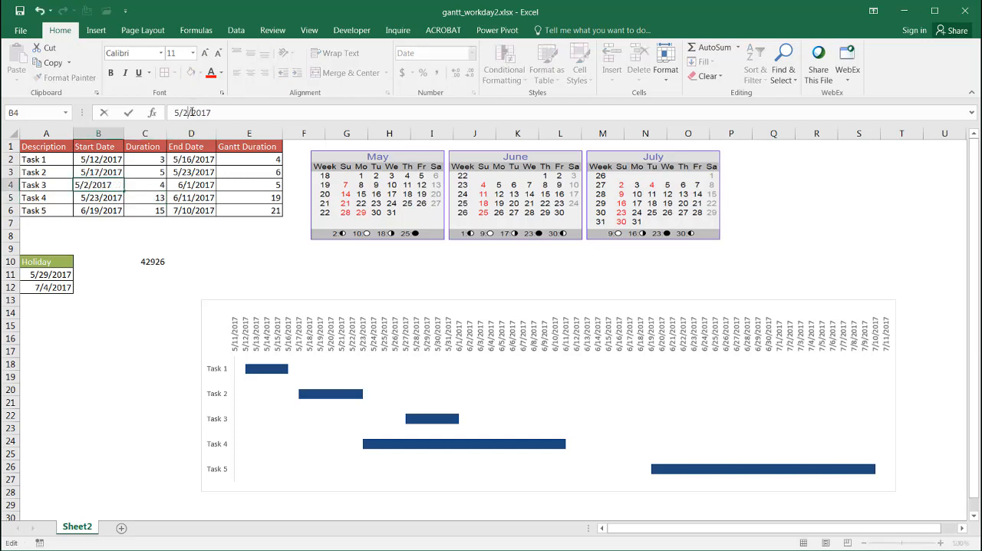
type("5/26/2017")
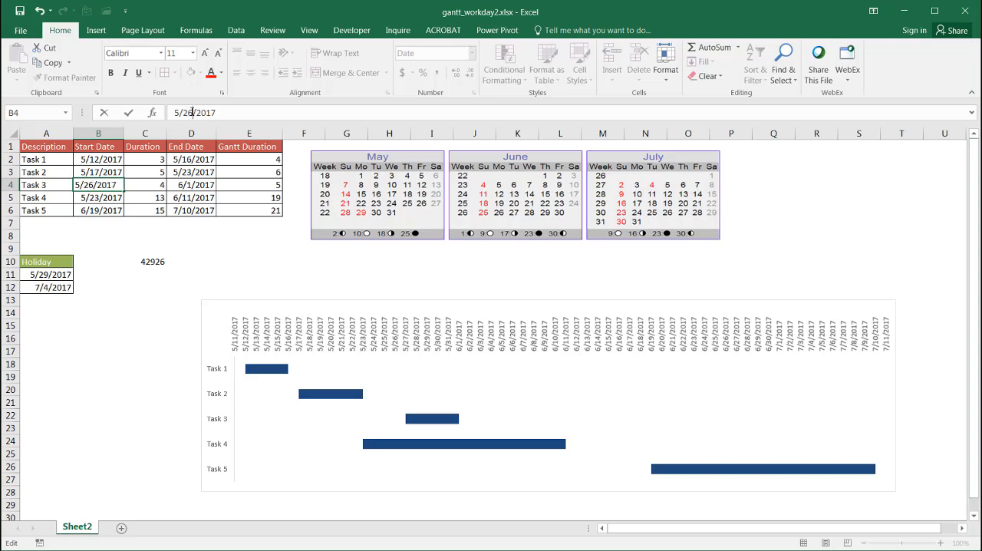
left_click(145, 184)
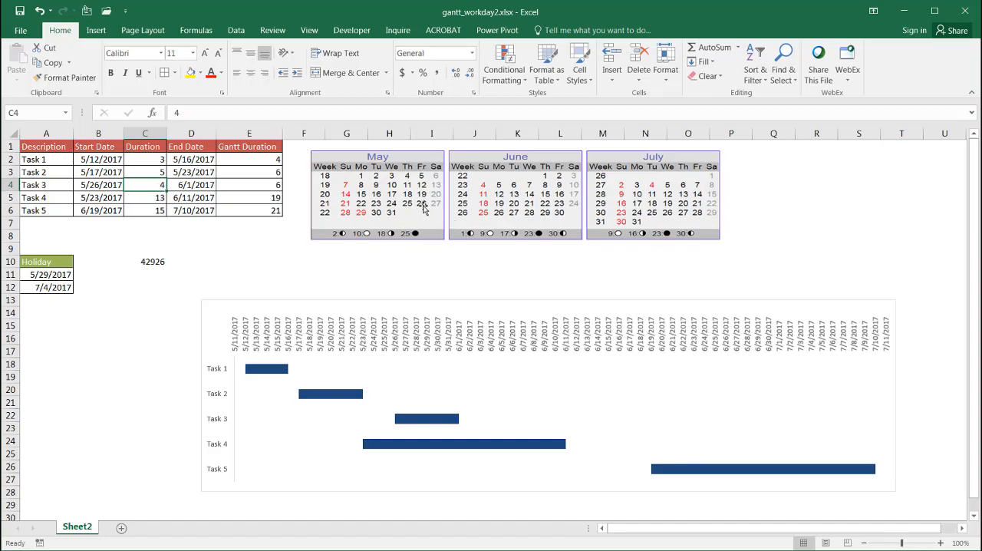
mouse_move(381, 214)
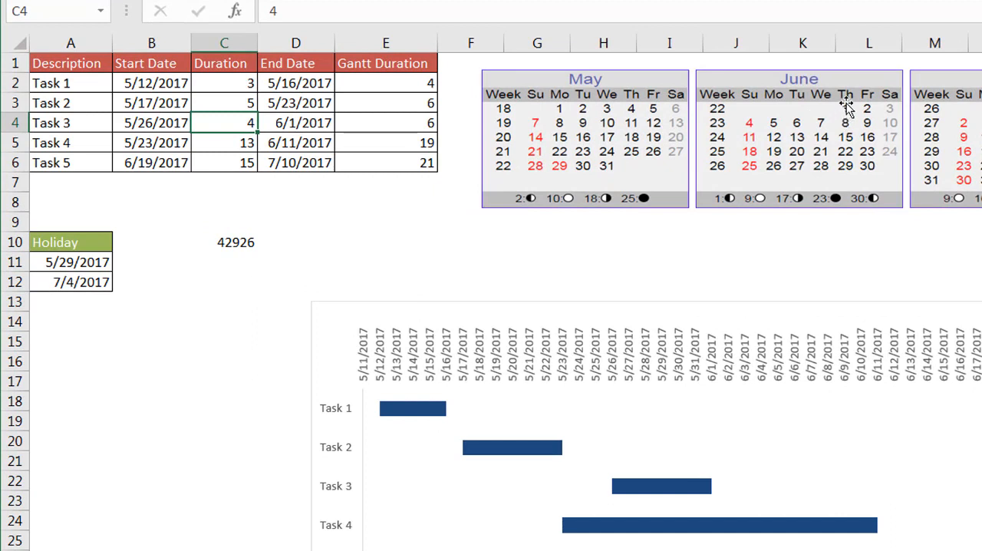
mouse_move(846, 114)
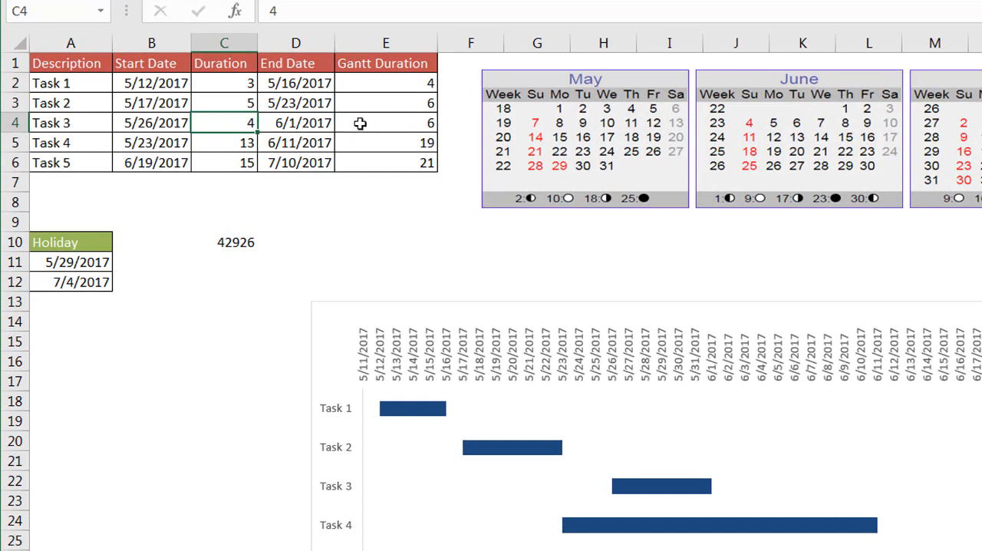
mouse_move(379, 122)
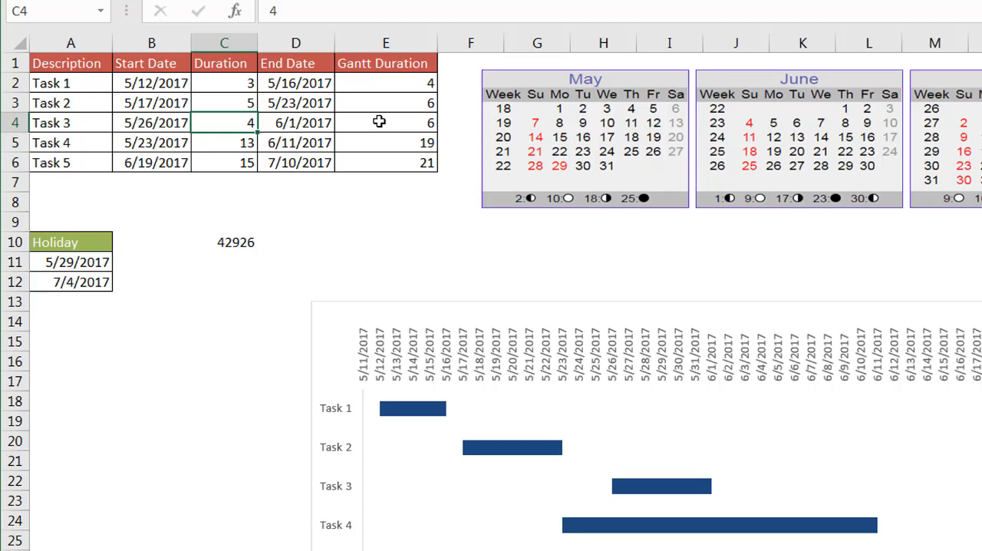
mouse_move(330, 154)
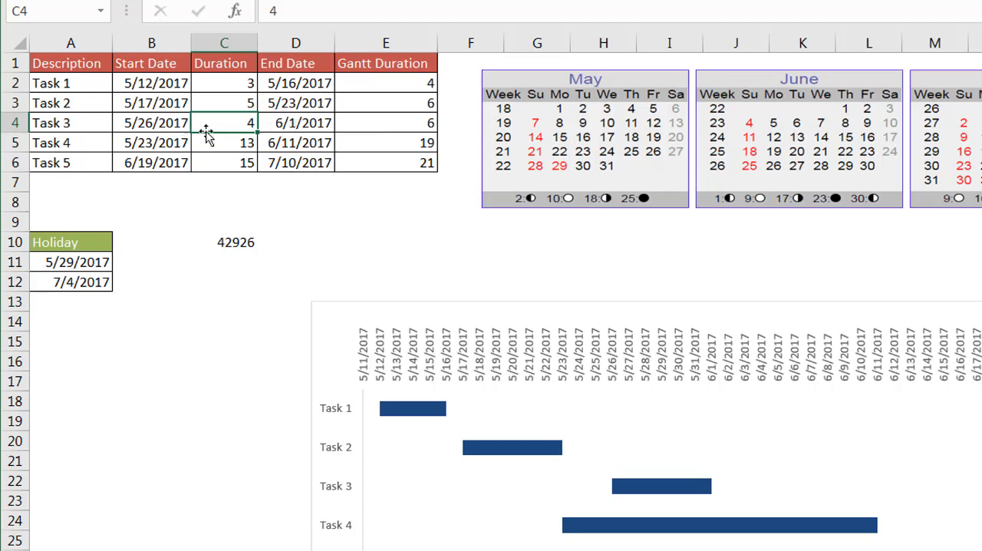
mouse_move(617, 500)
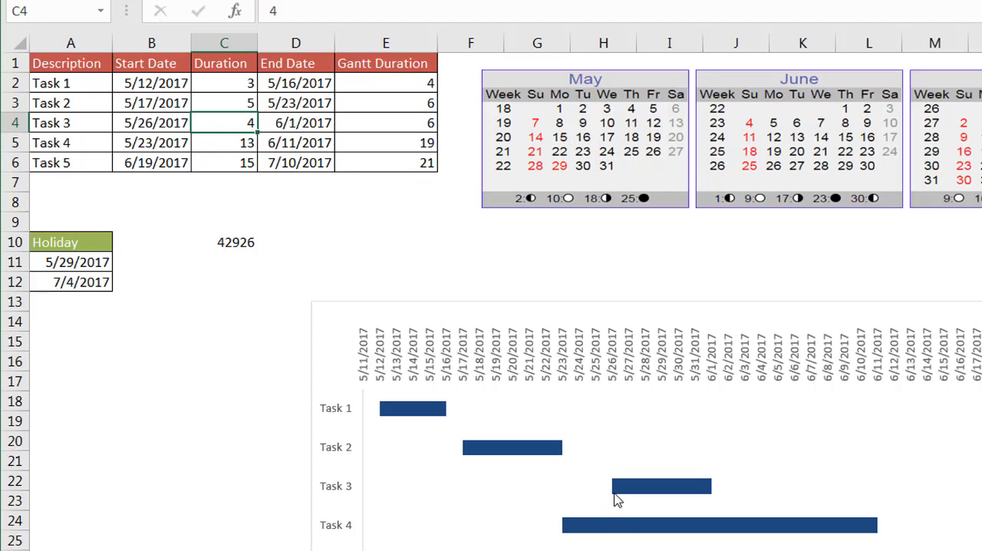
mouse_move(847, 113)
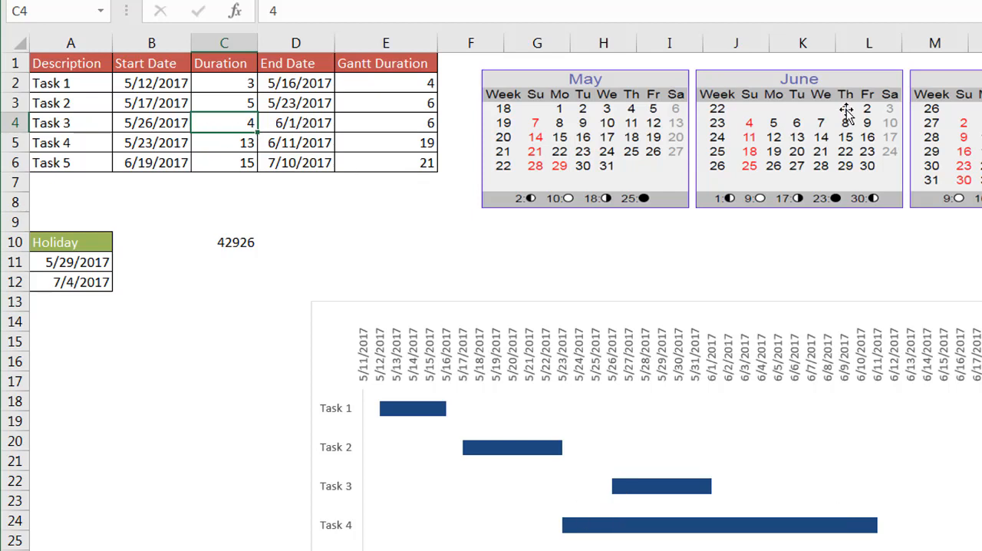
mouse_move(403, 121)
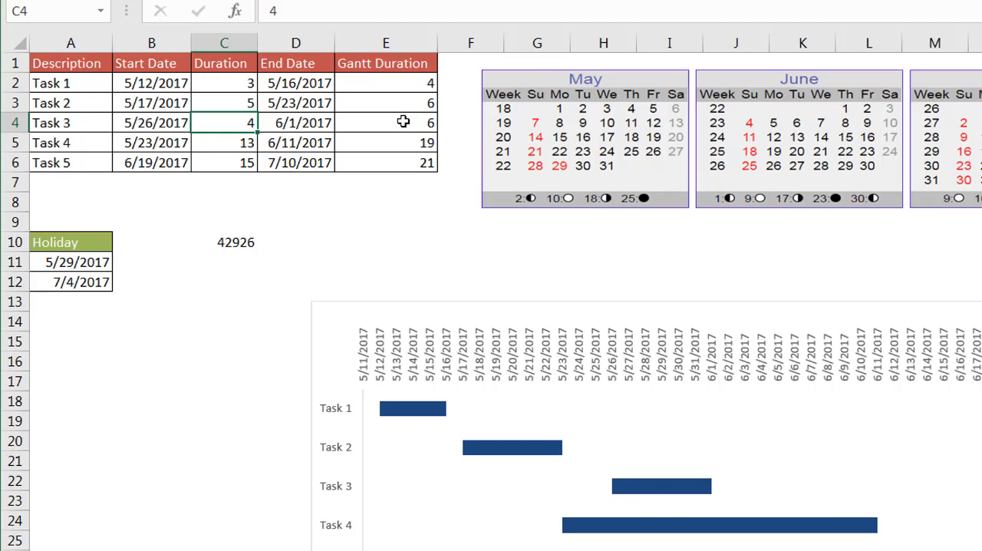
left_click(386, 122)
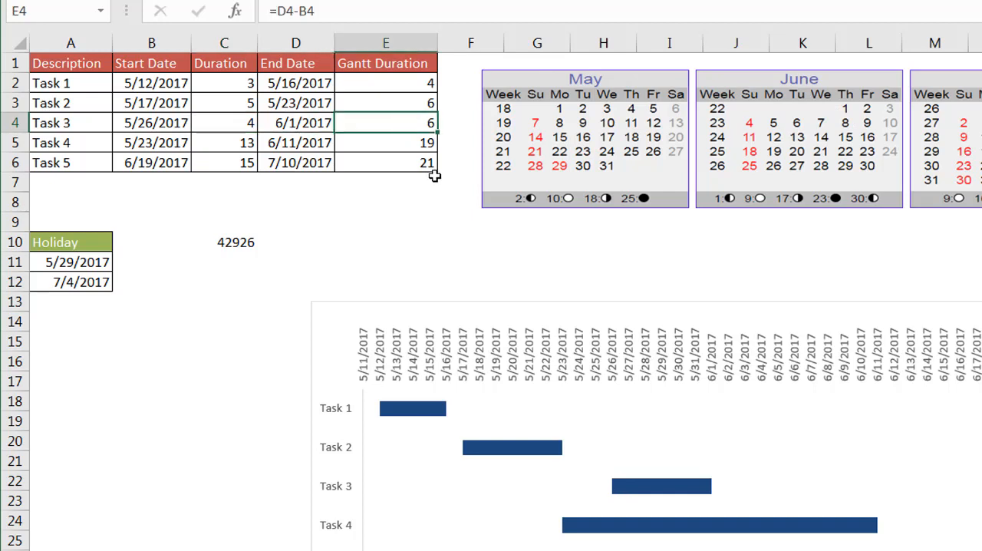
mouse_move(710, 416)
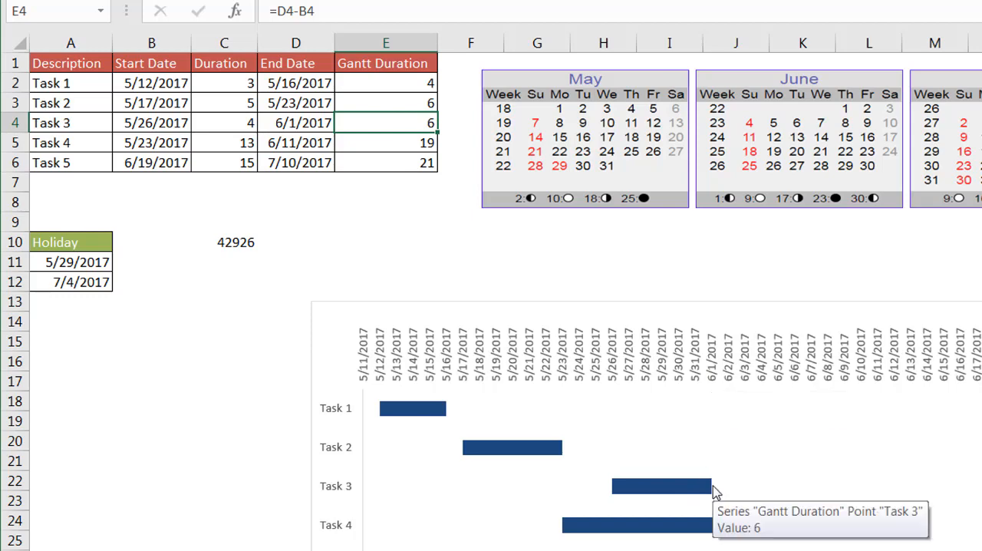
mouse_move(229, 452)
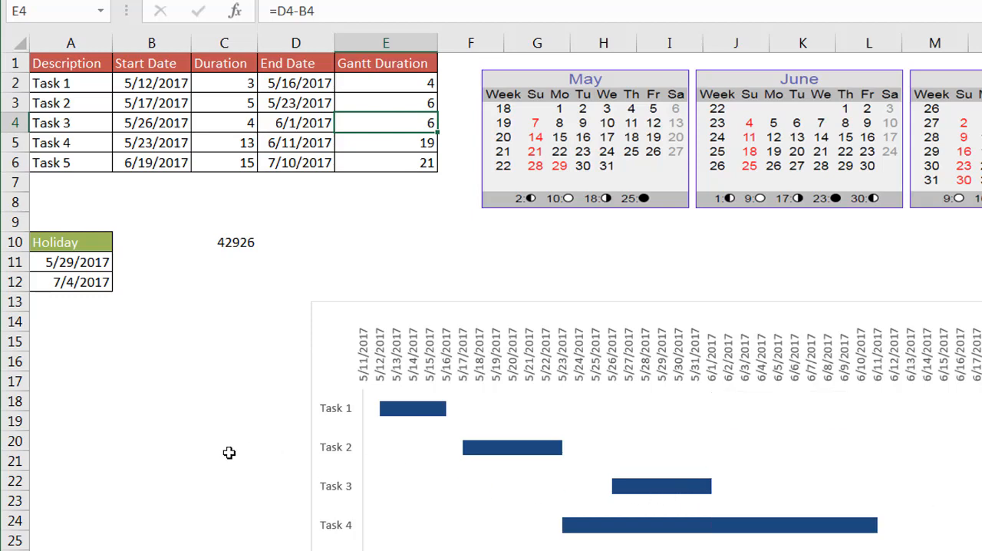
left_click(224, 461)
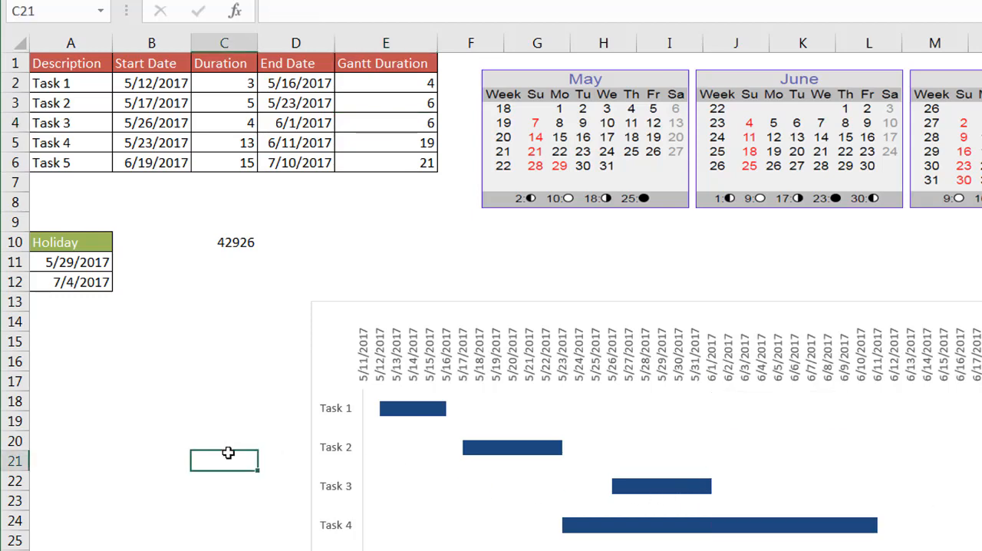